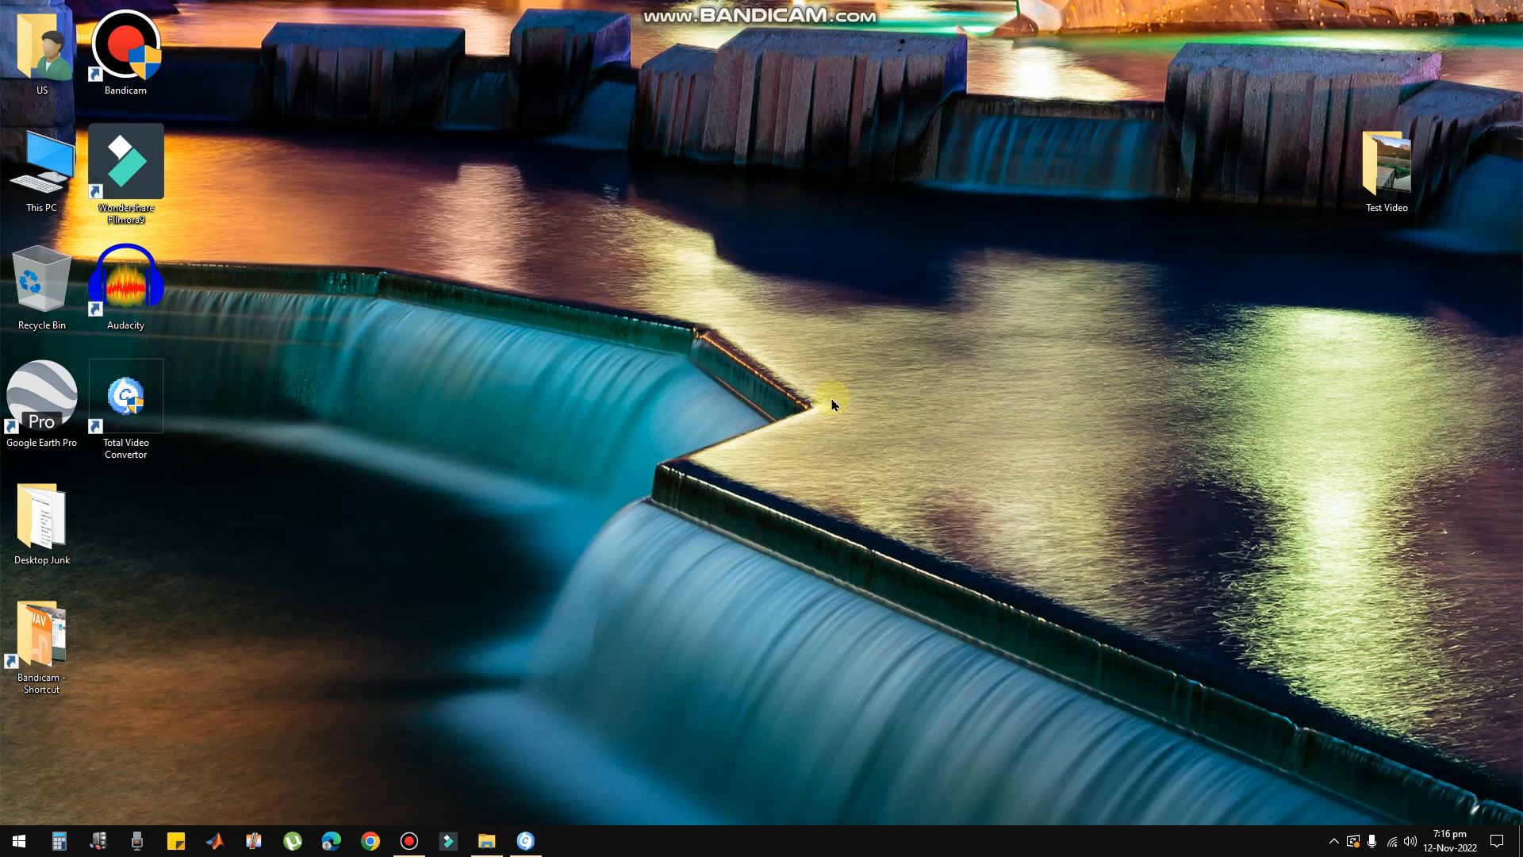
Step: Open the working applications and the Test Video folder from the desktop
{"action": "left_click", "coordinate": [125, 398]}
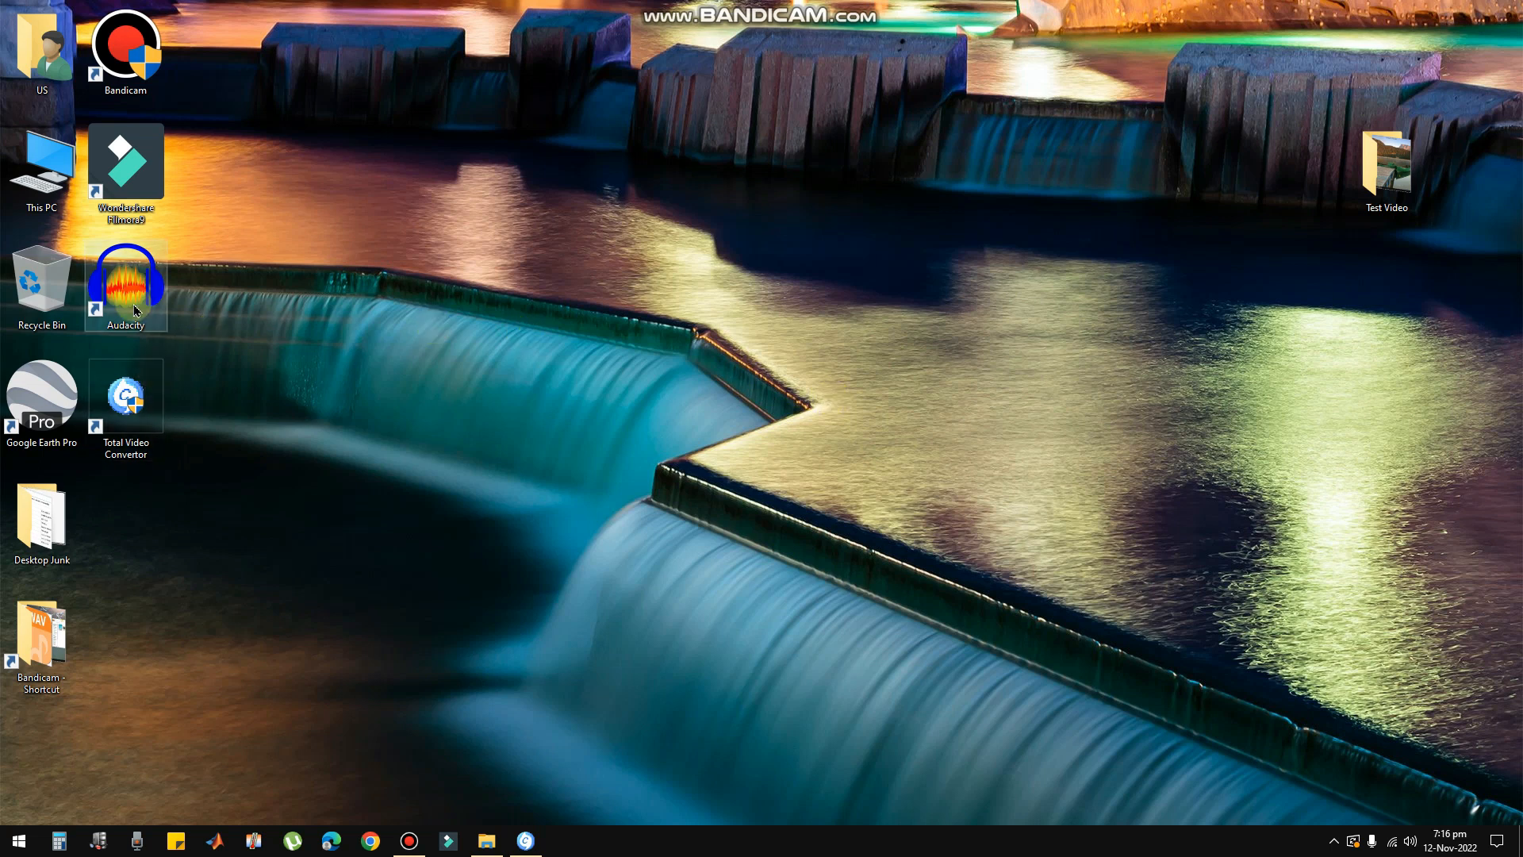
{"action": "mouse_move", "coordinate": [109, 340]}
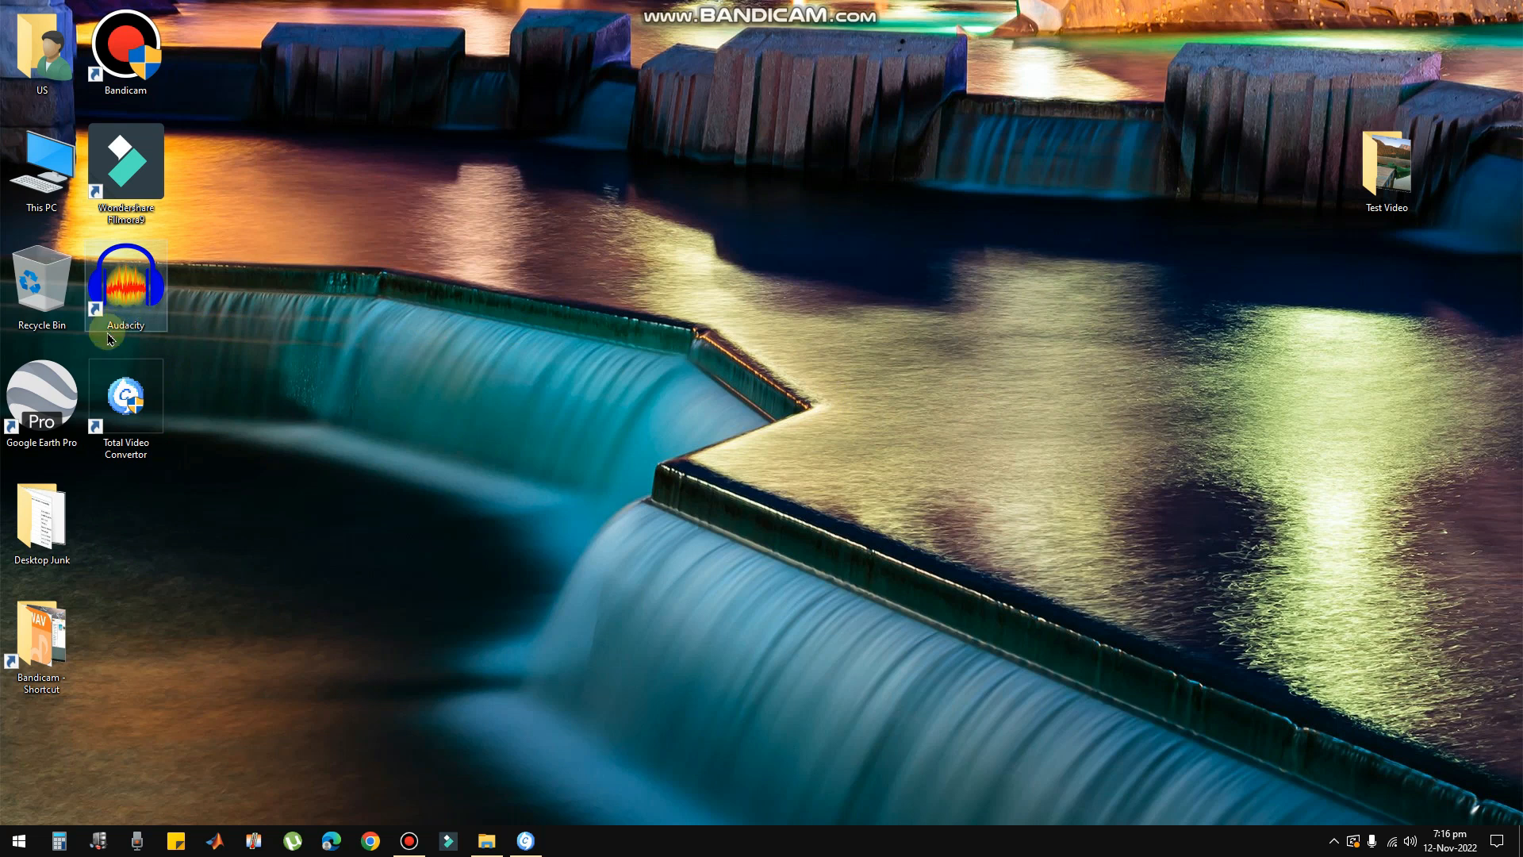
{"action": "double_click", "coordinate": [123, 284]}
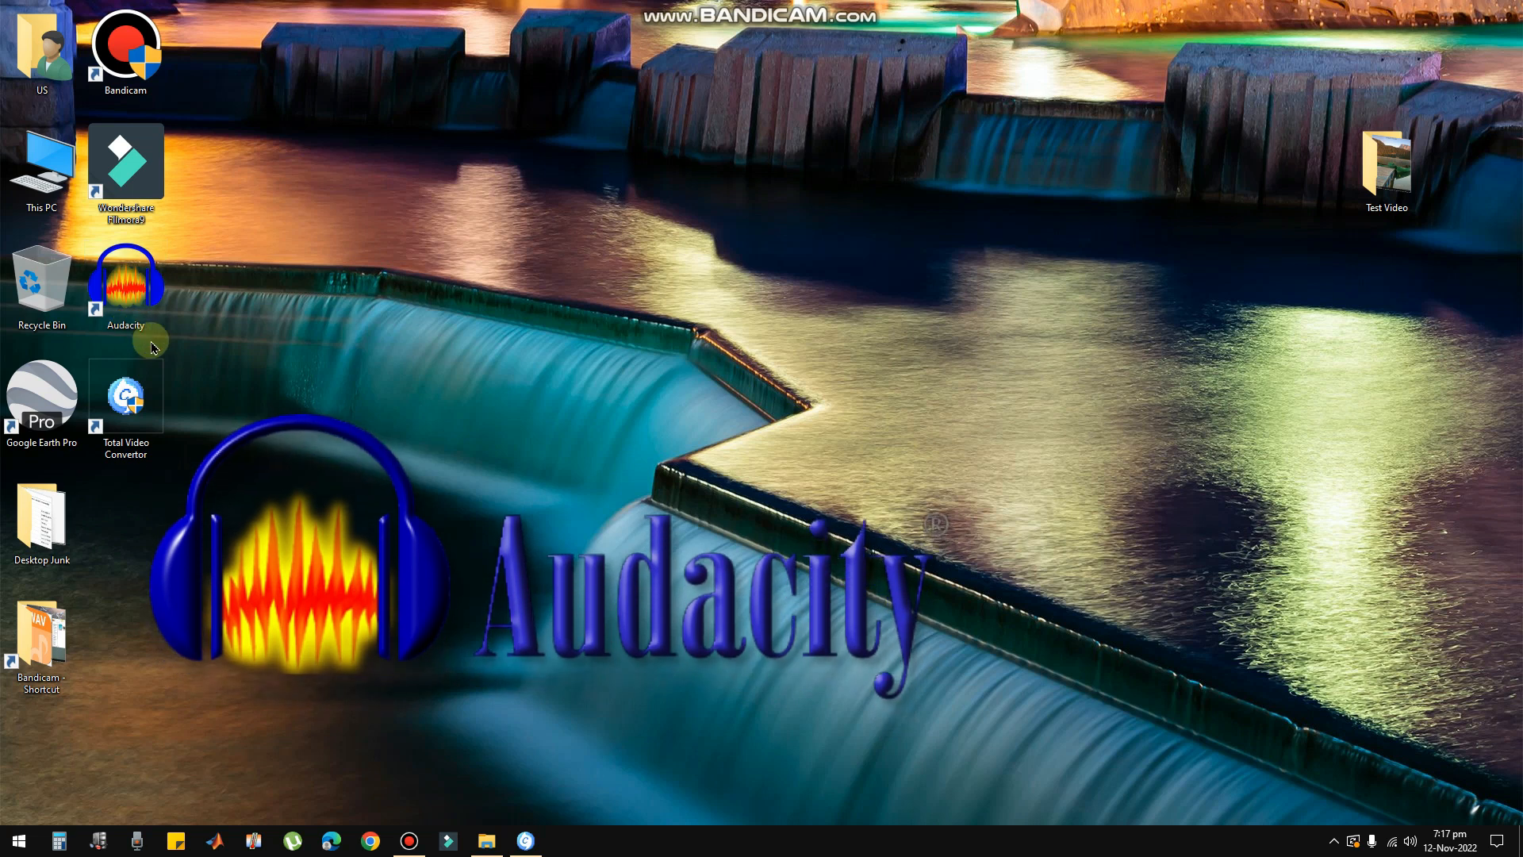
{"action": "double_click", "coordinate": [124, 160]}
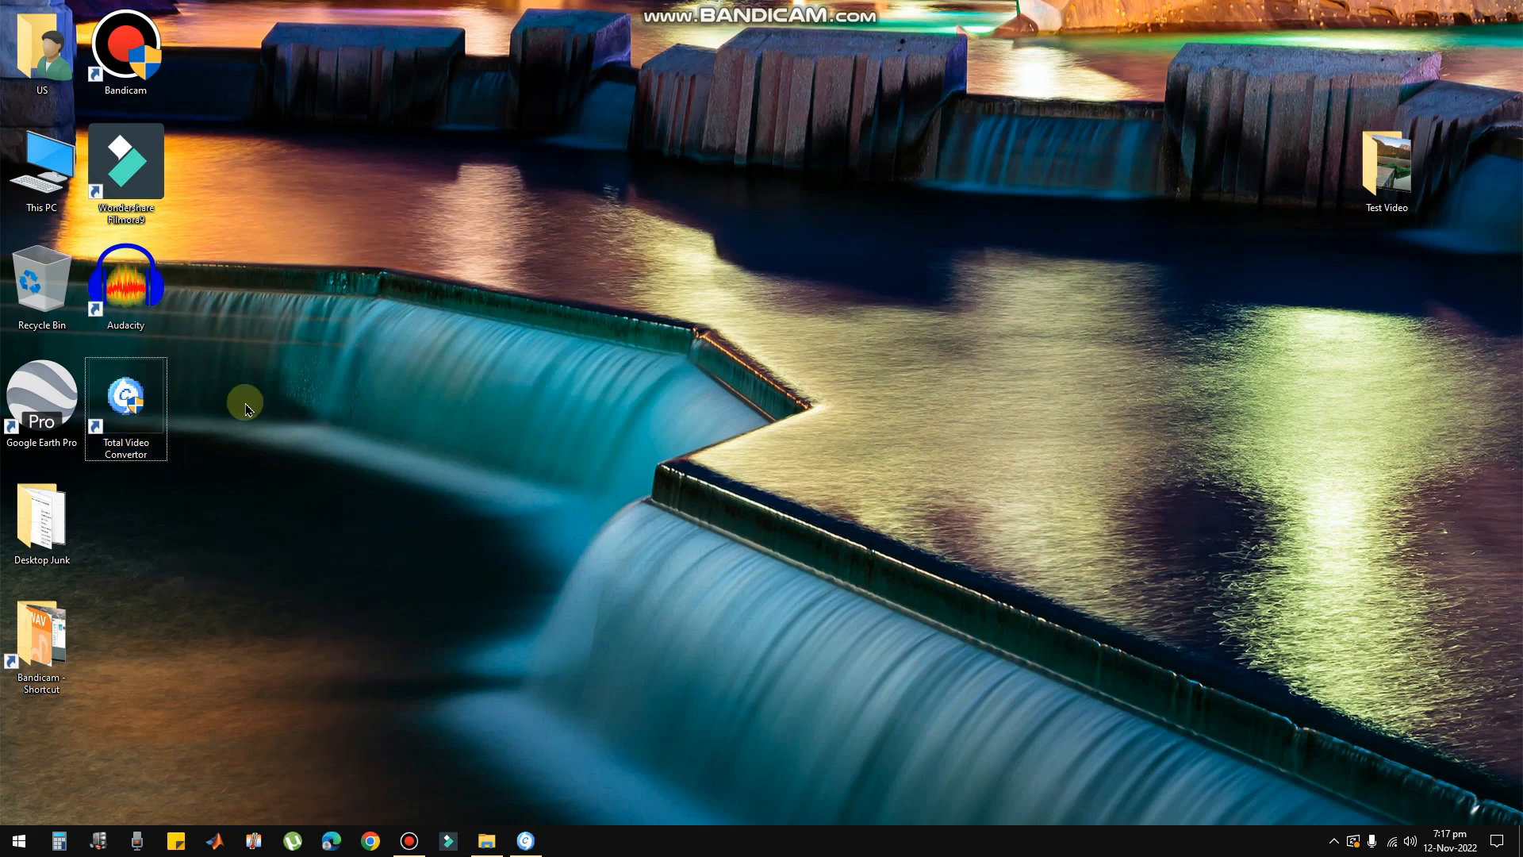
{"action": "double_click", "coordinate": [1386, 170]}
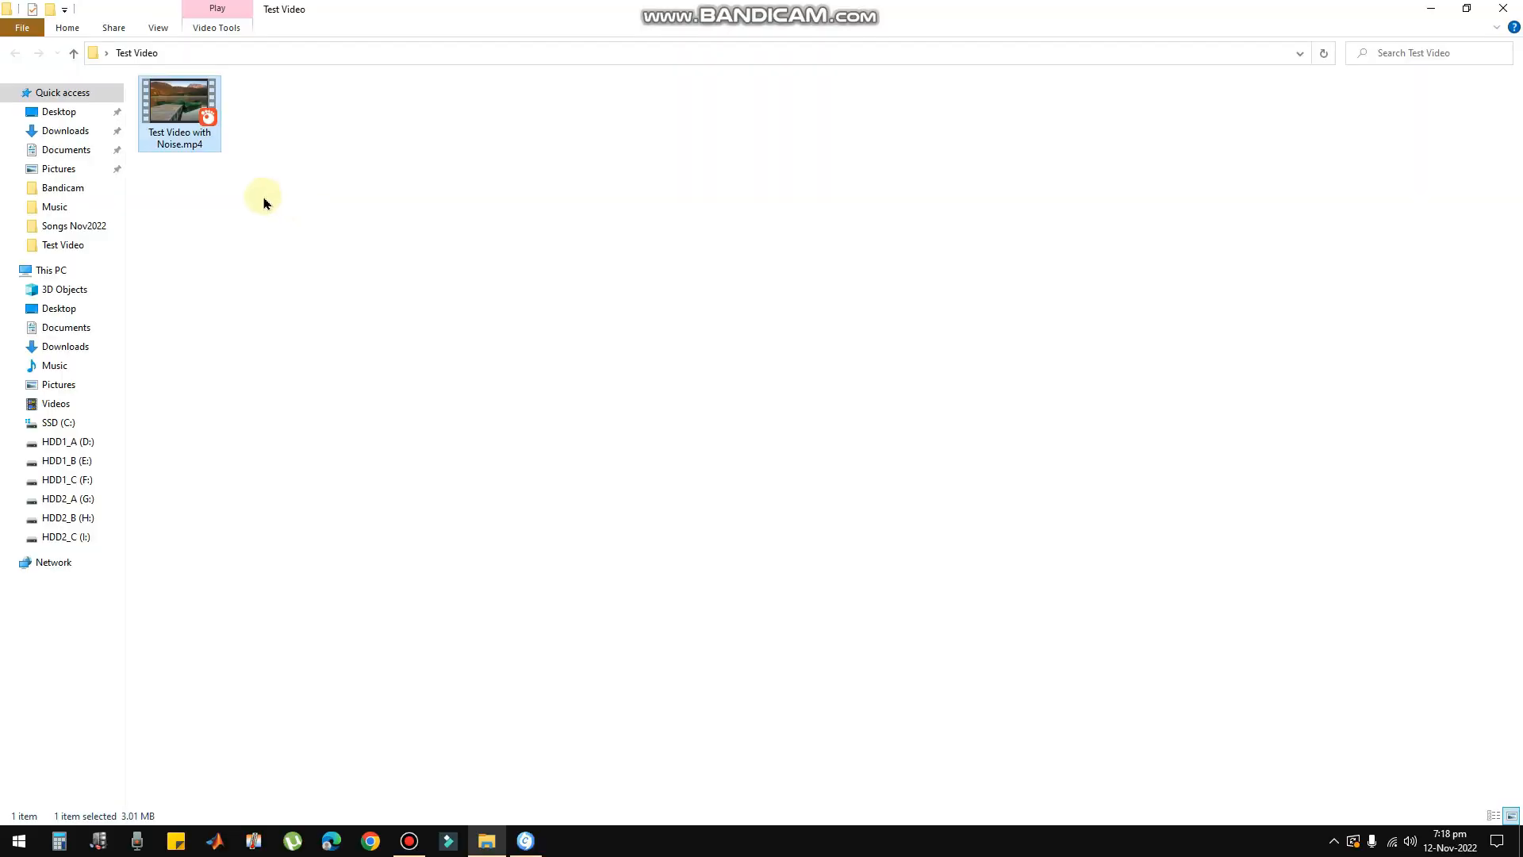
{"action": "mouse_move", "coordinate": [191, 138]}
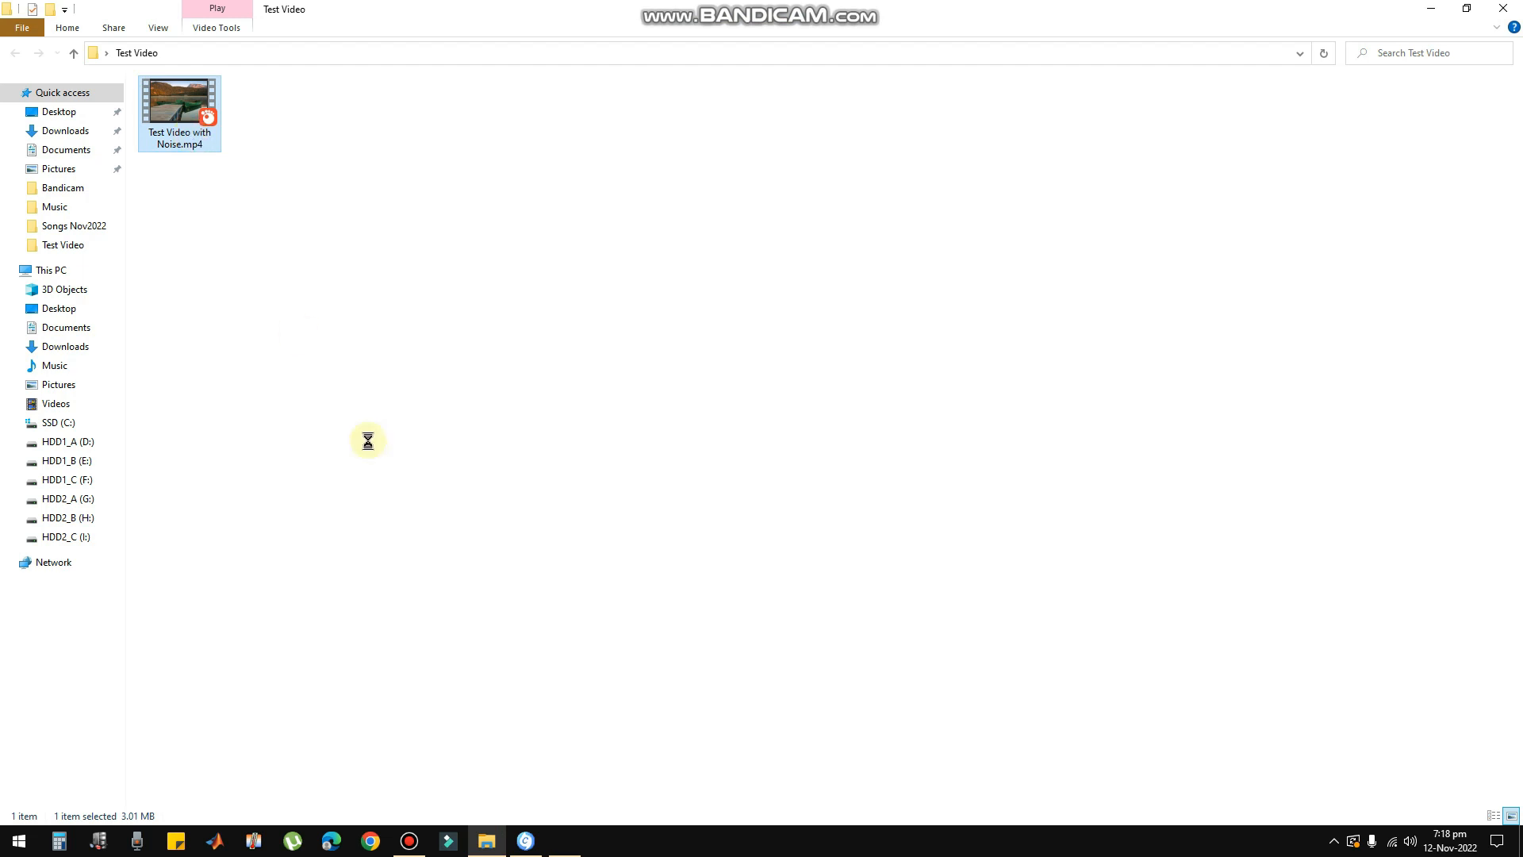
Step: Play Test Video with Noise.mp4, then close GOM Player and its Message Center pop-up
{"action": "double_click", "coordinate": [179, 100]}
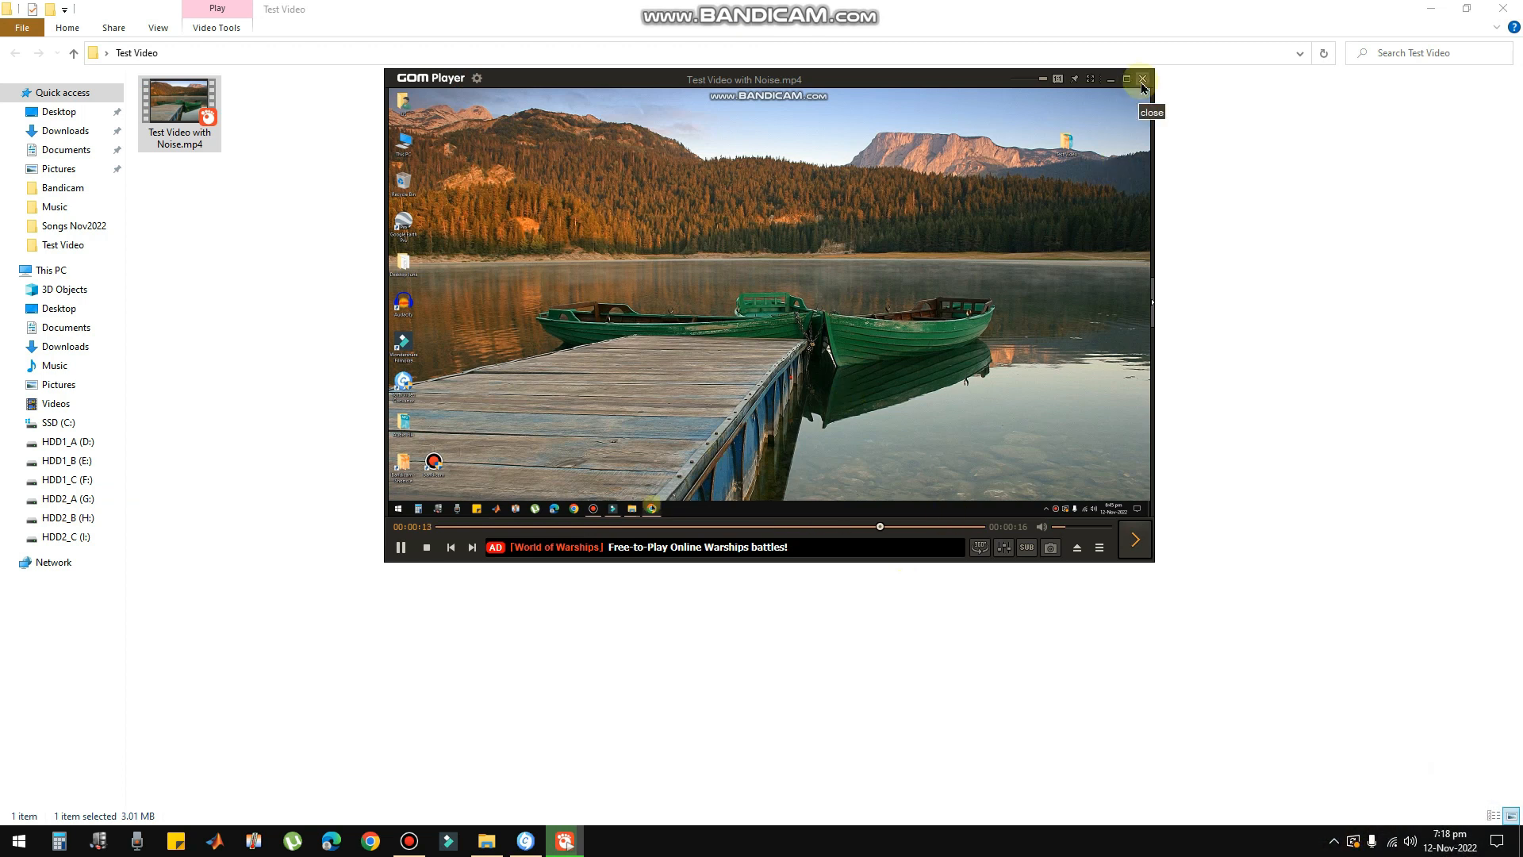
{"action": "left_click", "coordinate": [1142, 80]}
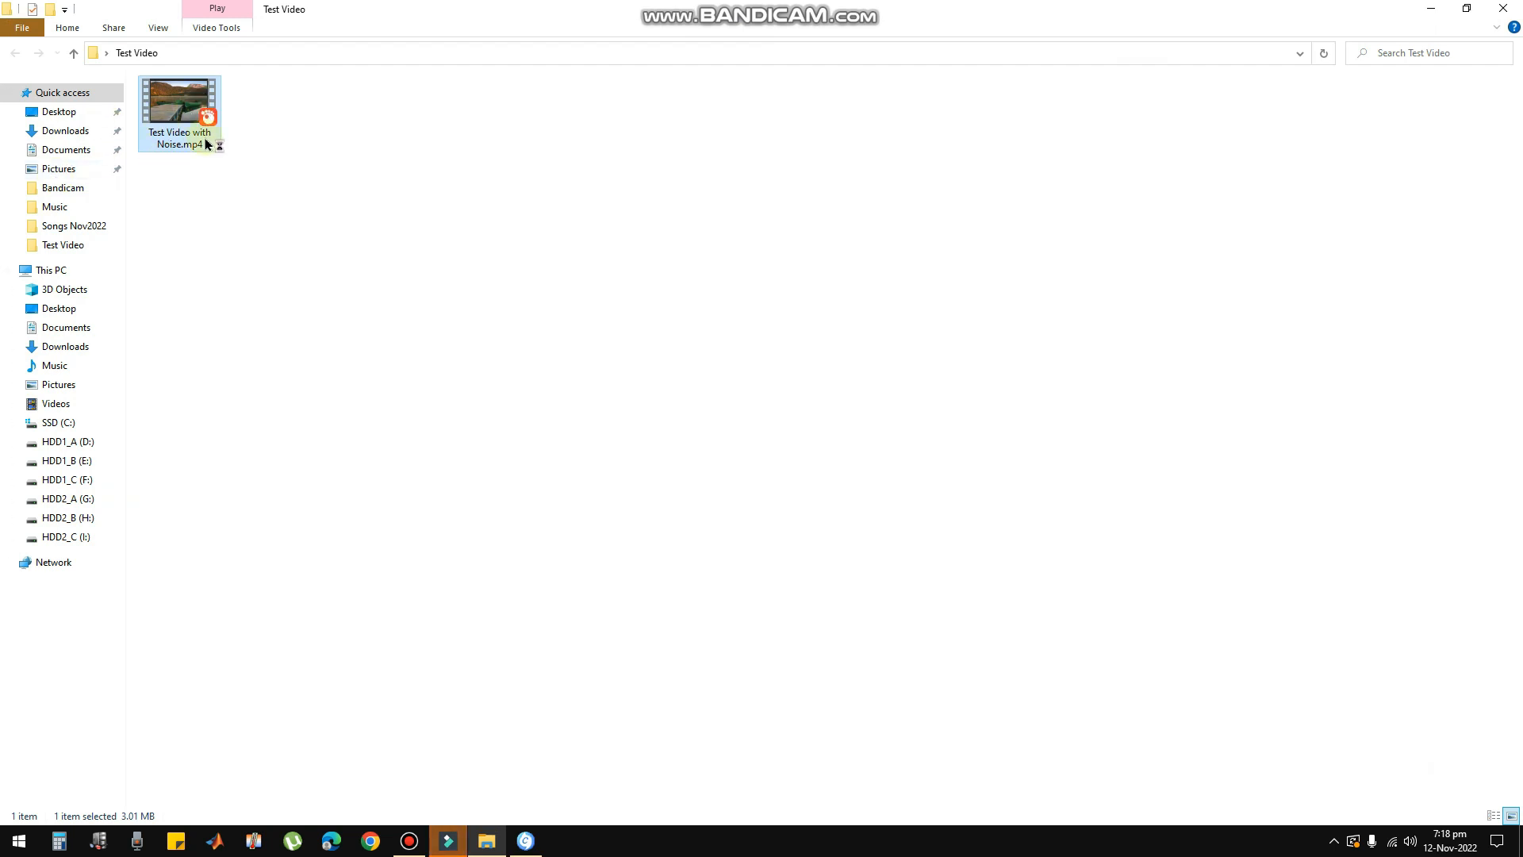
{"action": "mouse_move", "coordinate": [179, 124]}
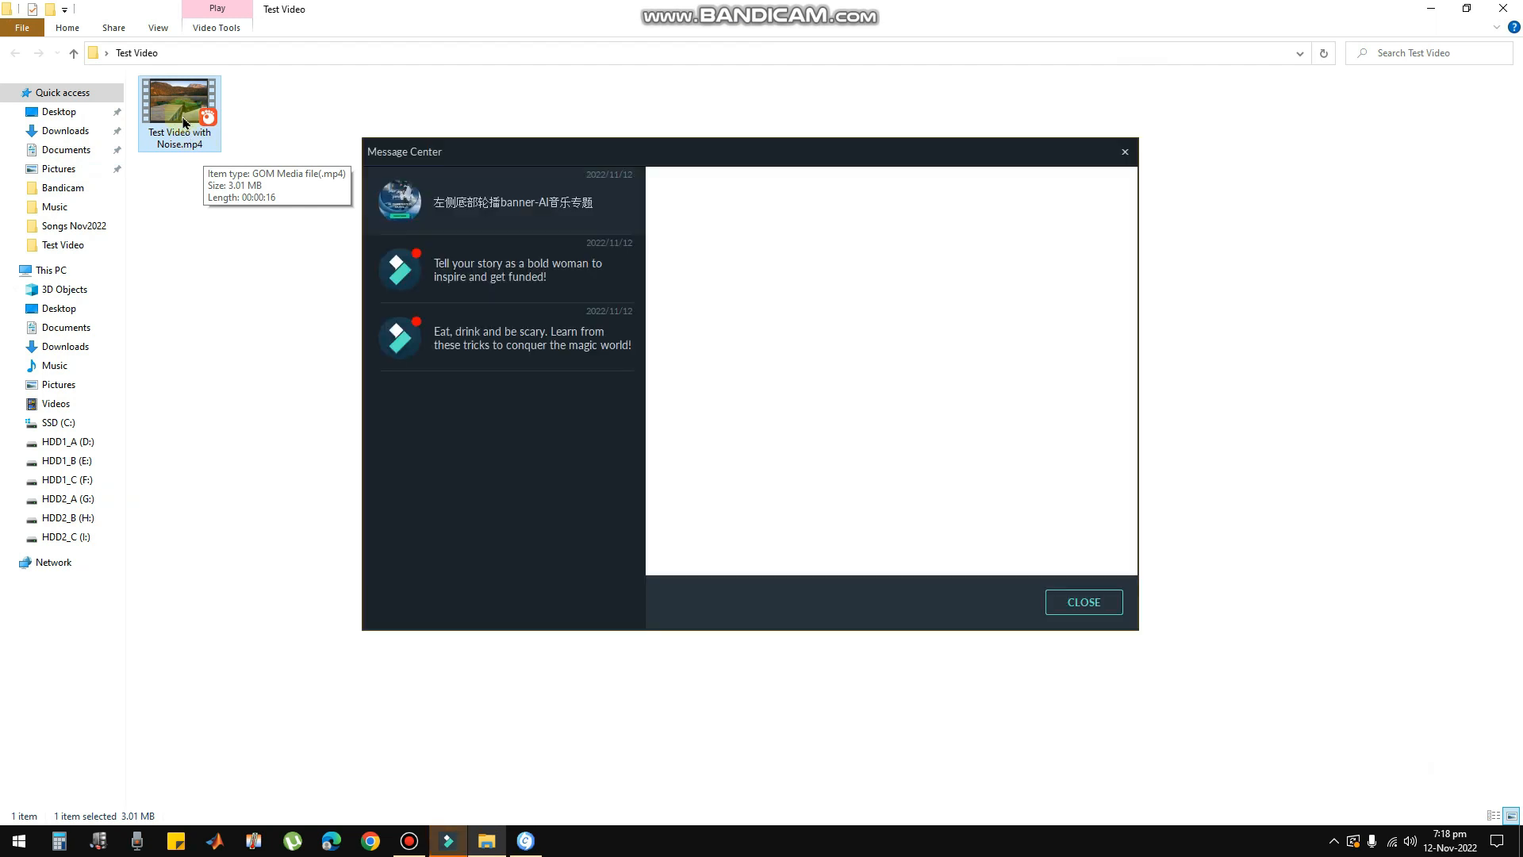
{"action": "left_click", "coordinate": [1082, 602]}
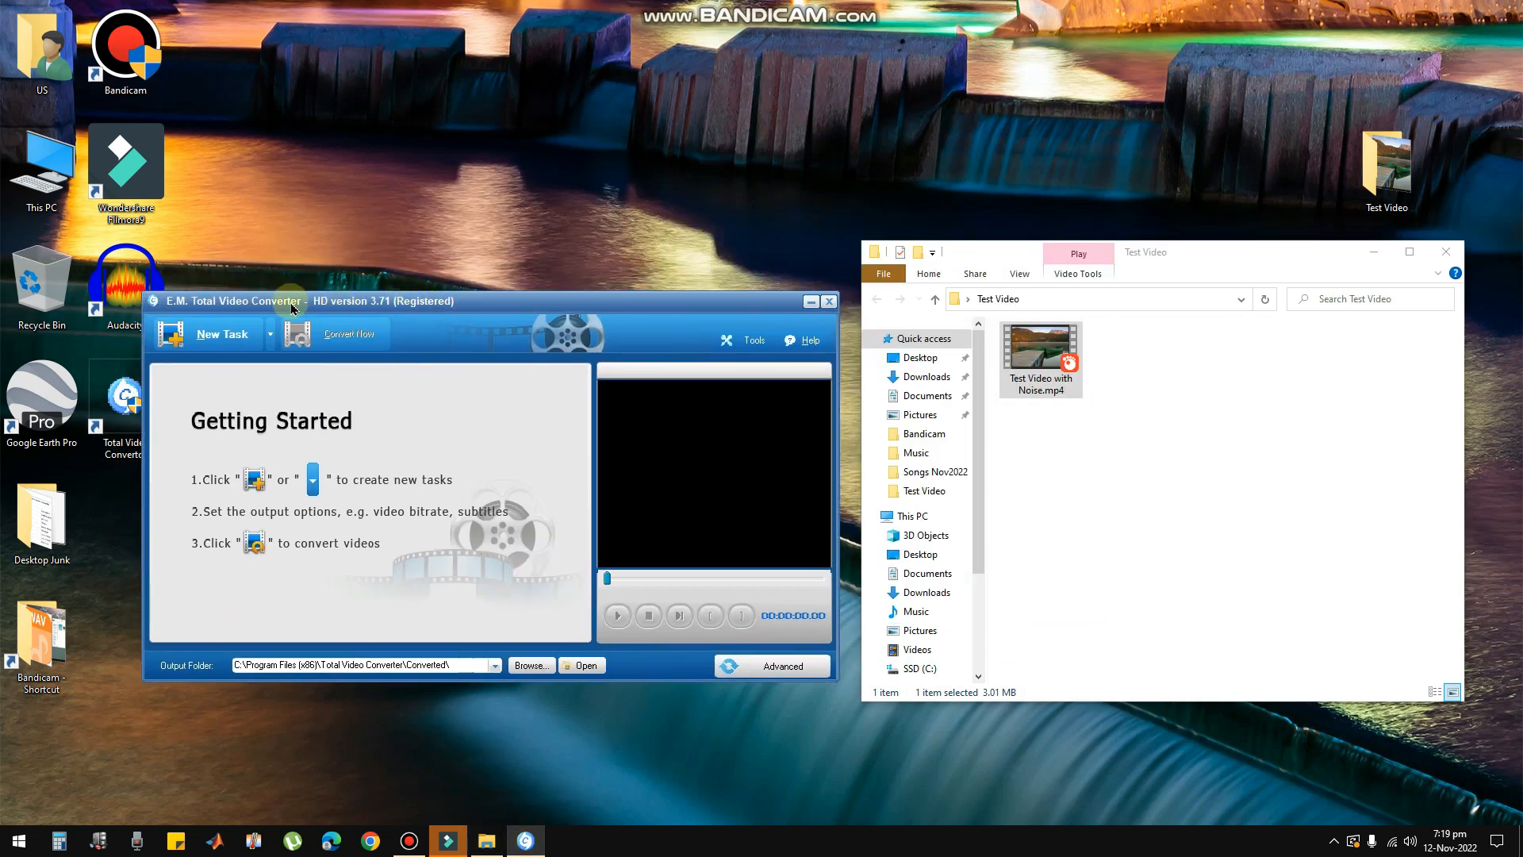
{"action": "mouse_move", "coordinate": [275, 309]}
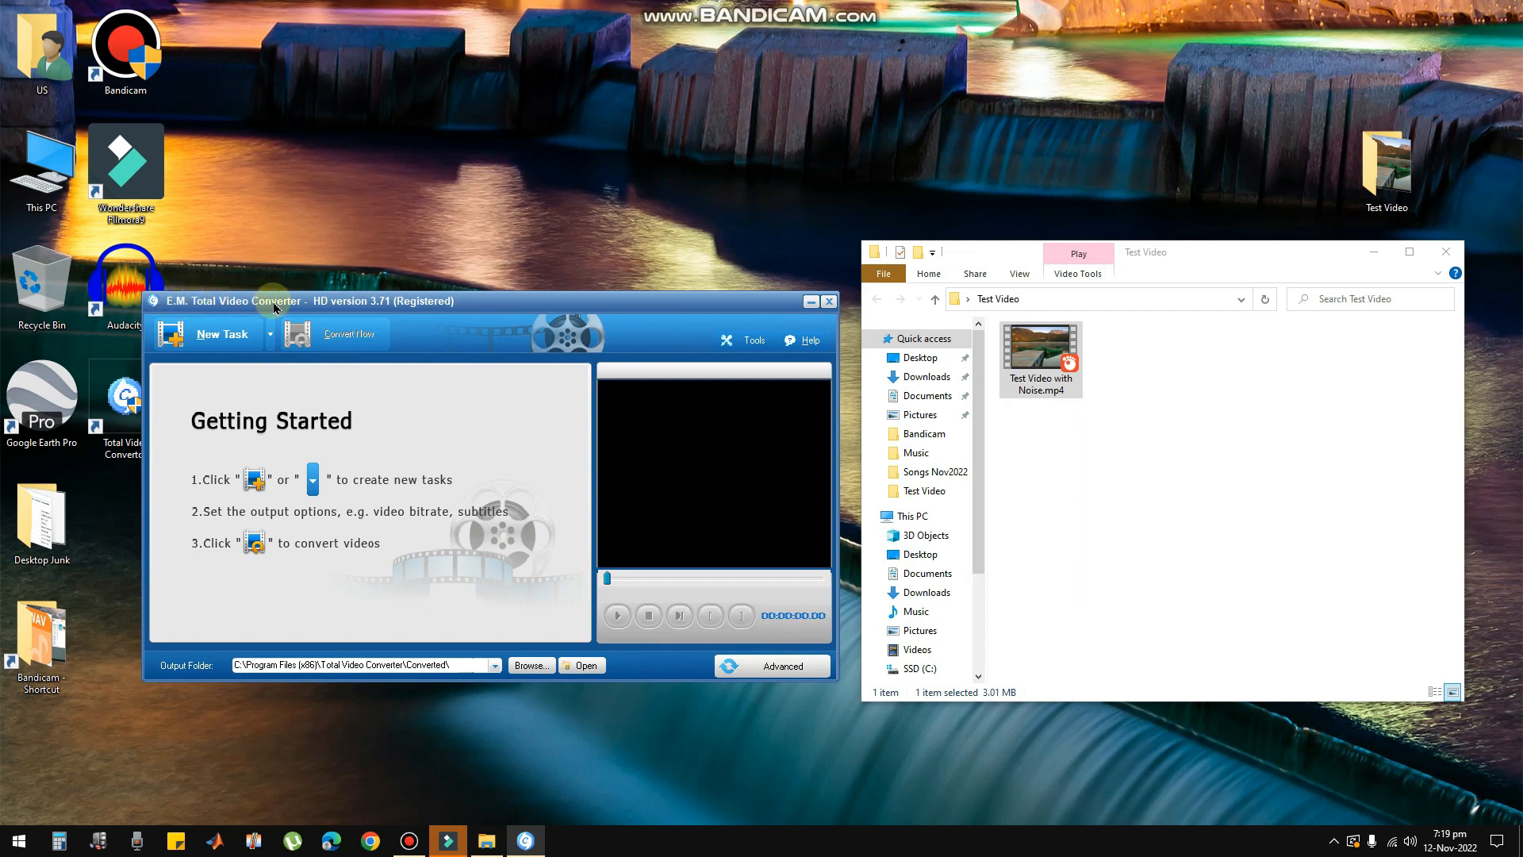
{"action": "mouse_move", "coordinate": [405, 332]}
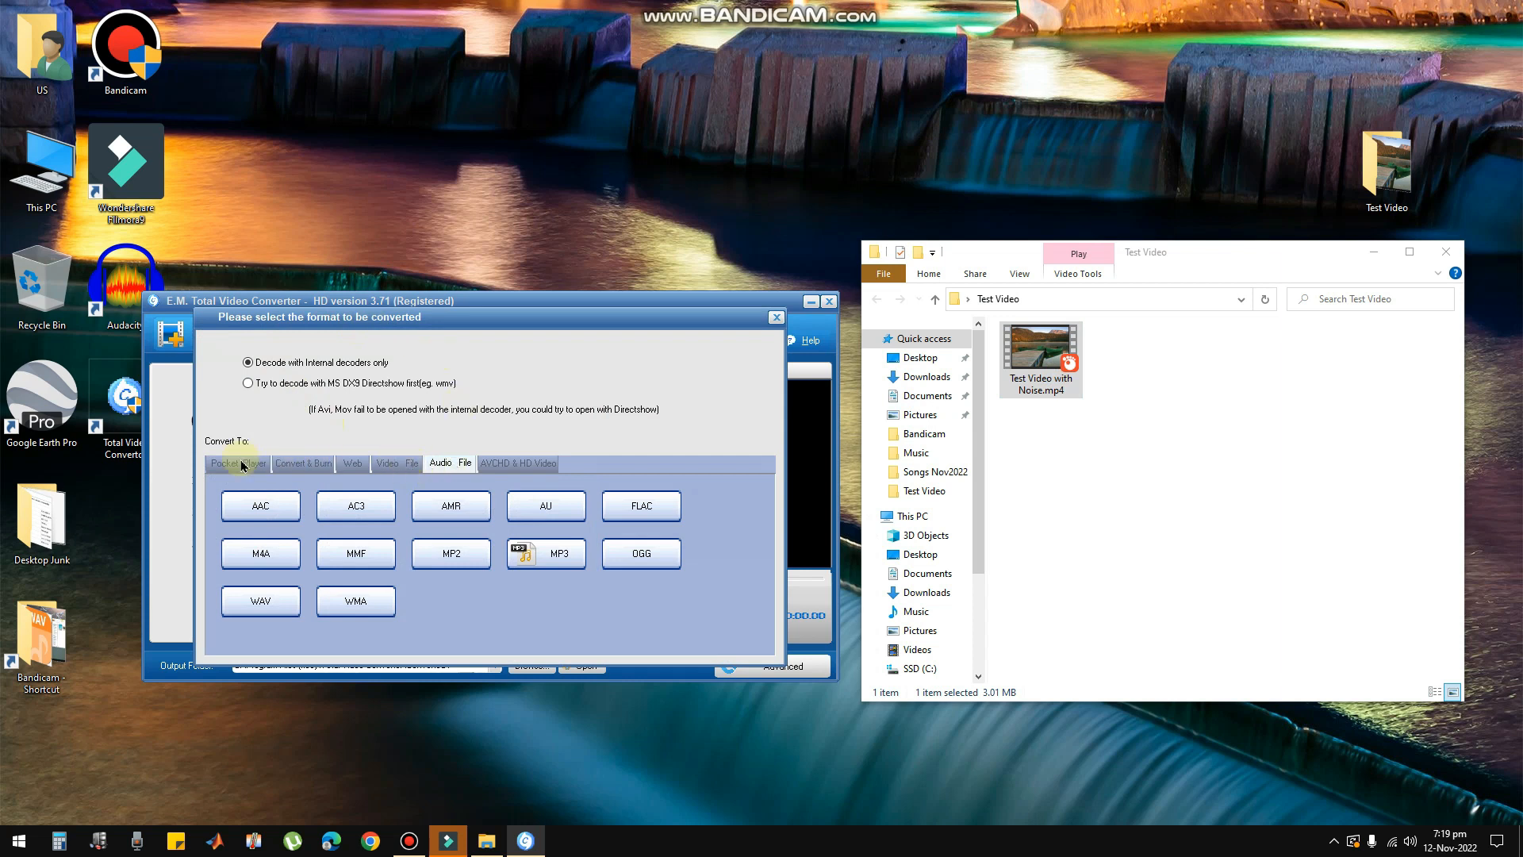
Step: Choose Audio File > MP3 as the output format and convert the noisy video now
{"action": "left_click", "coordinate": [352, 463]}
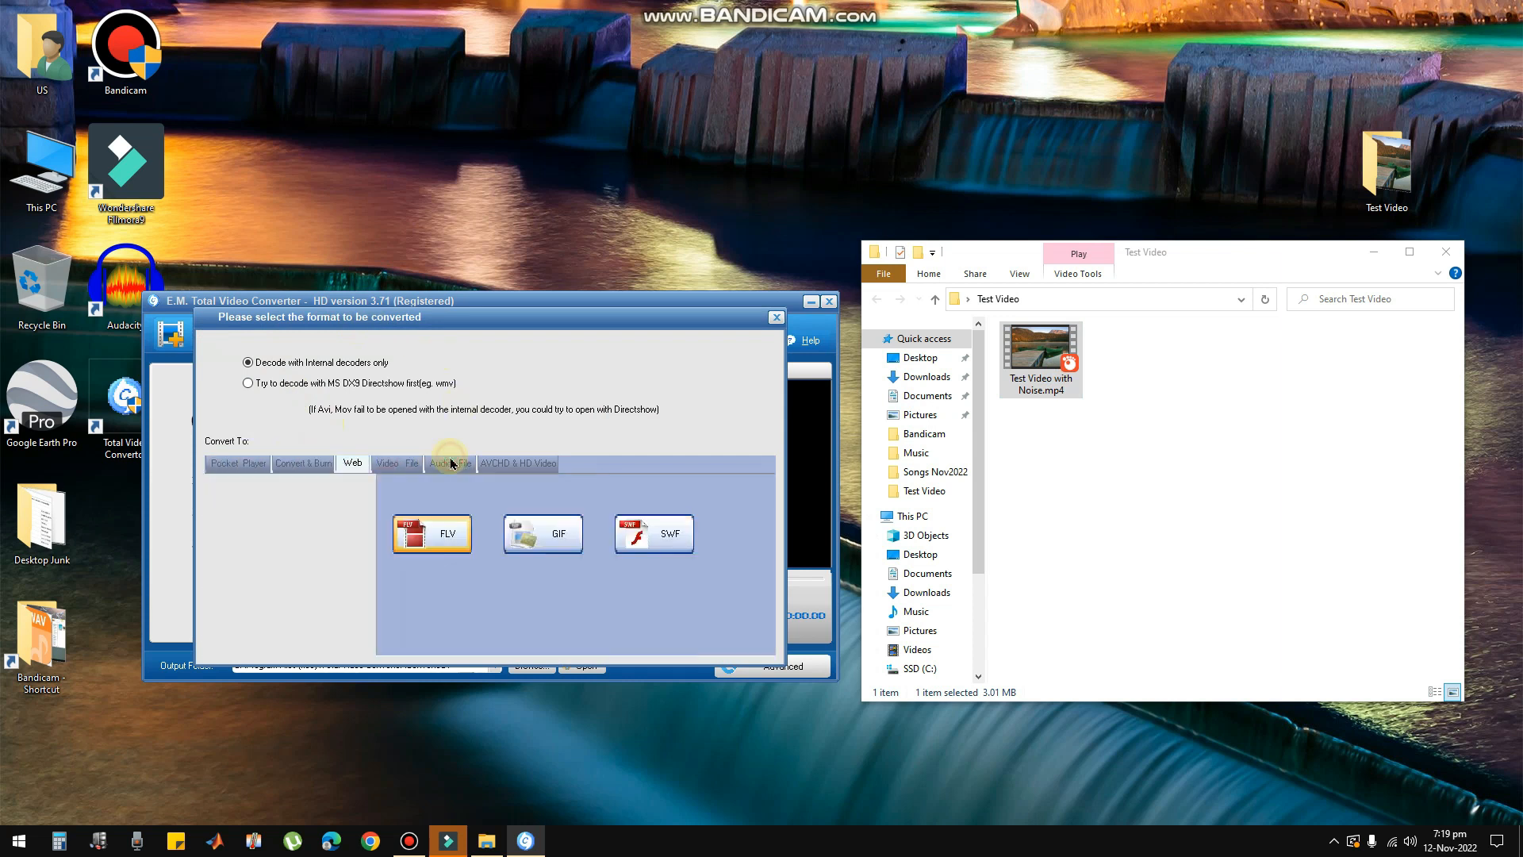
{"action": "left_click", "coordinate": [449, 461]}
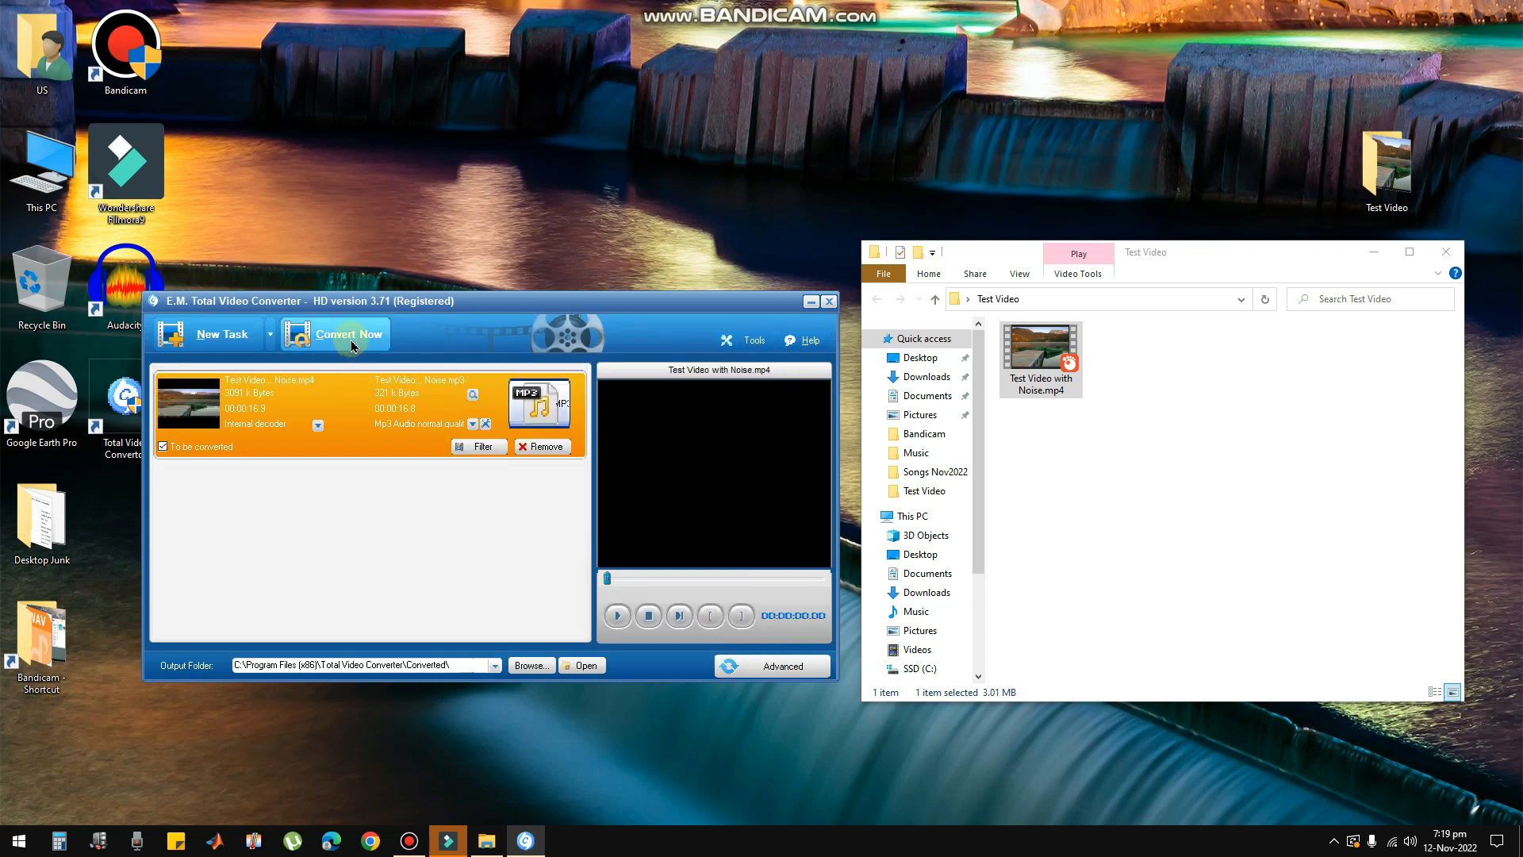
{"action": "left_click", "coordinate": [345, 333]}
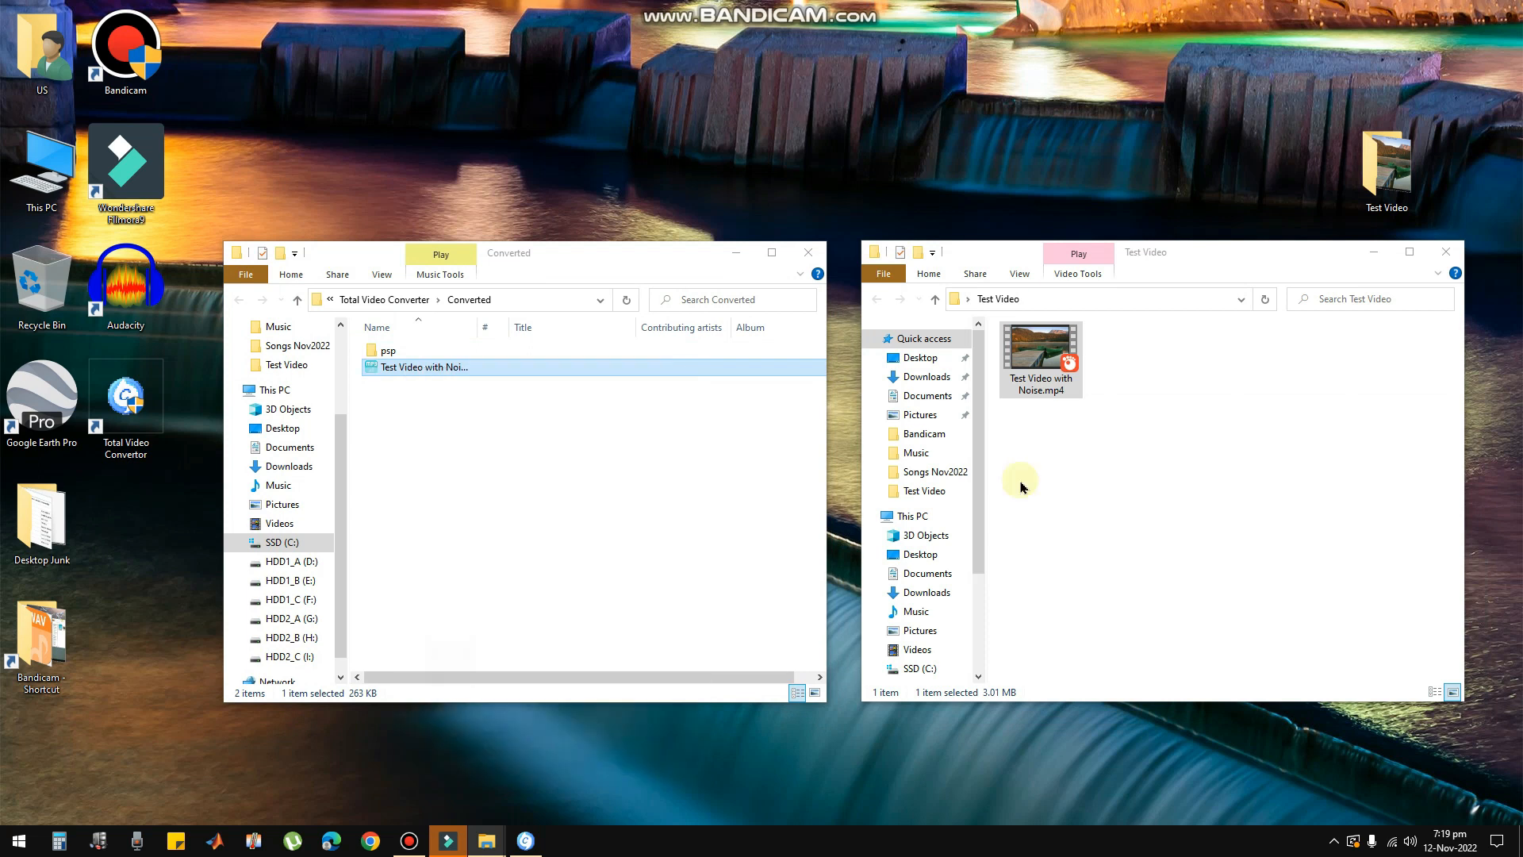
Step: Paste the converted MP3 into the Test Video folder, allow the move, and close the Converted window
{"action": "right_click", "coordinate": [1019, 482]}
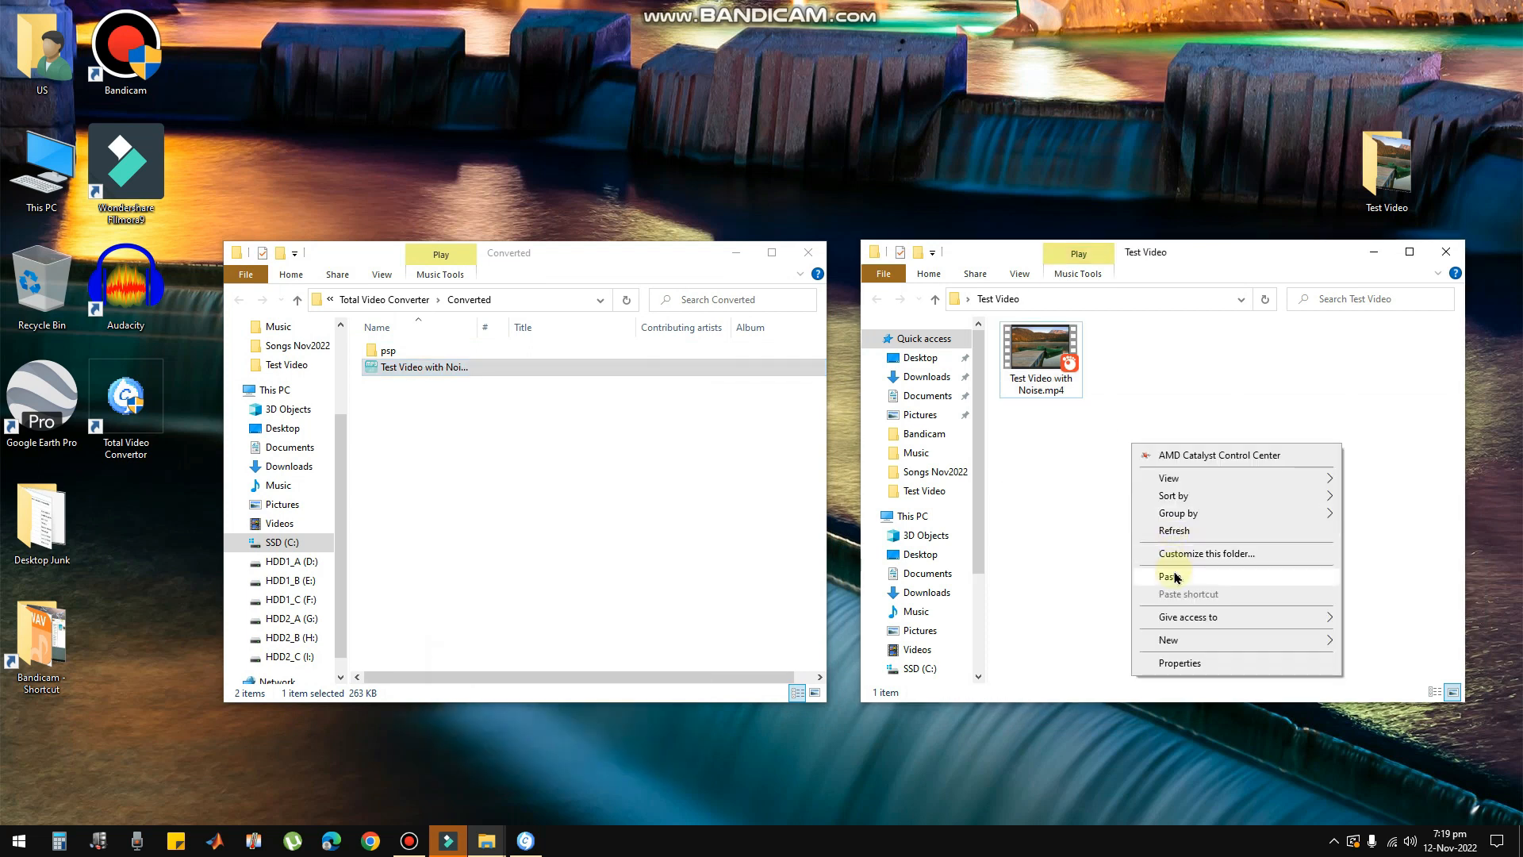
{"action": "left_click", "coordinate": [1170, 576]}
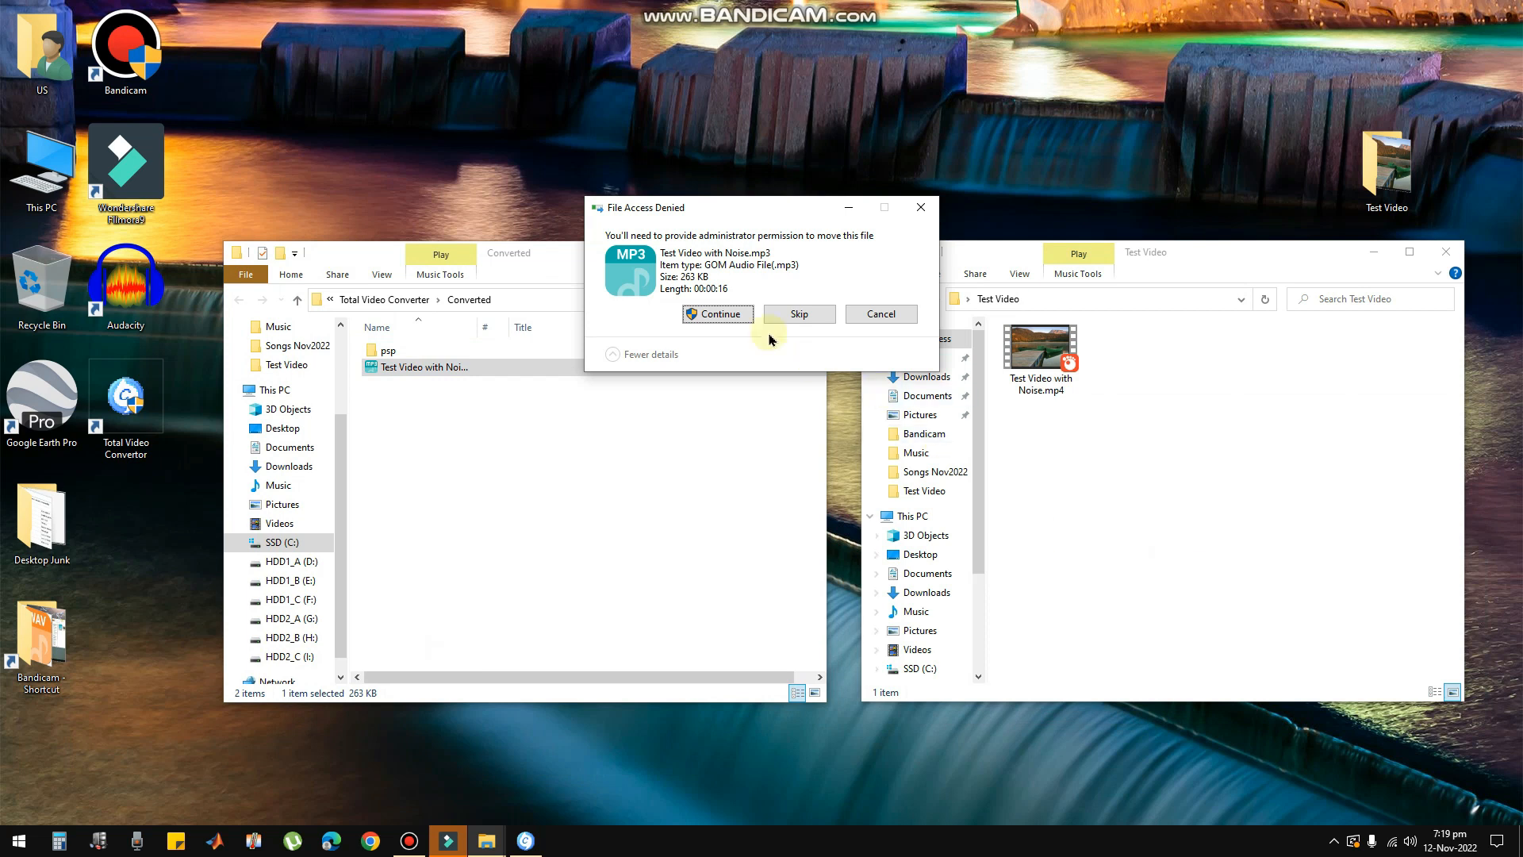
{"action": "left_click", "coordinate": [717, 314]}
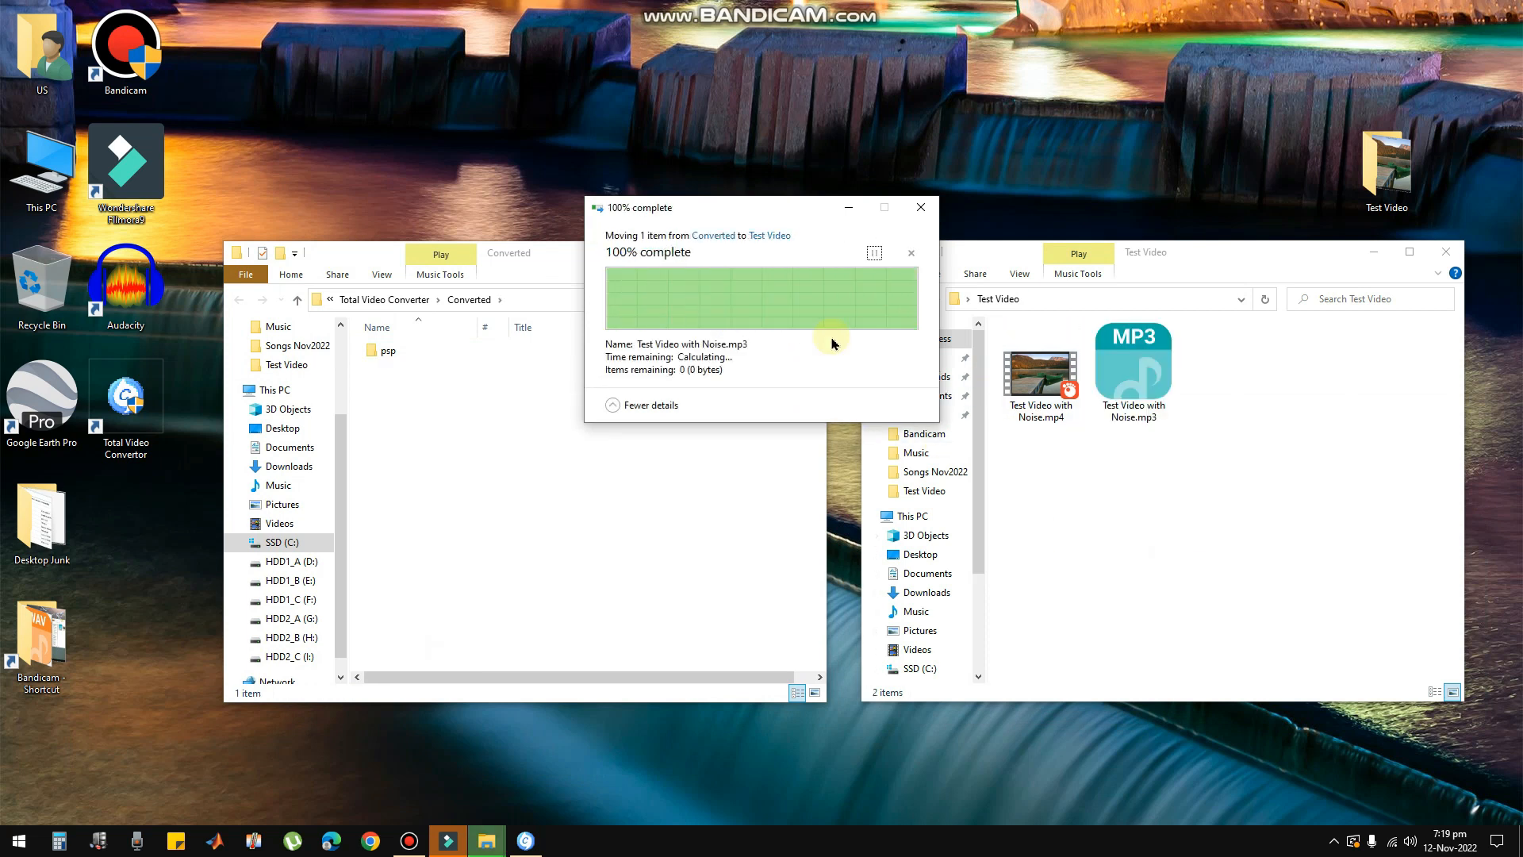
{"action": "left_click", "coordinate": [1131, 372]}
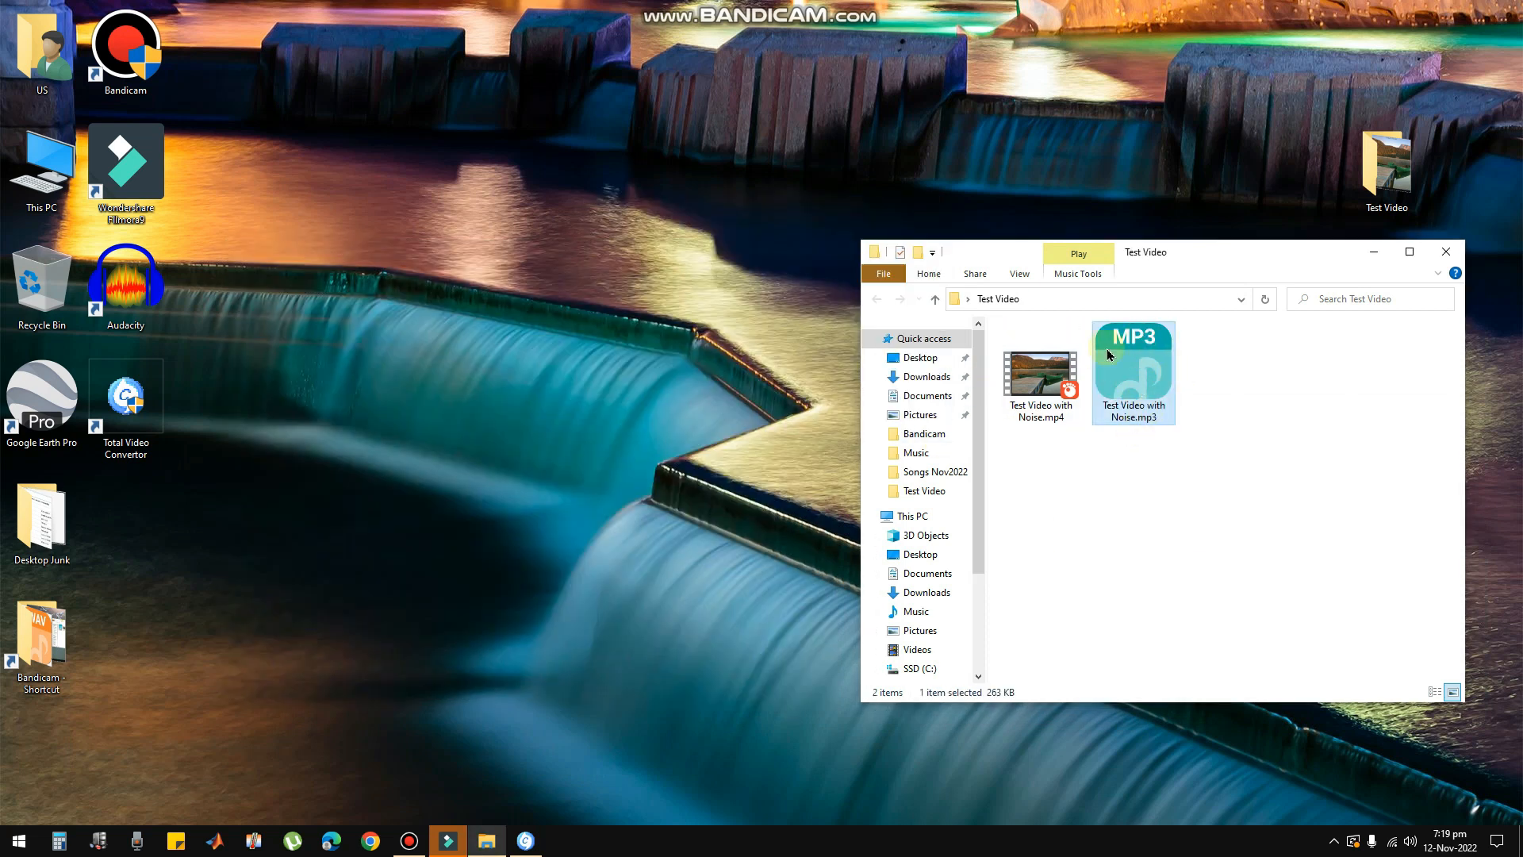
Step: Select the original video and the MP3 audio file to compare them side by side
{"action": "left_click", "coordinate": [1037, 372]}
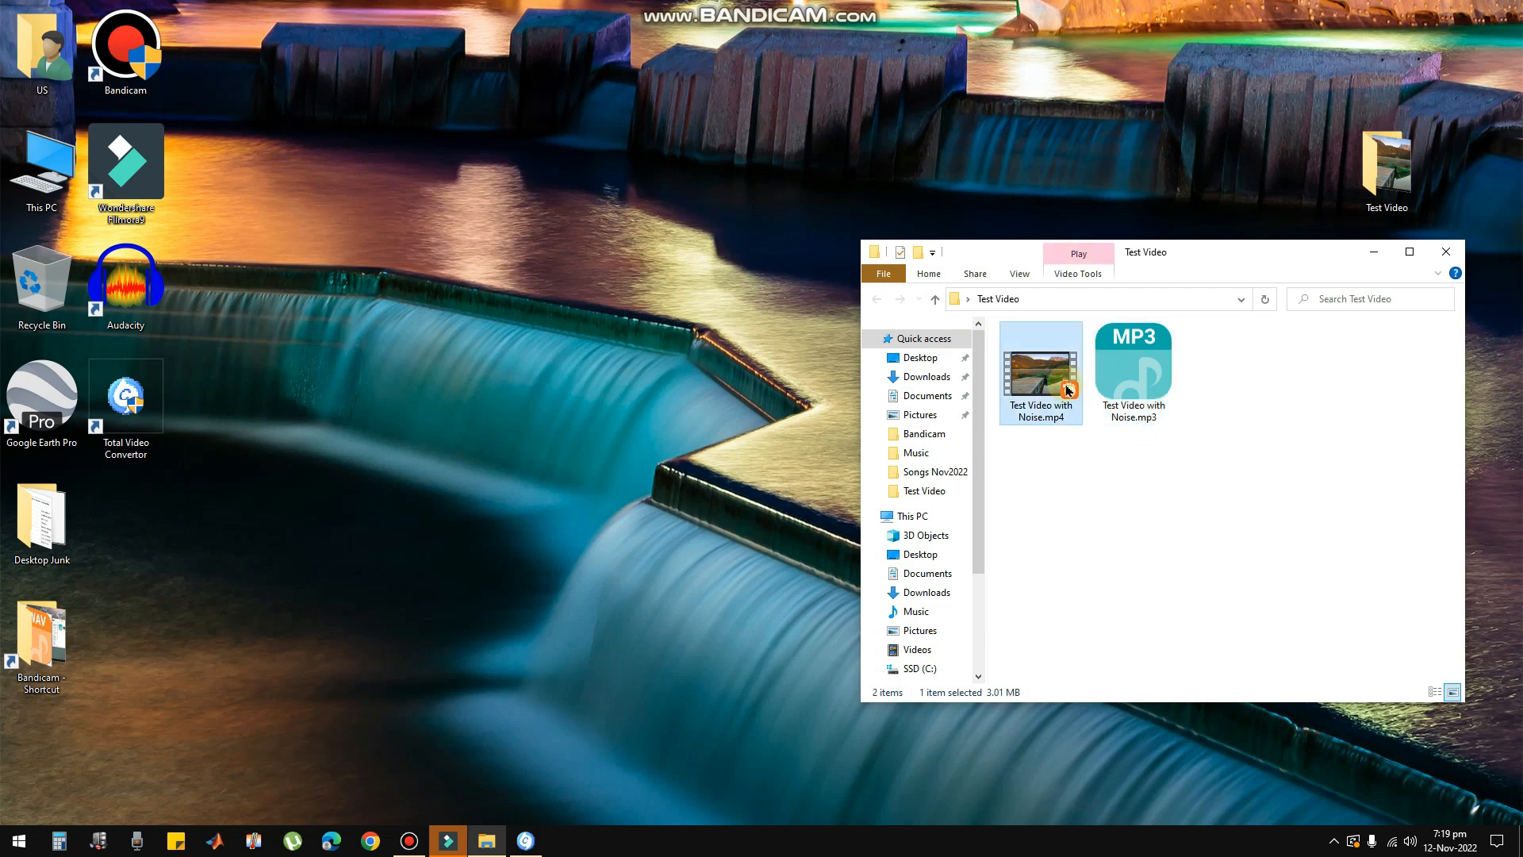
{"action": "left_click", "coordinate": [1131, 372]}
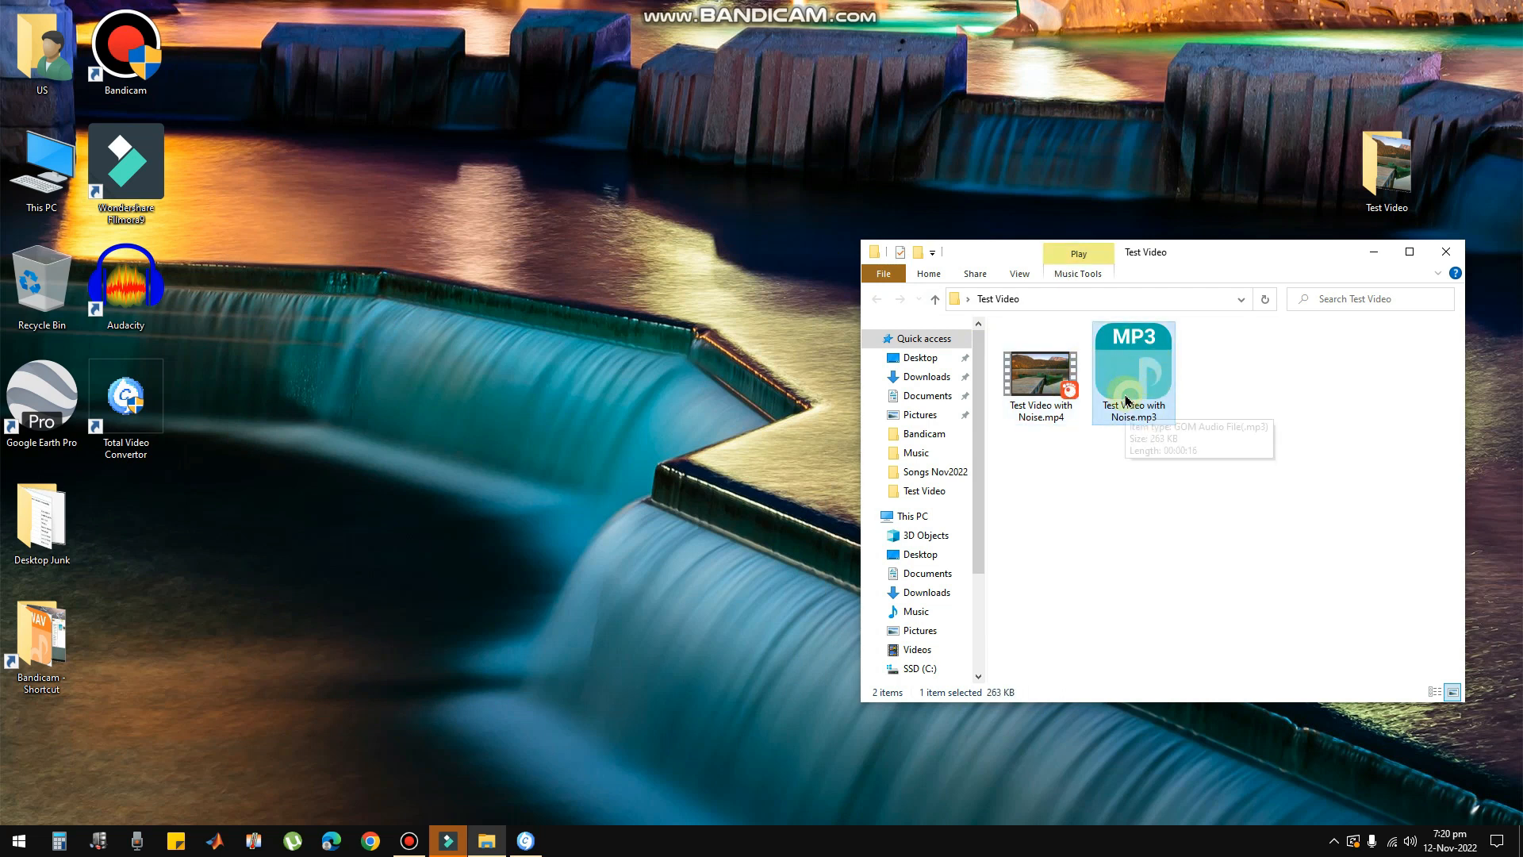
{"action": "mouse_move", "coordinate": [1115, 436]}
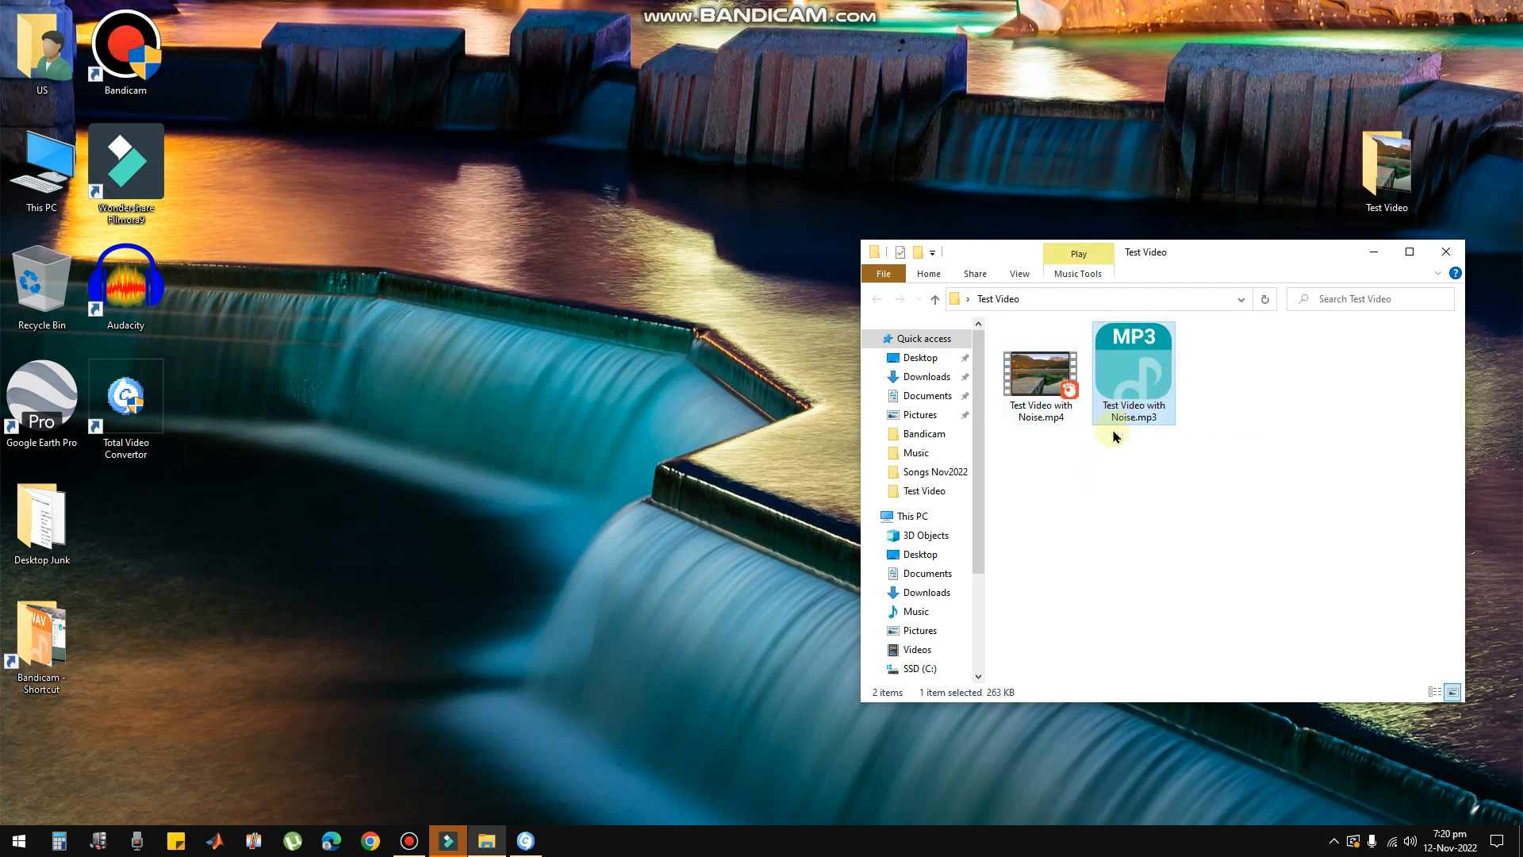
{"action": "mouse_move", "coordinate": [1123, 449]}
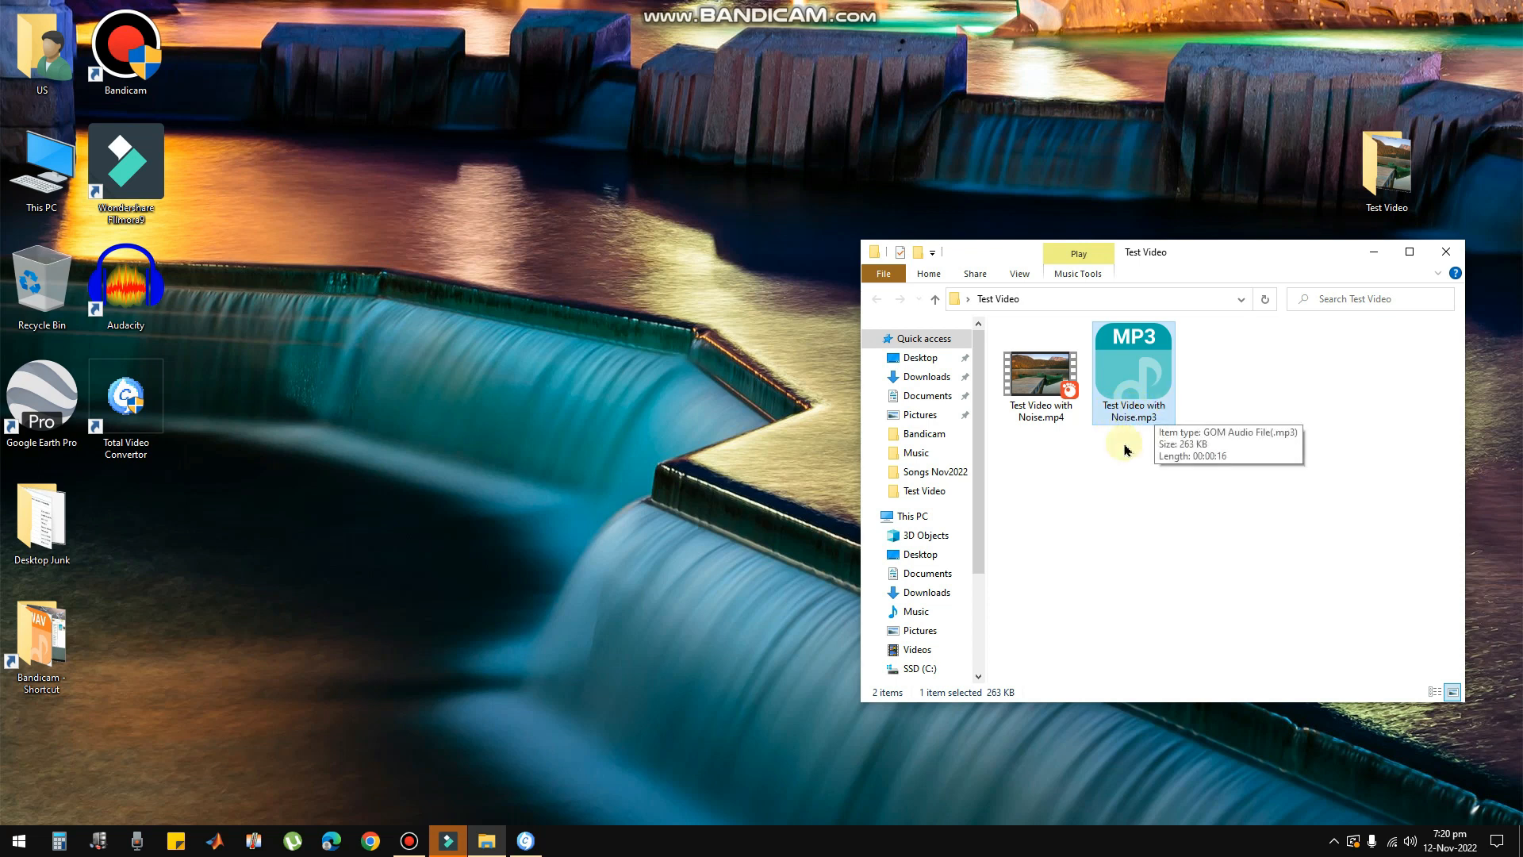
{"action": "left_click", "coordinate": [1039, 374]}
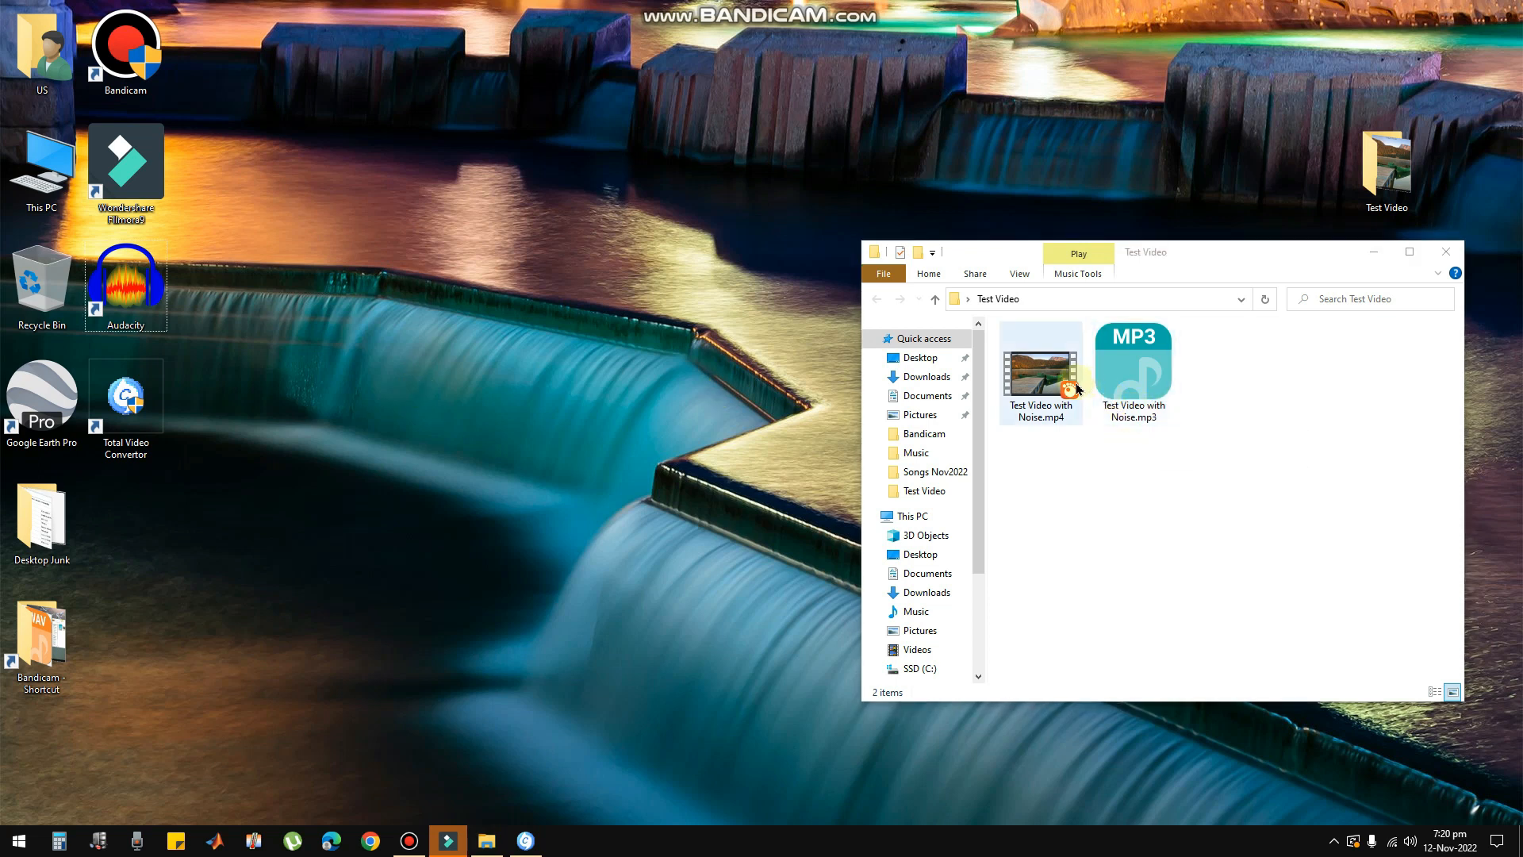
{"action": "left_click", "coordinate": [1039, 371]}
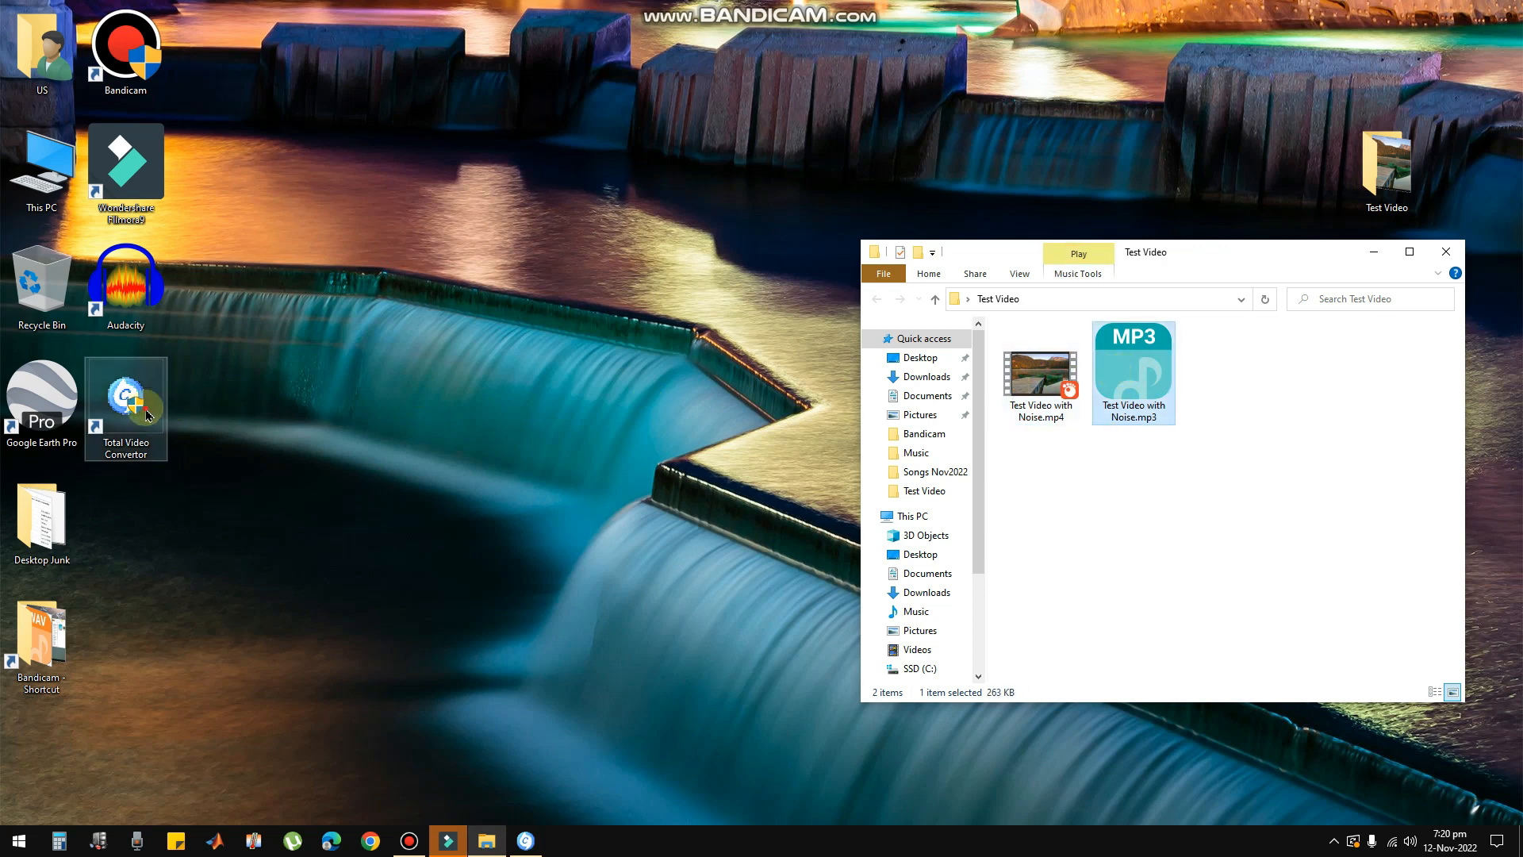
{"action": "mouse_move", "coordinate": [131, 408]}
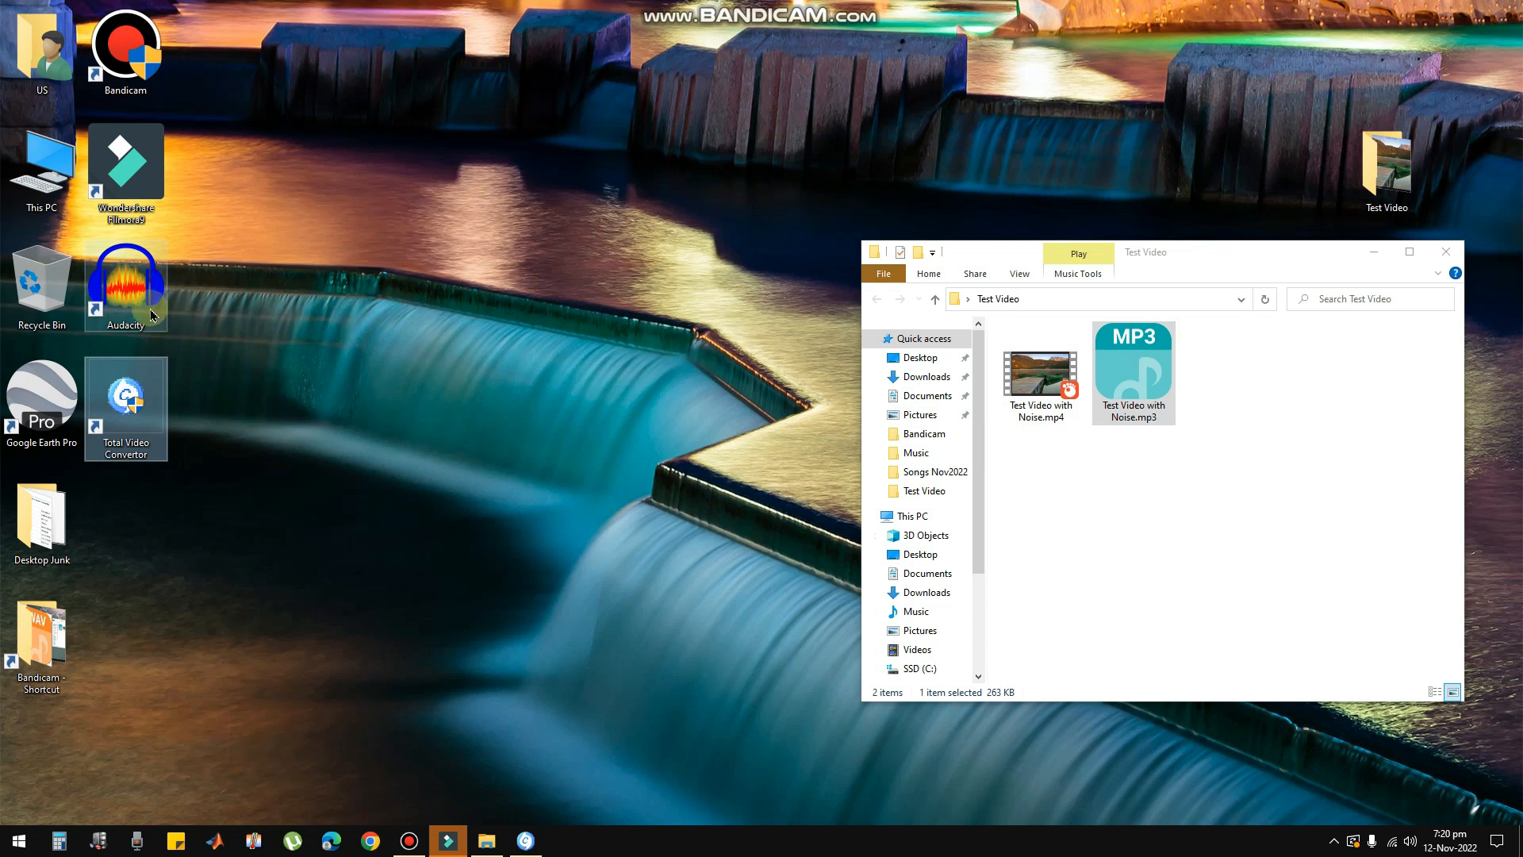
Step: Launch Audacity and maximize its window with the noisy MP3 loaded
{"action": "double_click", "coordinate": [124, 283]}
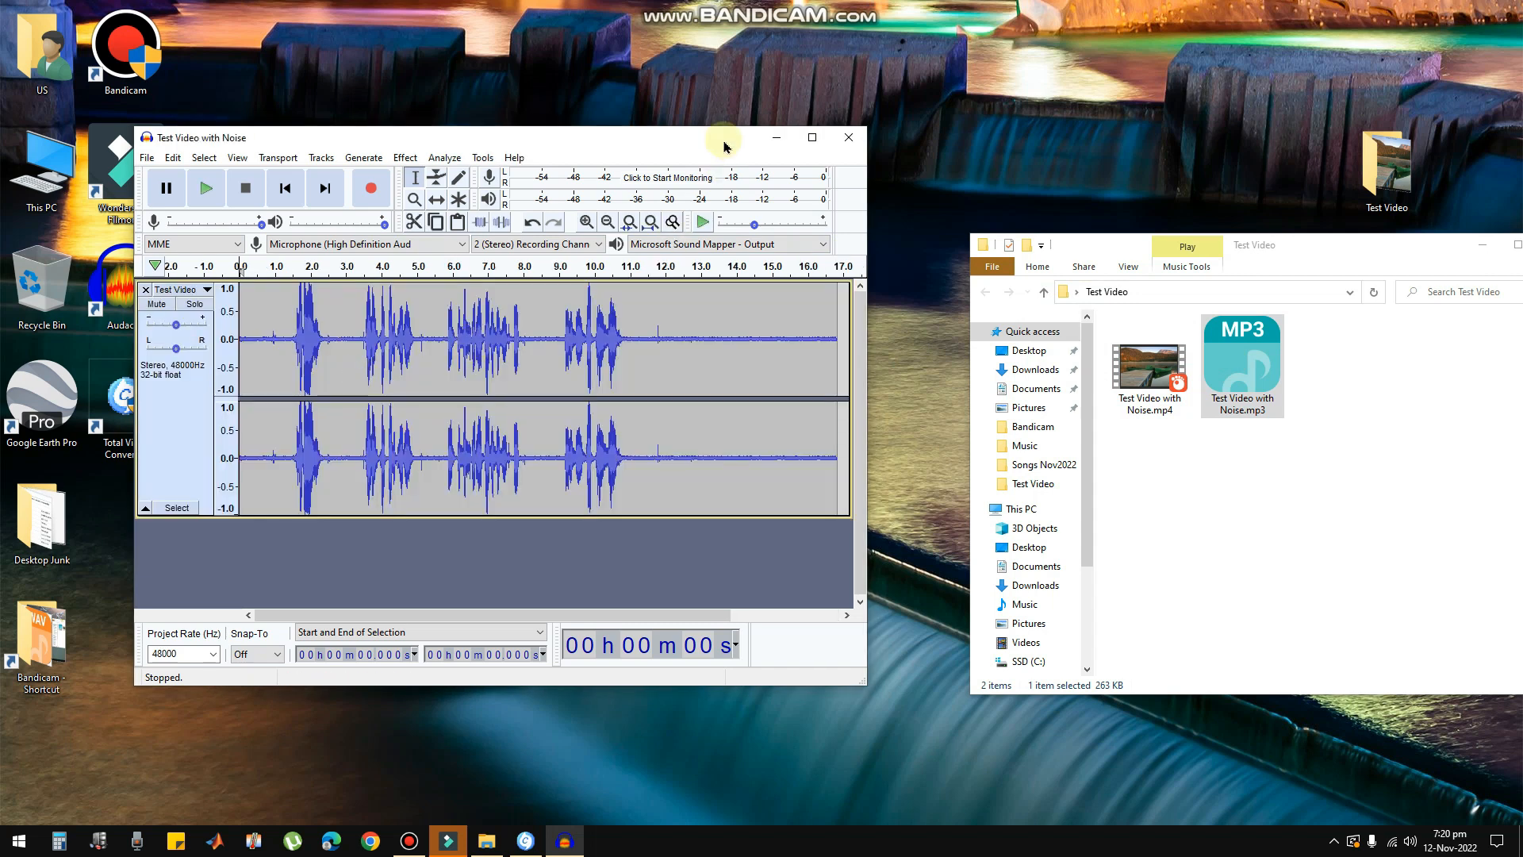
{"action": "left_click", "coordinate": [810, 137]}
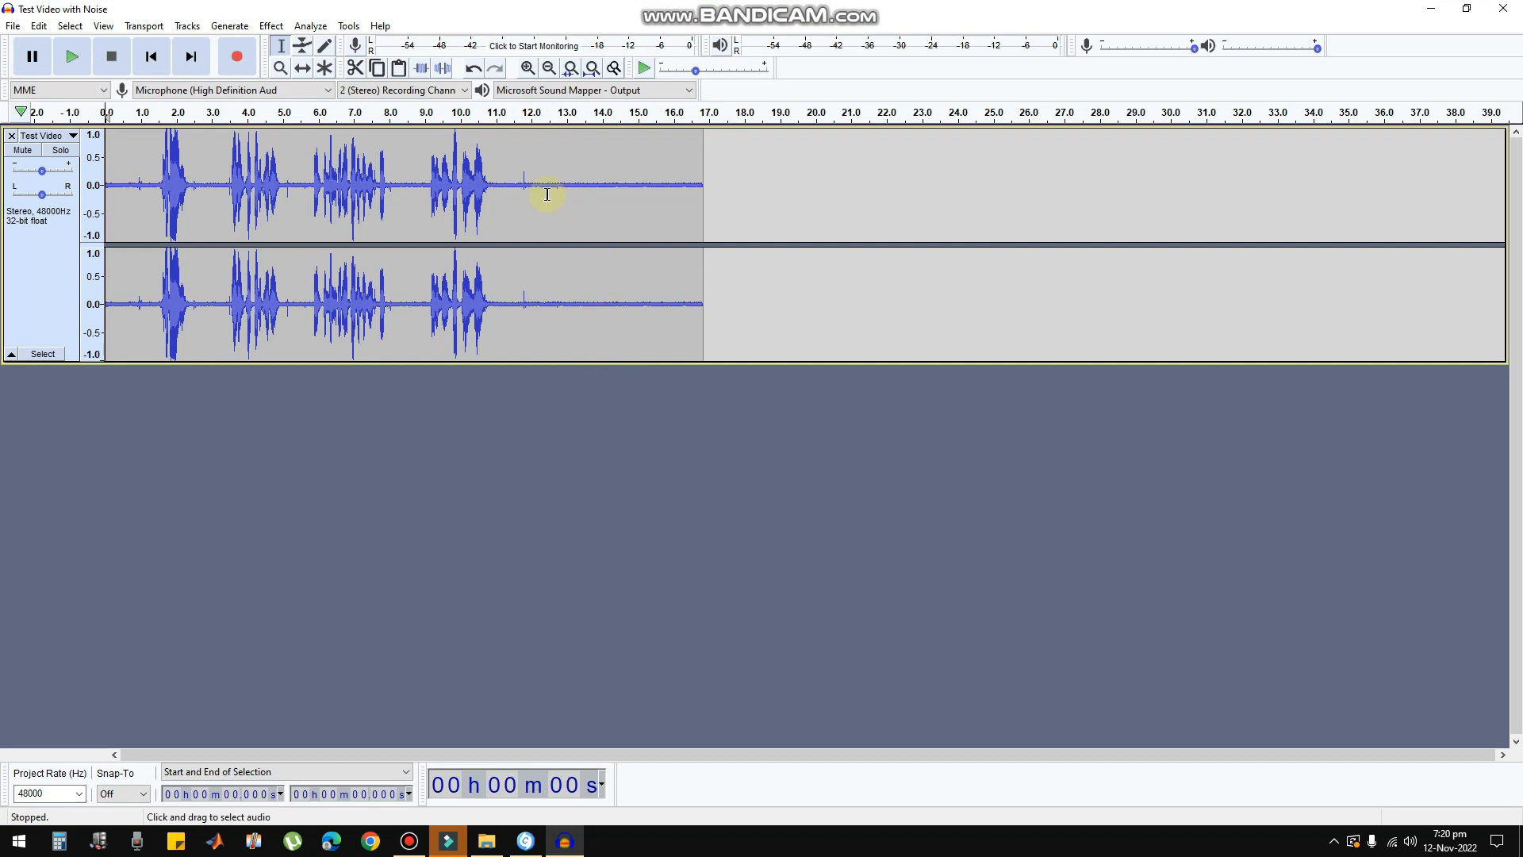
{"action": "mouse_move", "coordinate": [517, 178]}
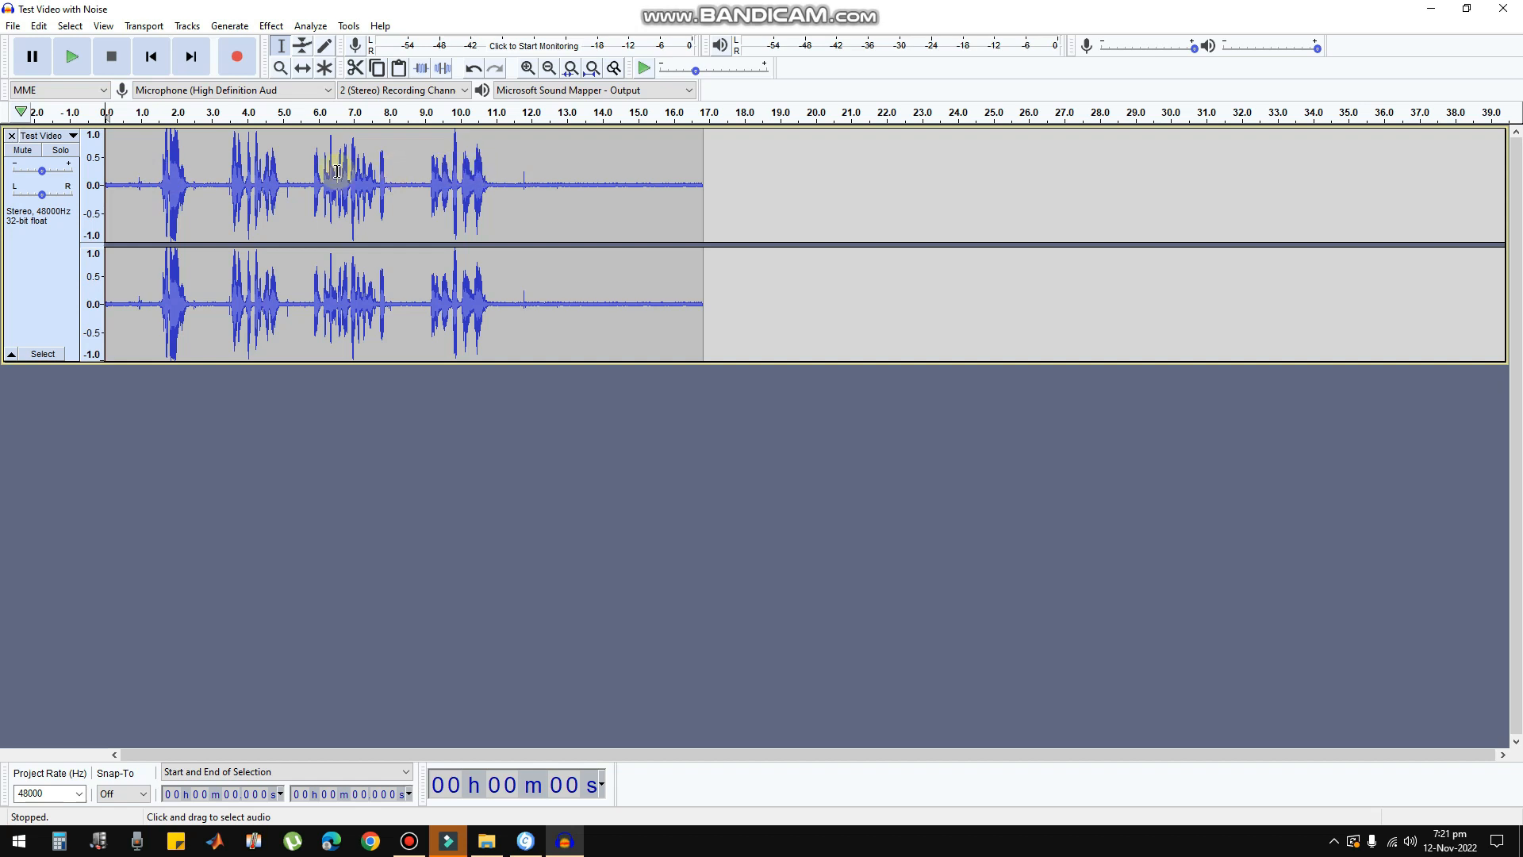
Step: Select the quiet stretch after the speech, around 11.5–15.7 s, play it back and stop
{"action": "left_click_drag", "start_coordinate": [534, 179], "coordinate": [568, 179]}
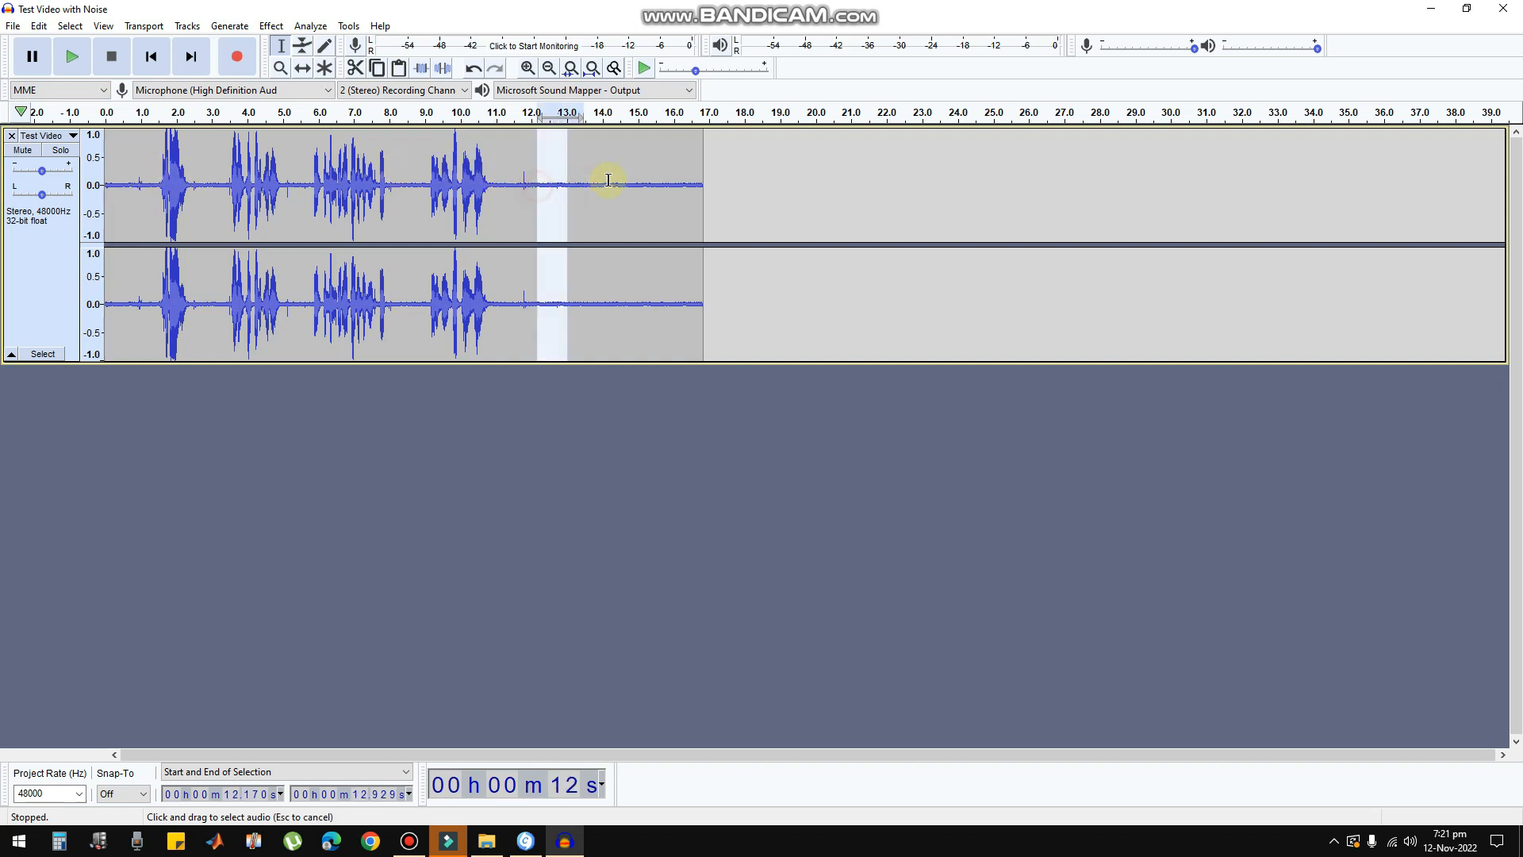
{"action": "left_click_drag", "start_coordinate": [568, 184], "coordinate": [612, 184]}
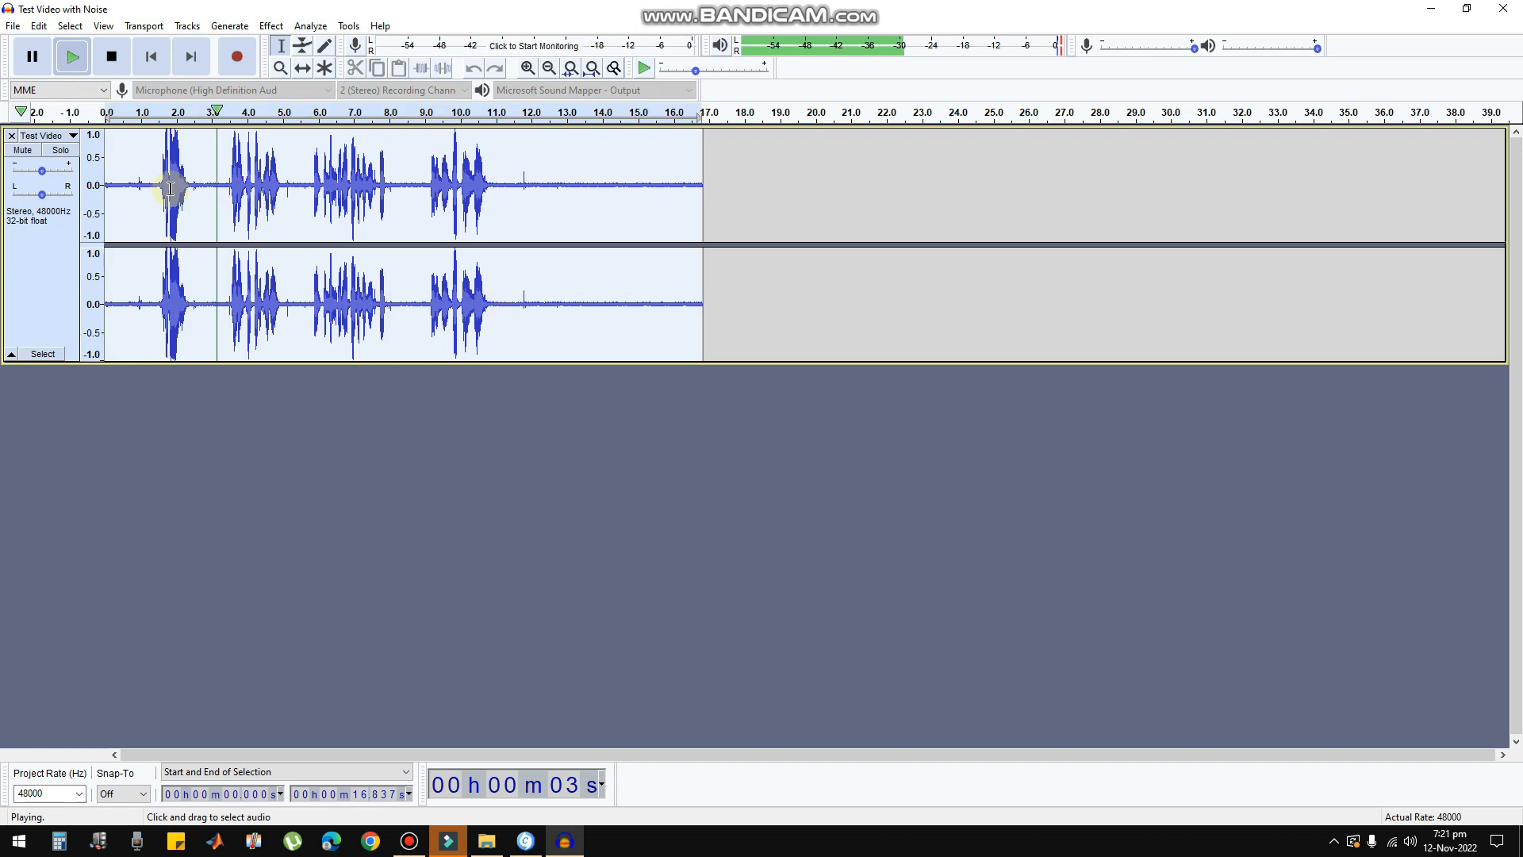
{"action": "left_click", "coordinate": [111, 57]}
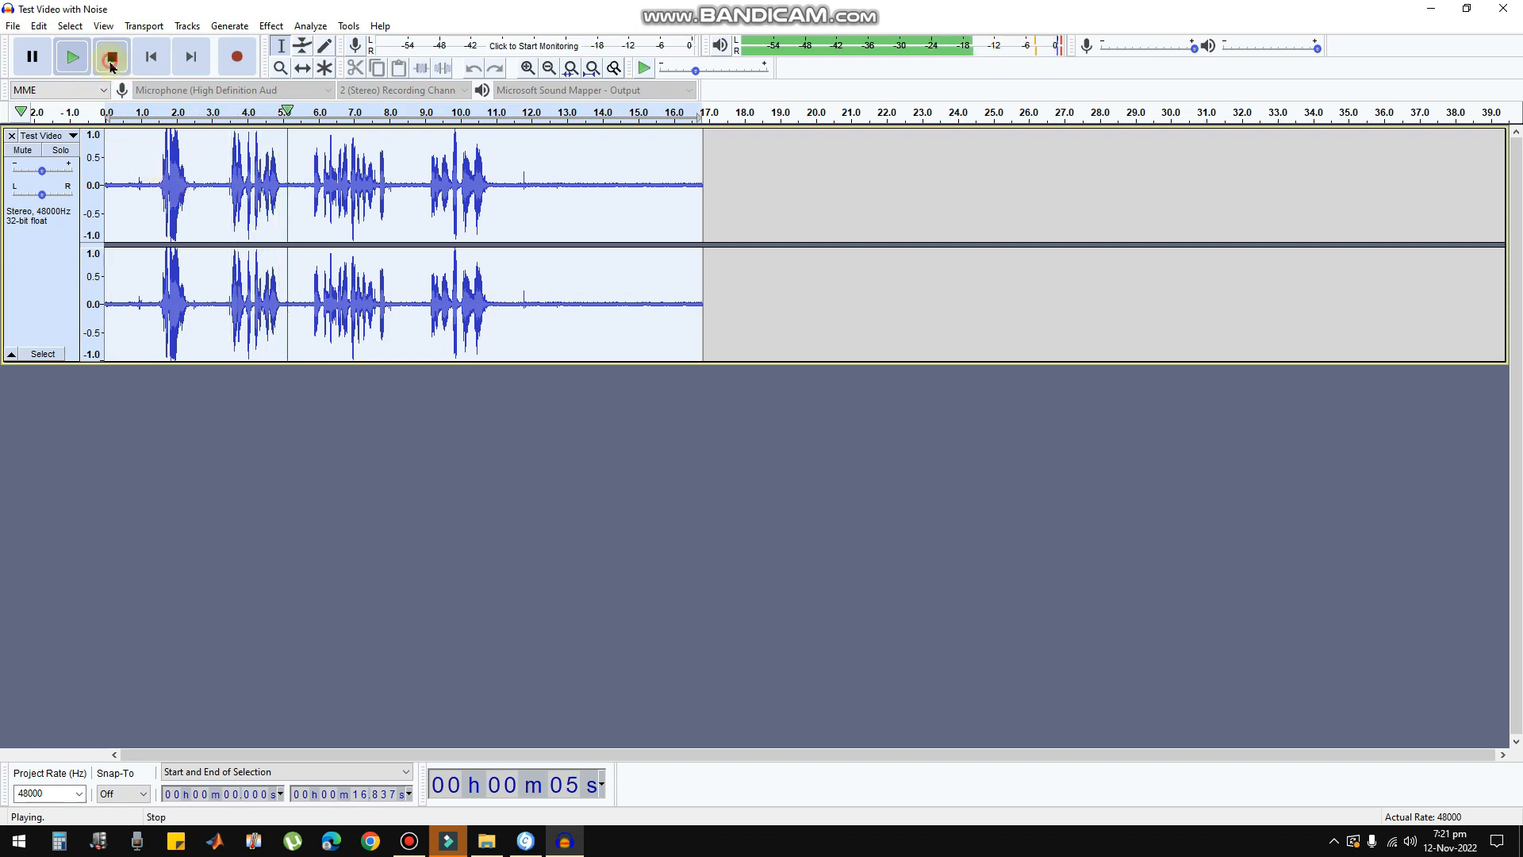
{"action": "left_click", "coordinate": [110, 57]}
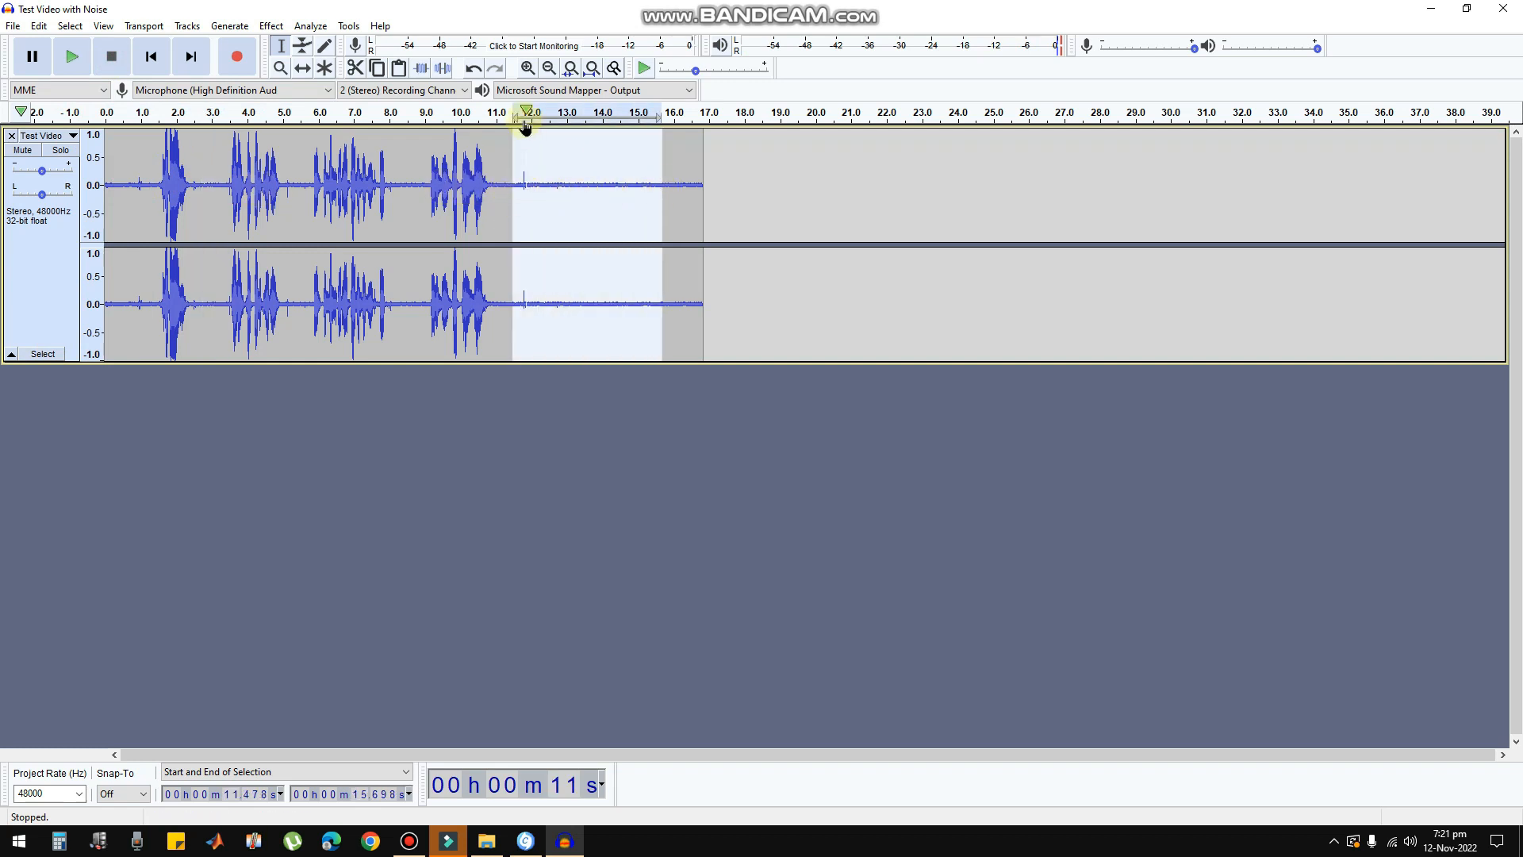
Step: Clear the selection and mark the noise-only opening of the waveform, about 0.1–1.3 s
{"action": "left_click", "coordinate": [72, 56]}
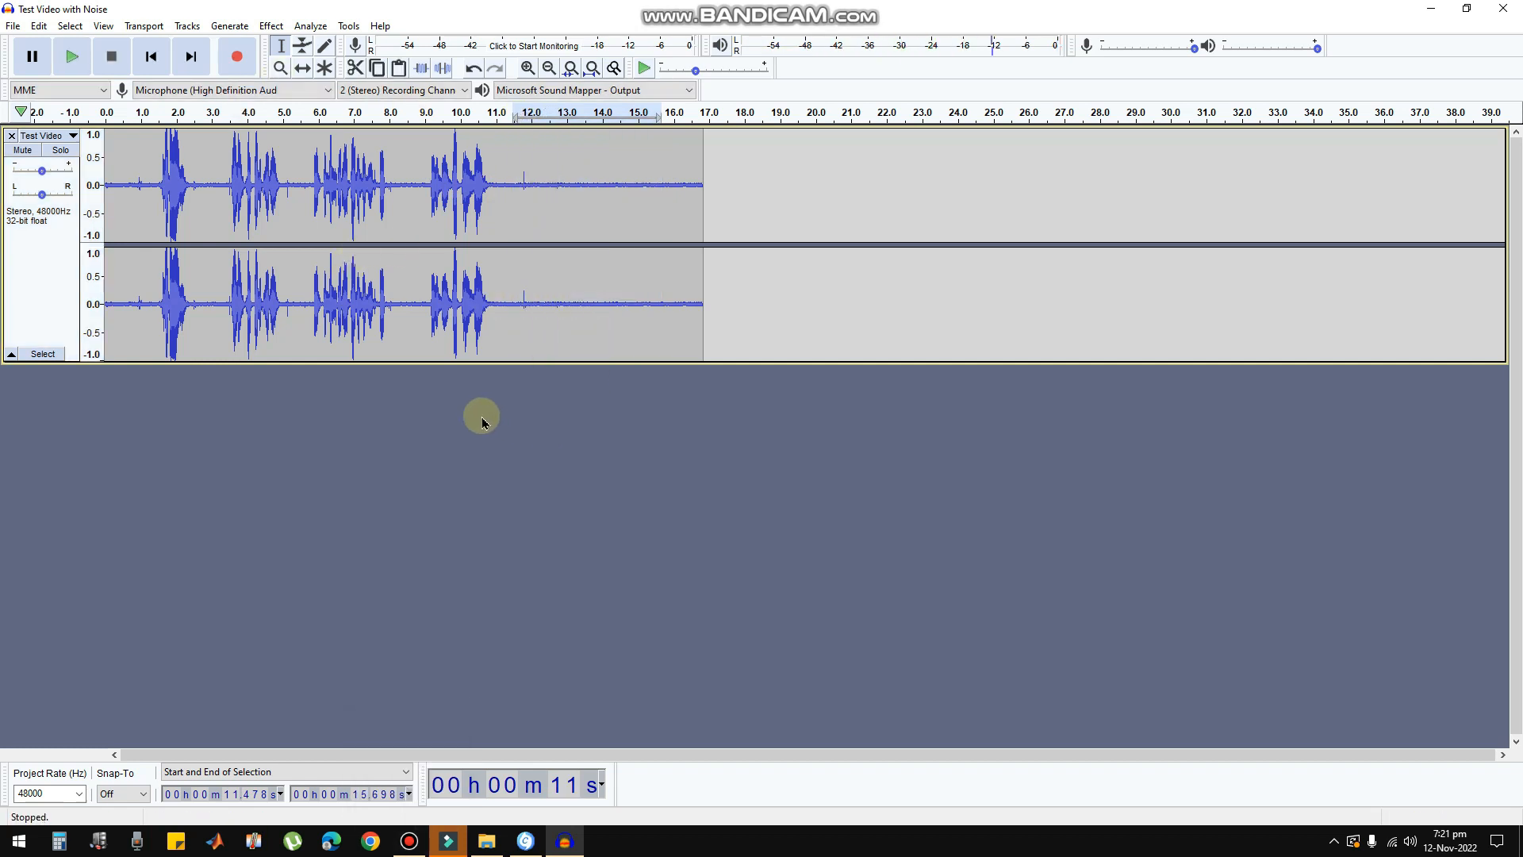
{"action": "mouse_move", "coordinate": [522, 184]}
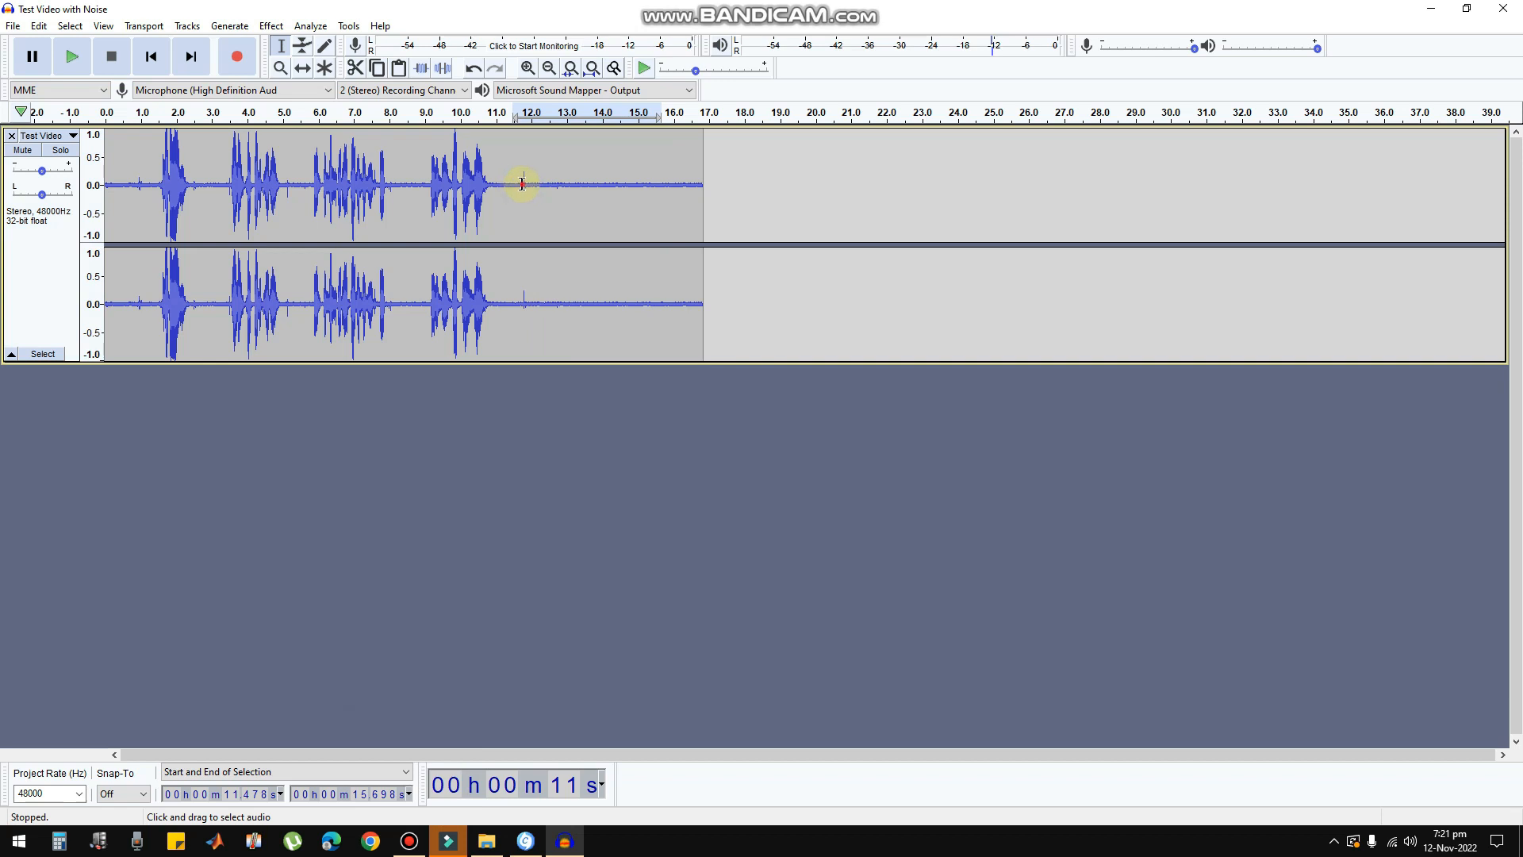
{"action": "left_click_drag", "start_coordinate": [517, 184], "coordinate": [703, 184]}
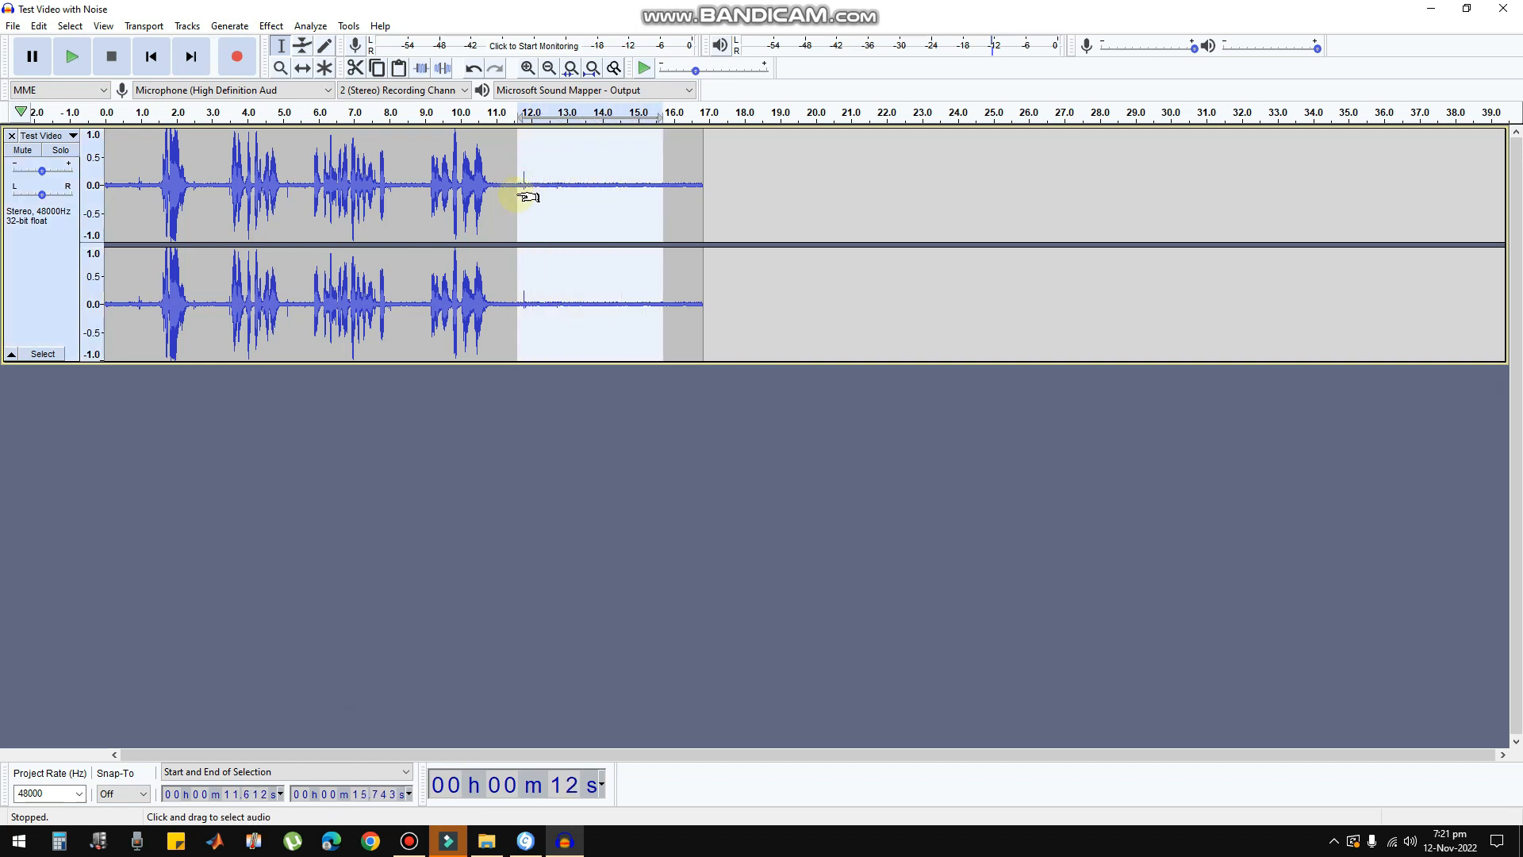
{"action": "mouse_move", "coordinate": [520, 179]}
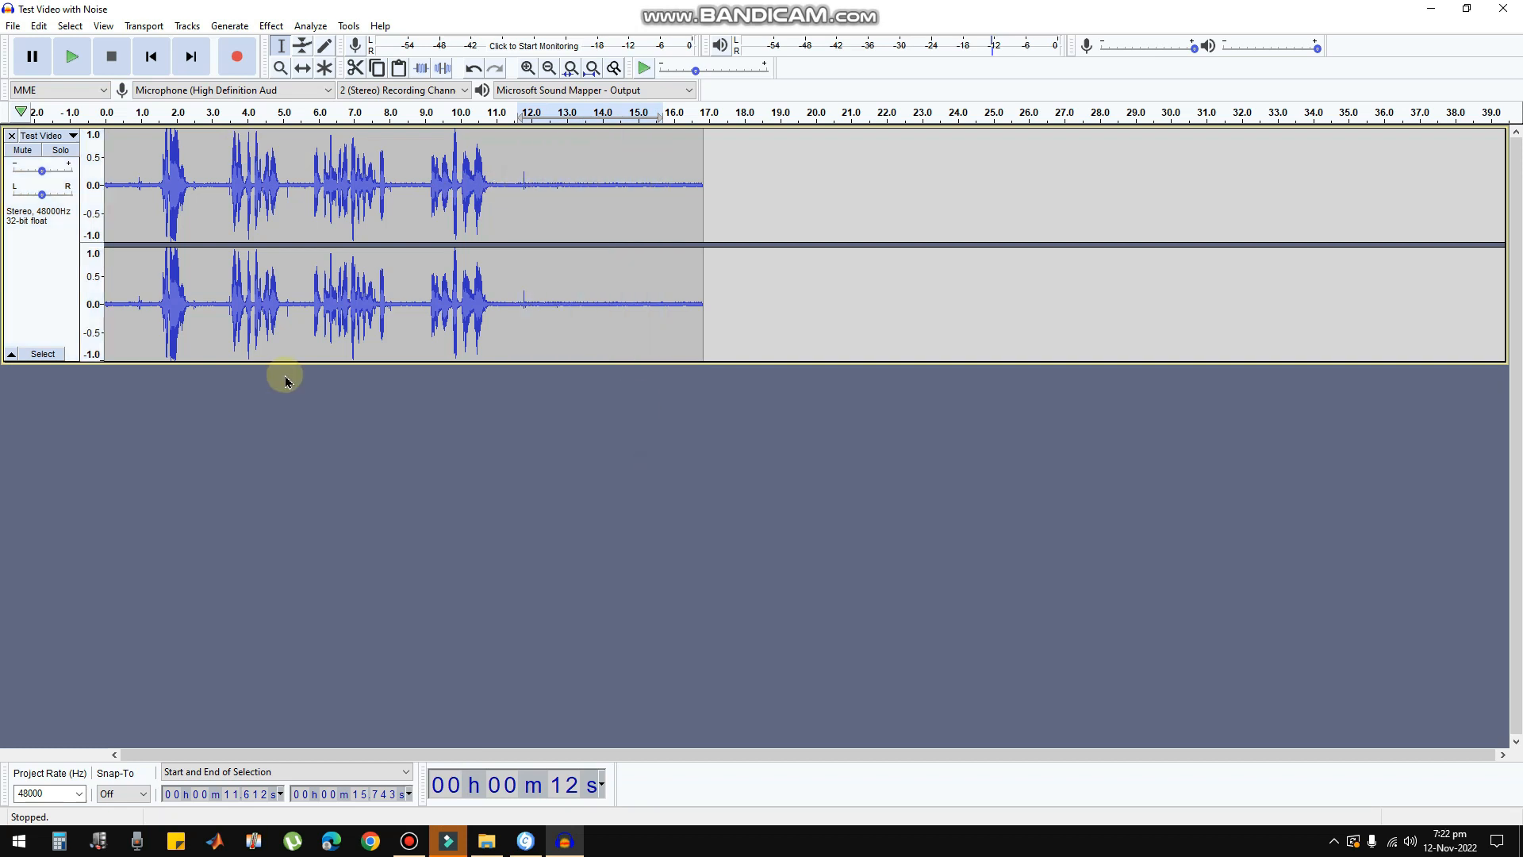
{"action": "mouse_move", "coordinate": [176, 239]}
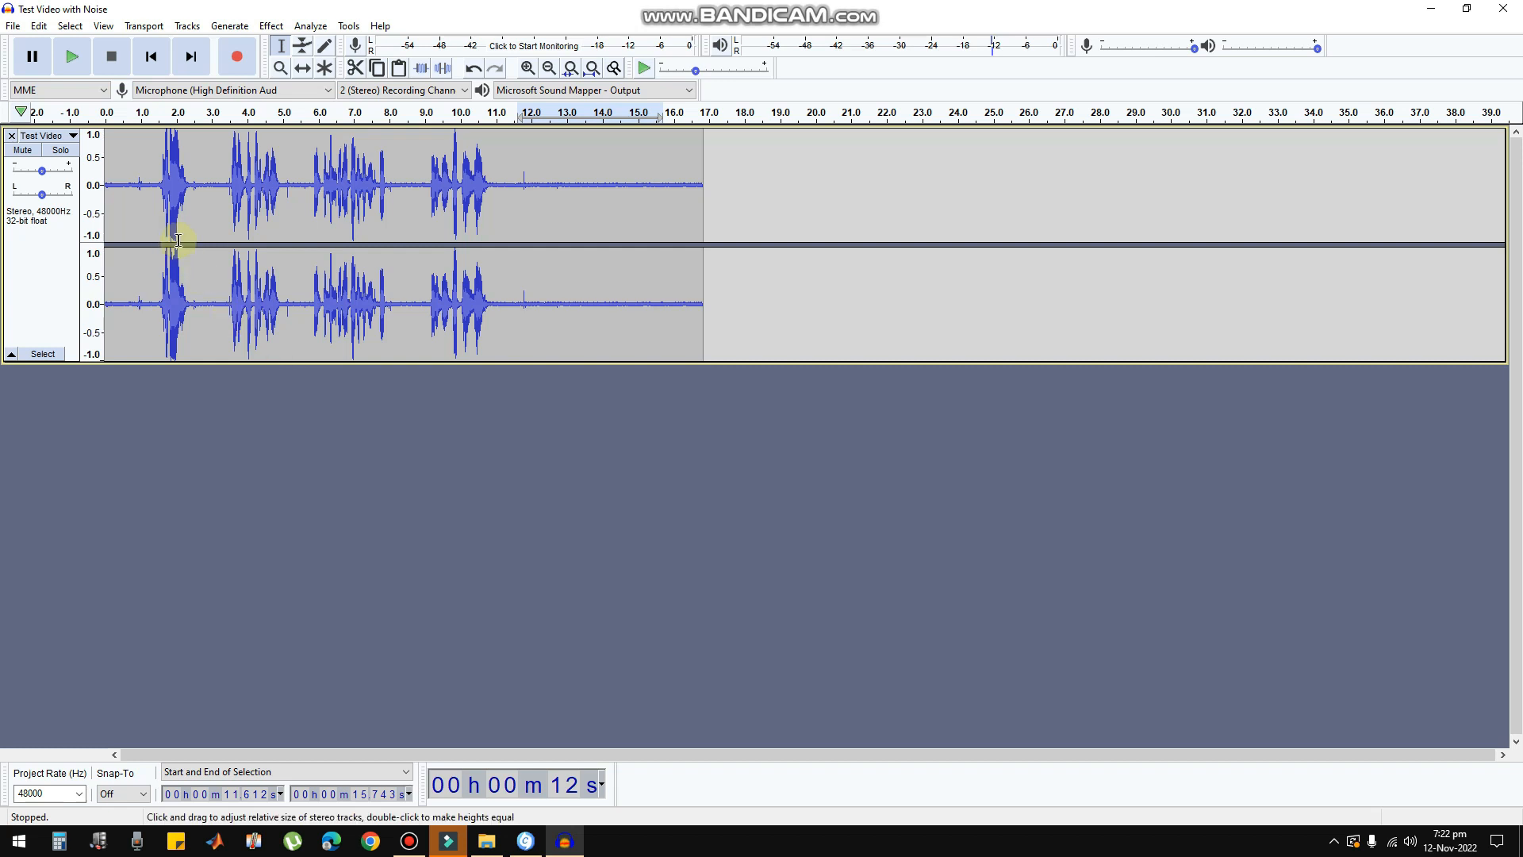
{"action": "mouse_move", "coordinate": [116, 184]}
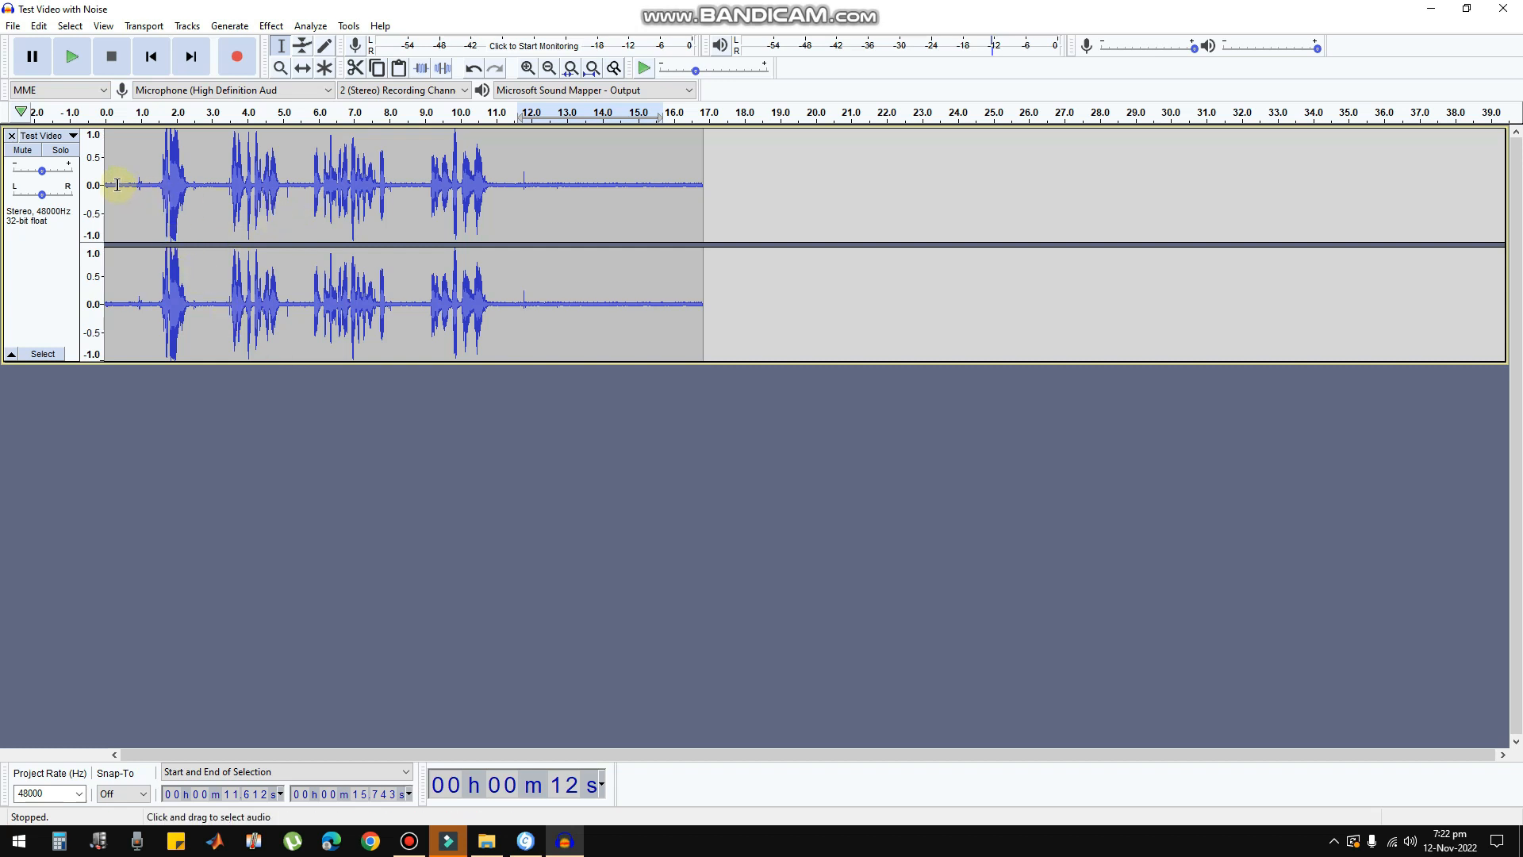
{"action": "left_click_drag", "start_coordinate": [126, 184], "coordinate": [151, 184]}
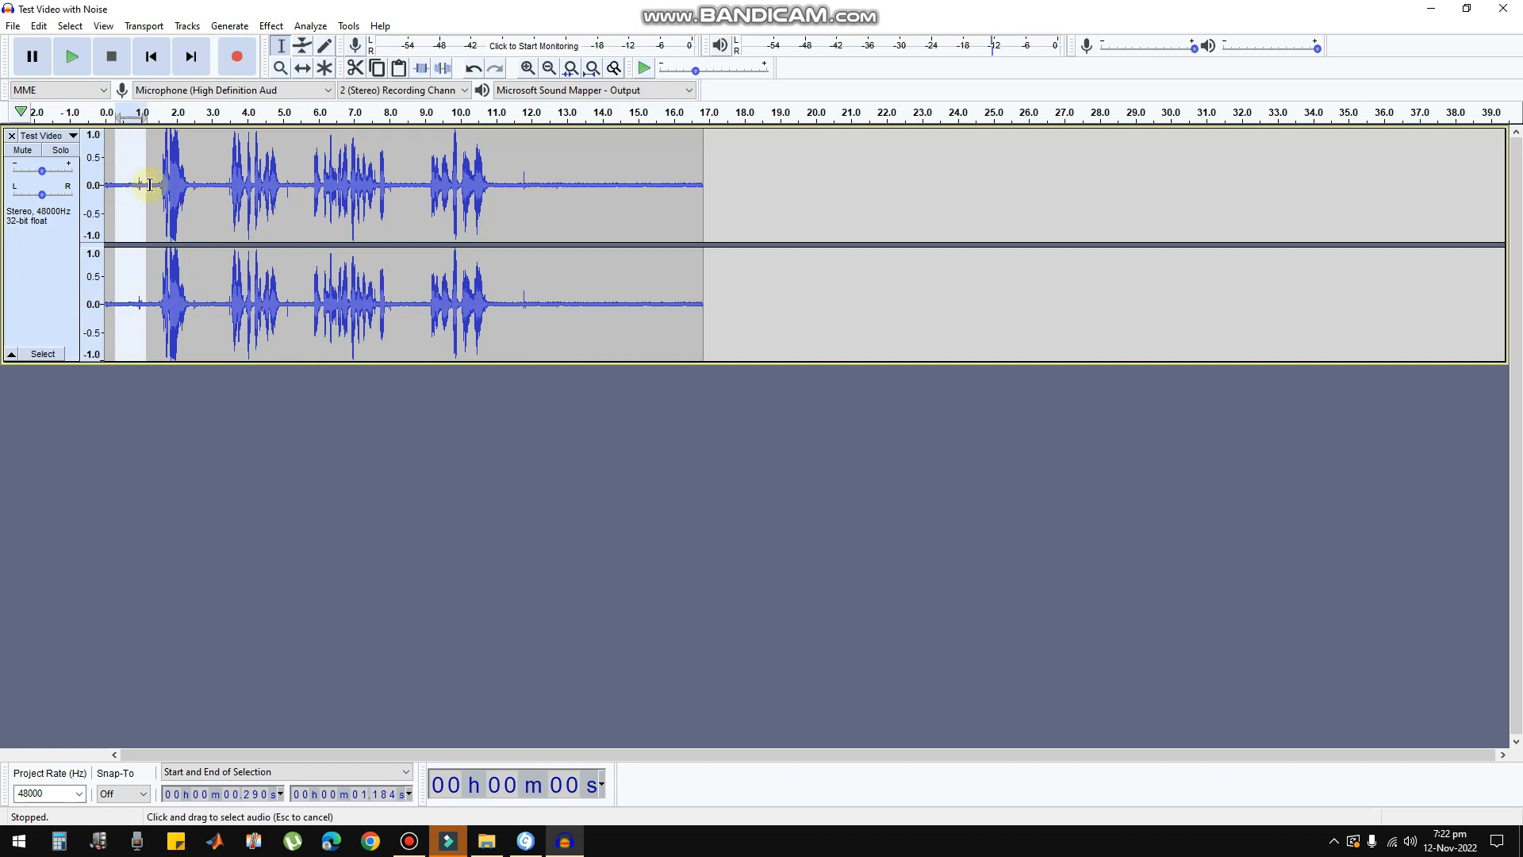
{"action": "left_click_drag", "start_coordinate": [512, 184], "coordinate": [603, 184]}
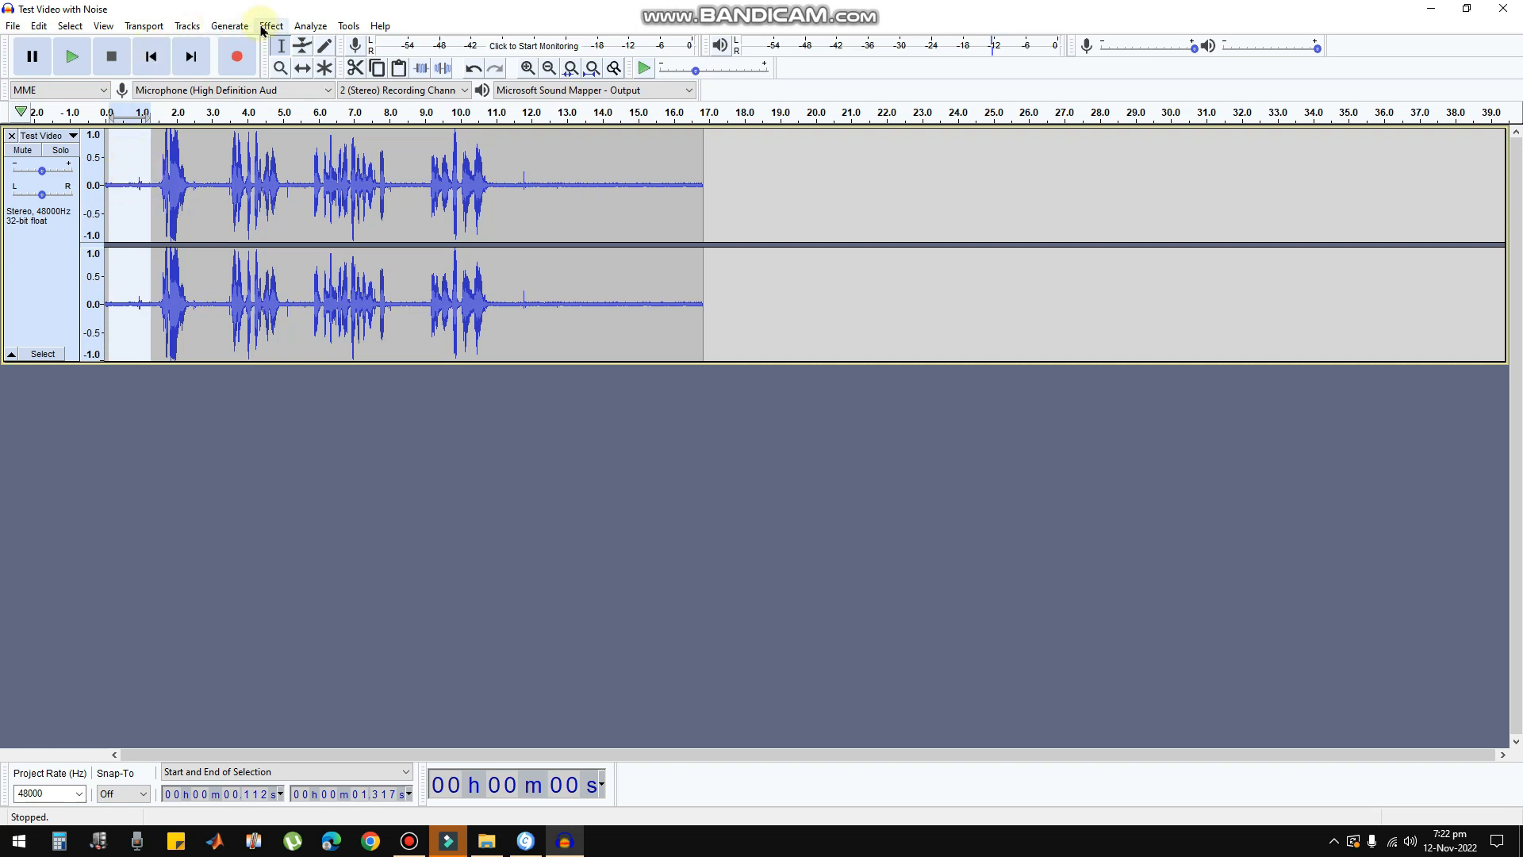
Step: Capture the noise profile from the sample via Effect > Noise Reduction, then select the whole track
{"action": "left_click", "coordinate": [270, 25]}
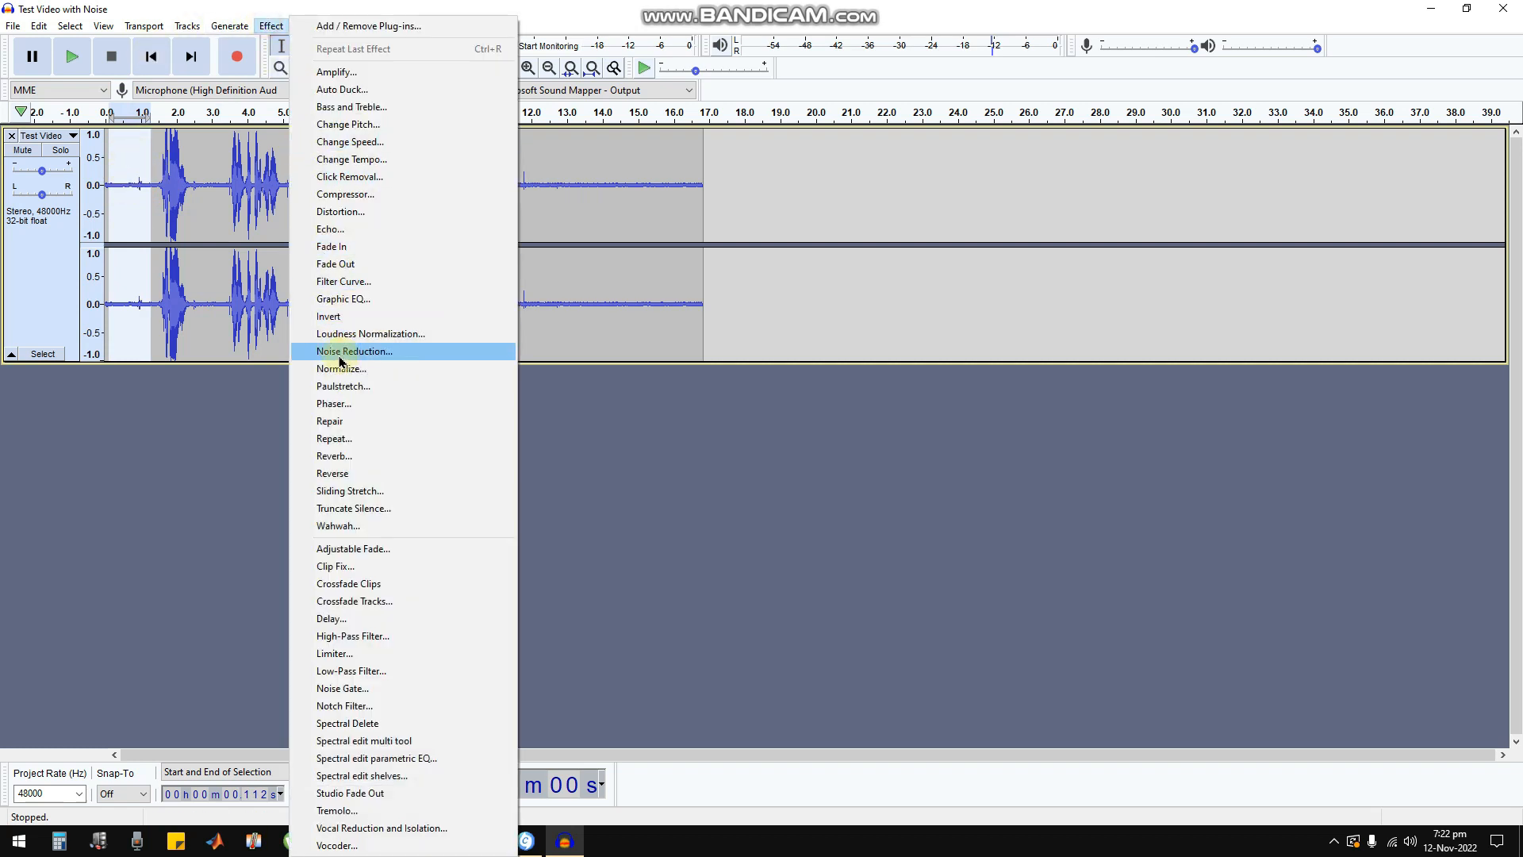
{"action": "left_click", "coordinate": [354, 351]}
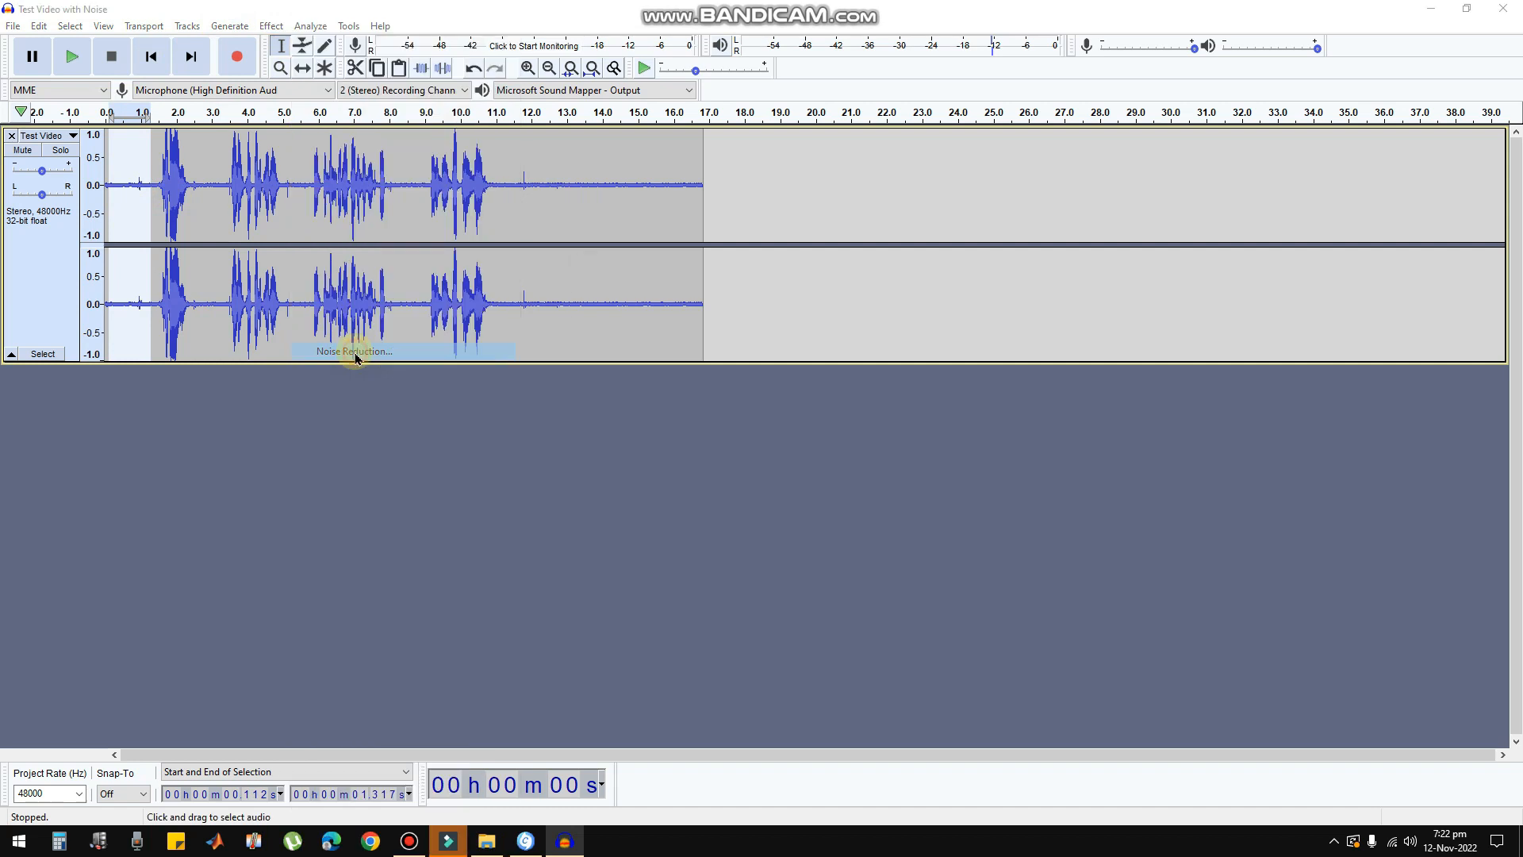
{"action": "left_click", "coordinate": [354, 350]}
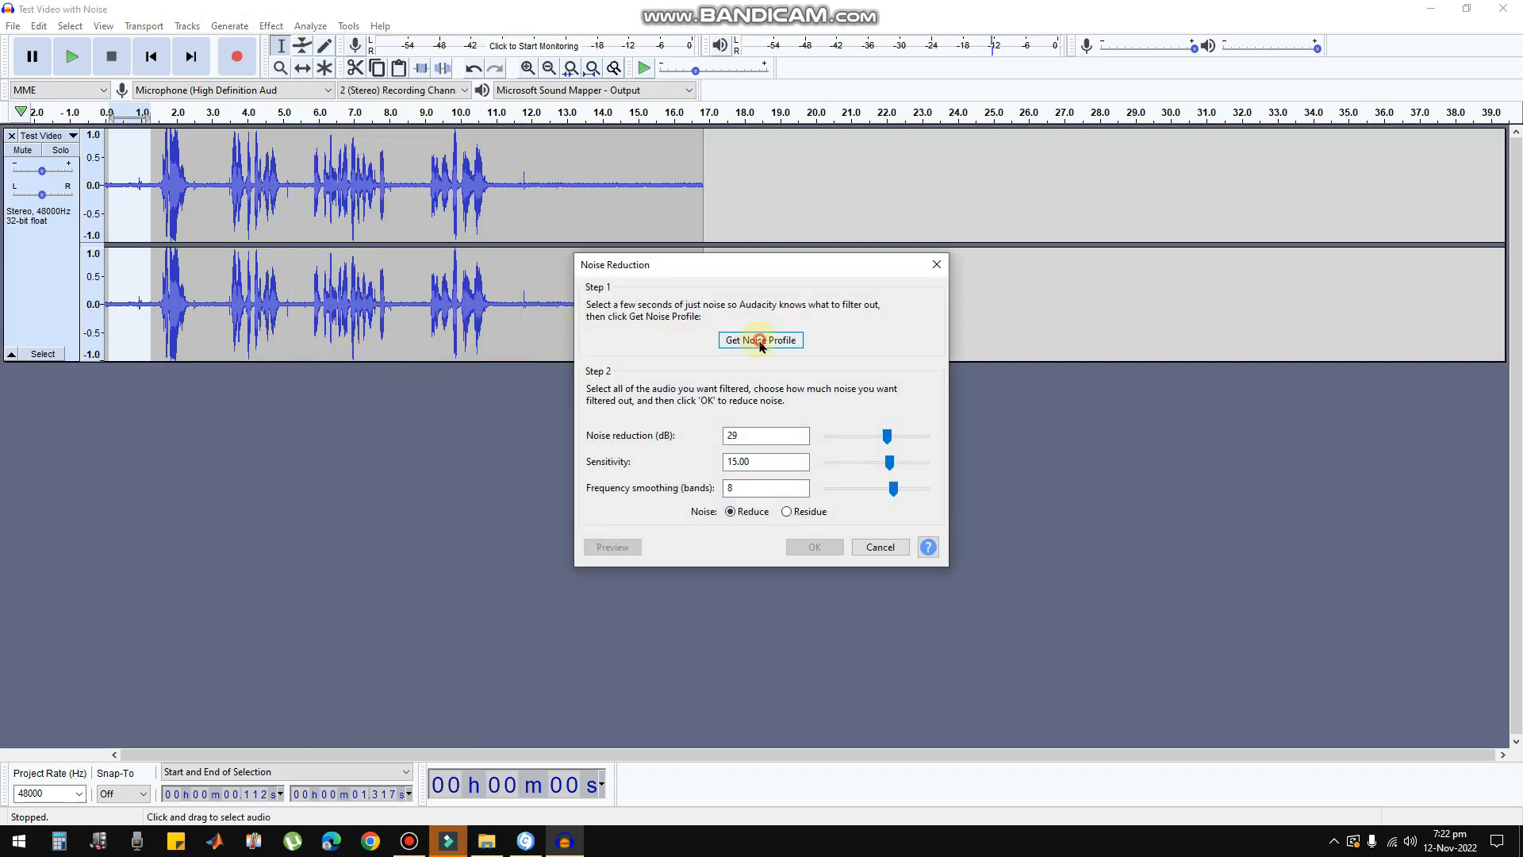
{"action": "left_click", "coordinate": [760, 339]}
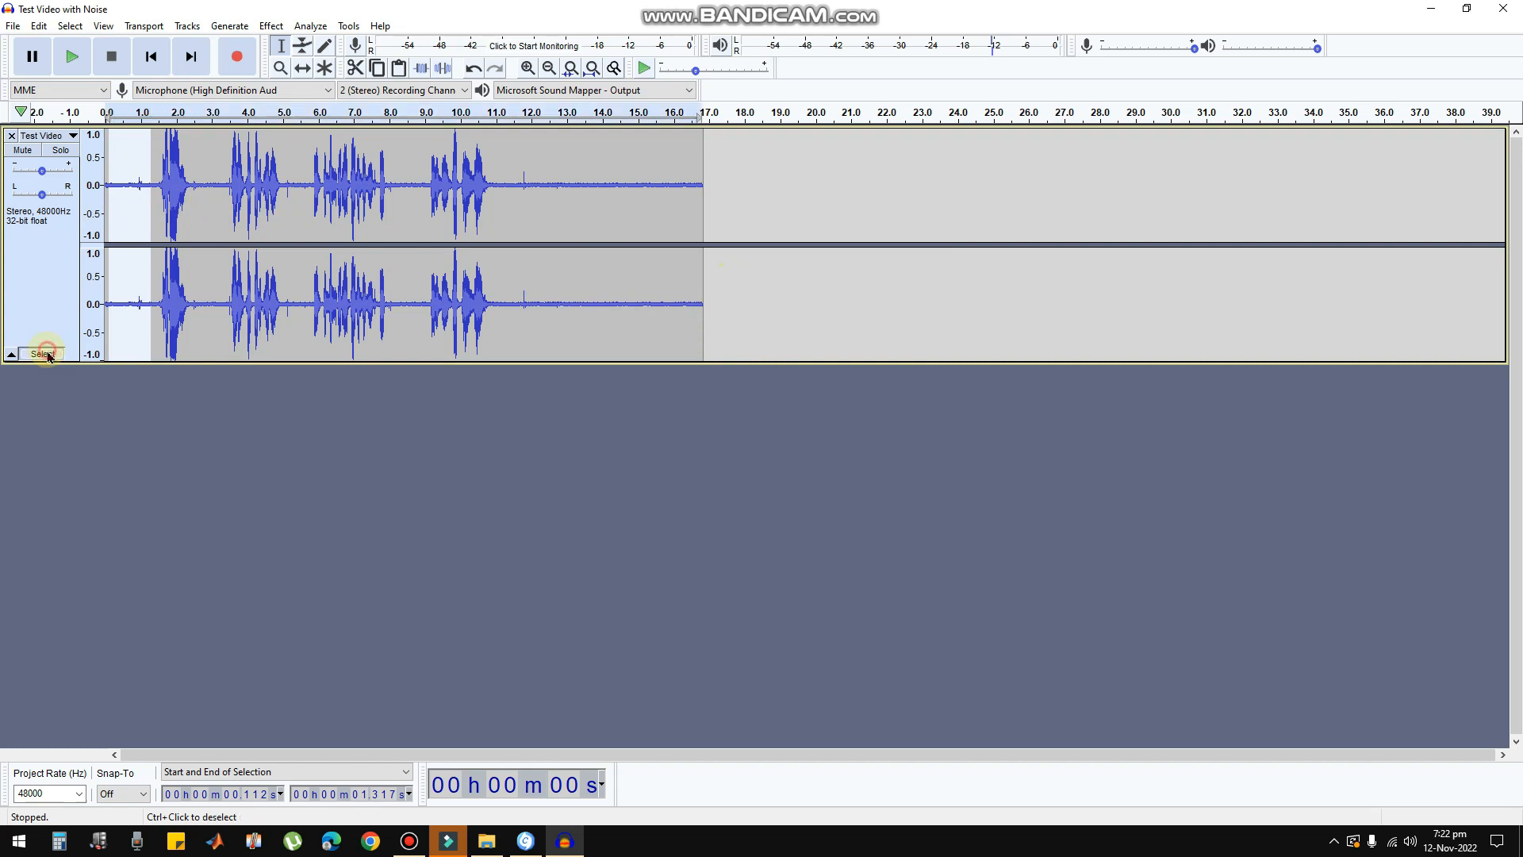
{"action": "left_click", "coordinate": [110, 184]}
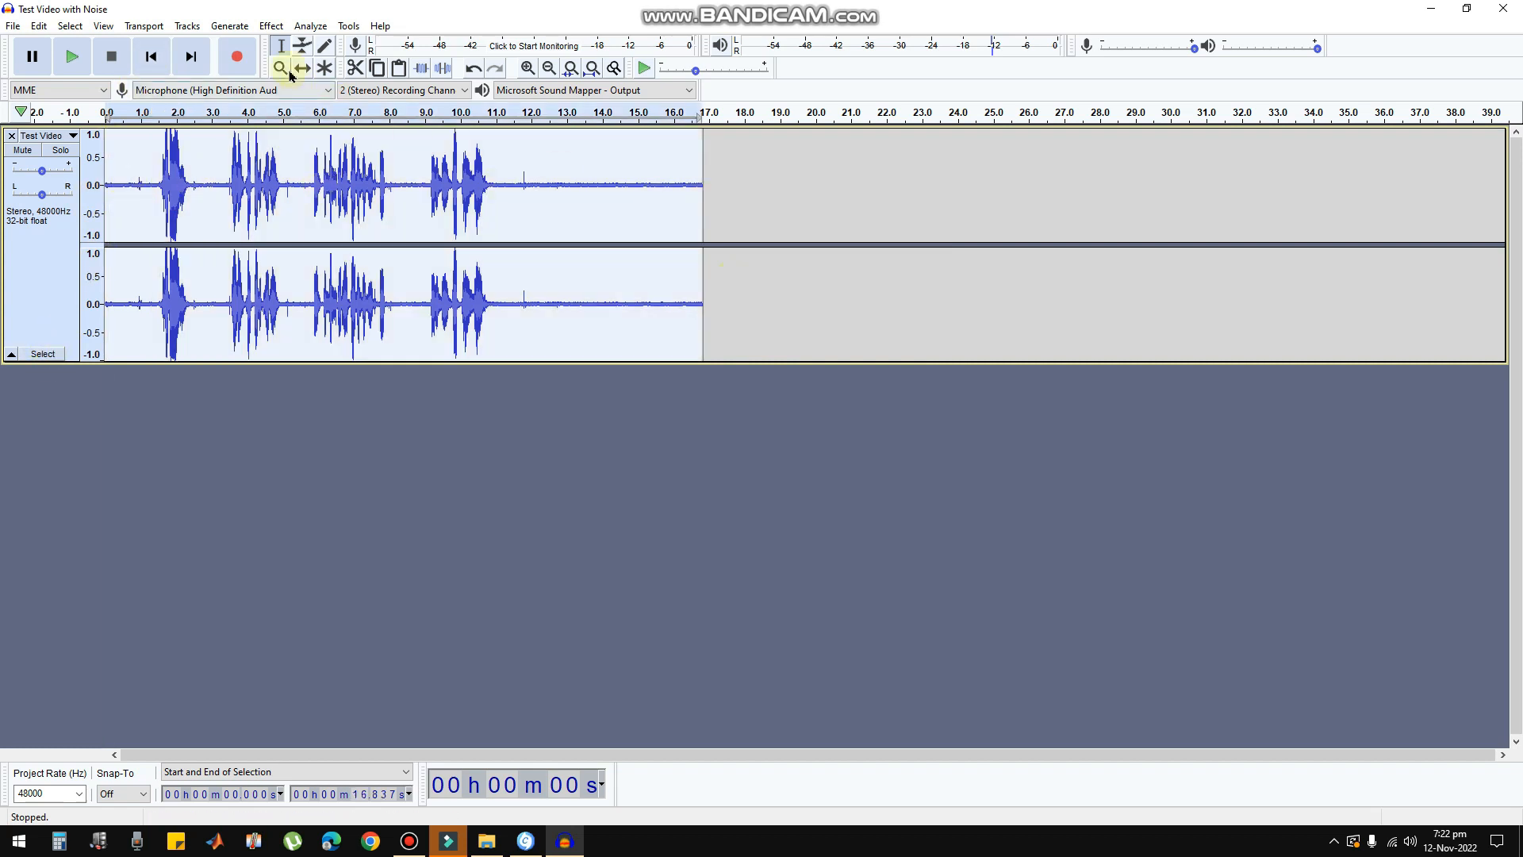
Step: Reopen Noise Reduction and set about 30 dB reduction, sensitivity 15, frequency smoothing 7
{"action": "left_click", "coordinate": [269, 25]}
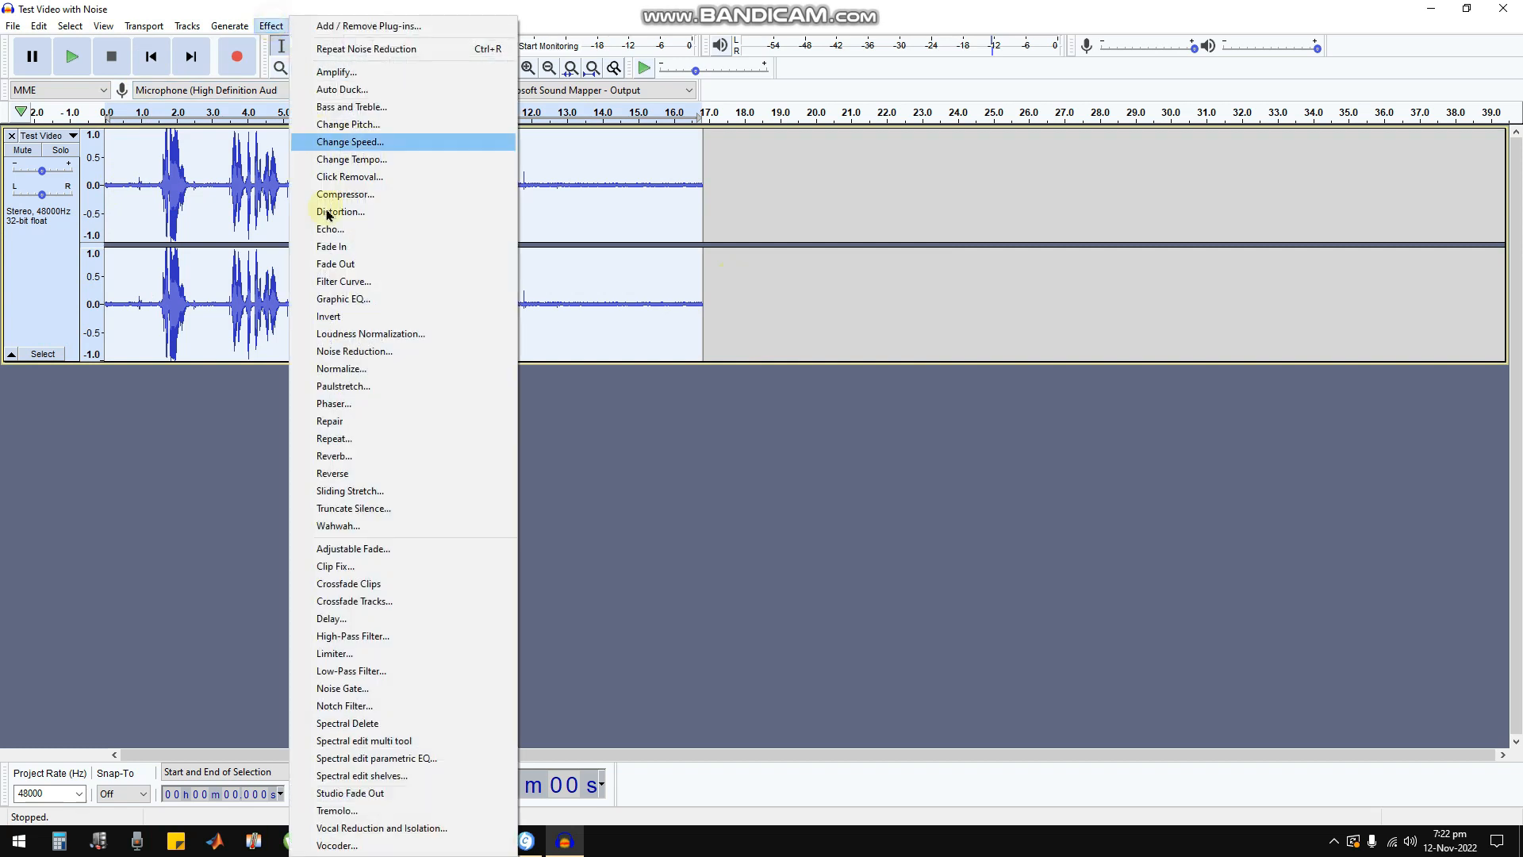
{"action": "mouse_move", "coordinate": [353, 351]}
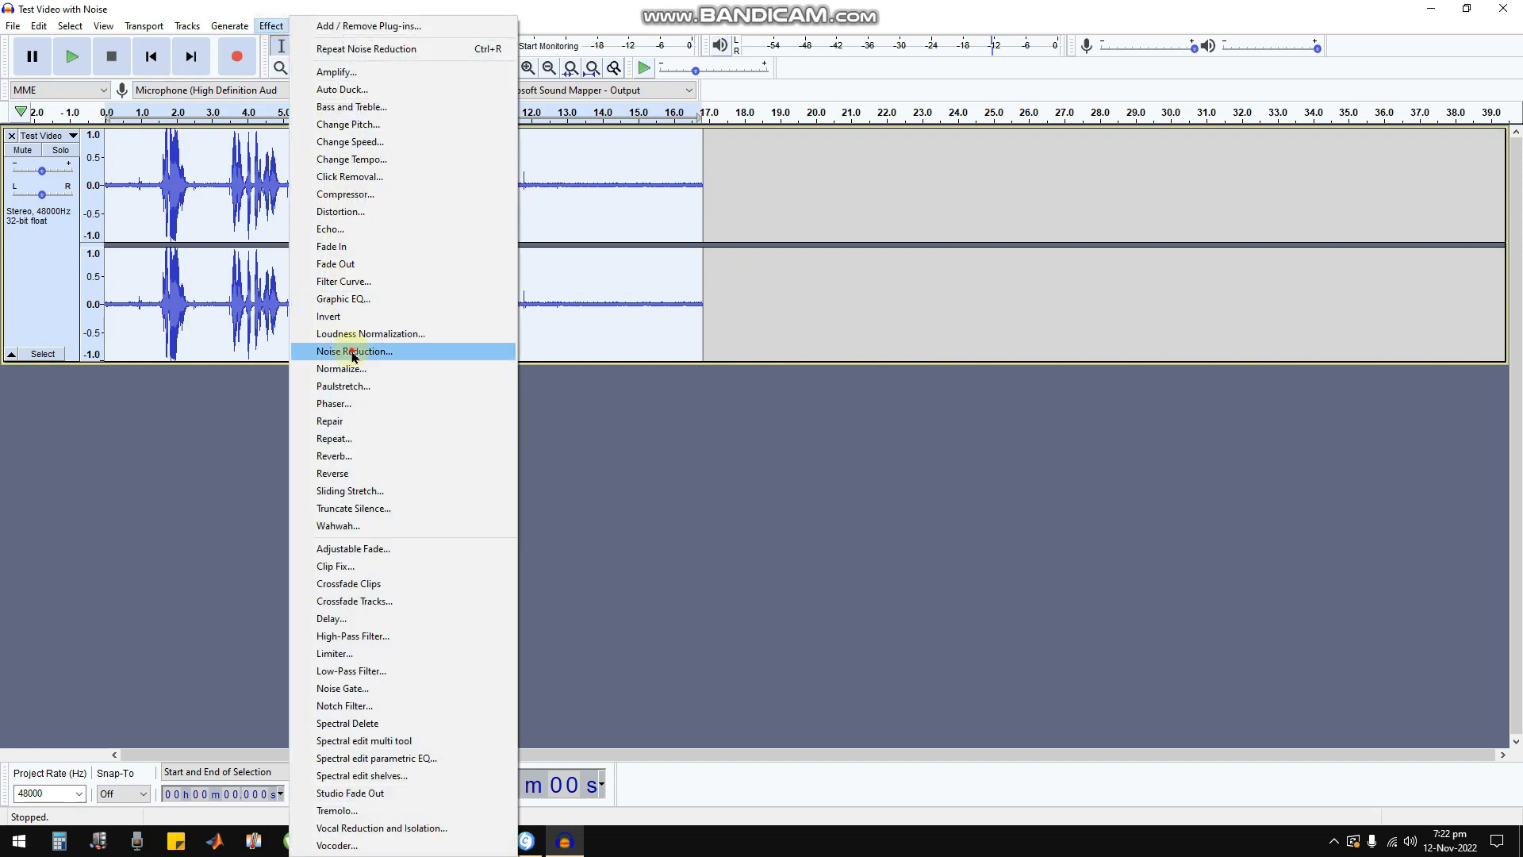
{"action": "left_click", "coordinate": [354, 351]}
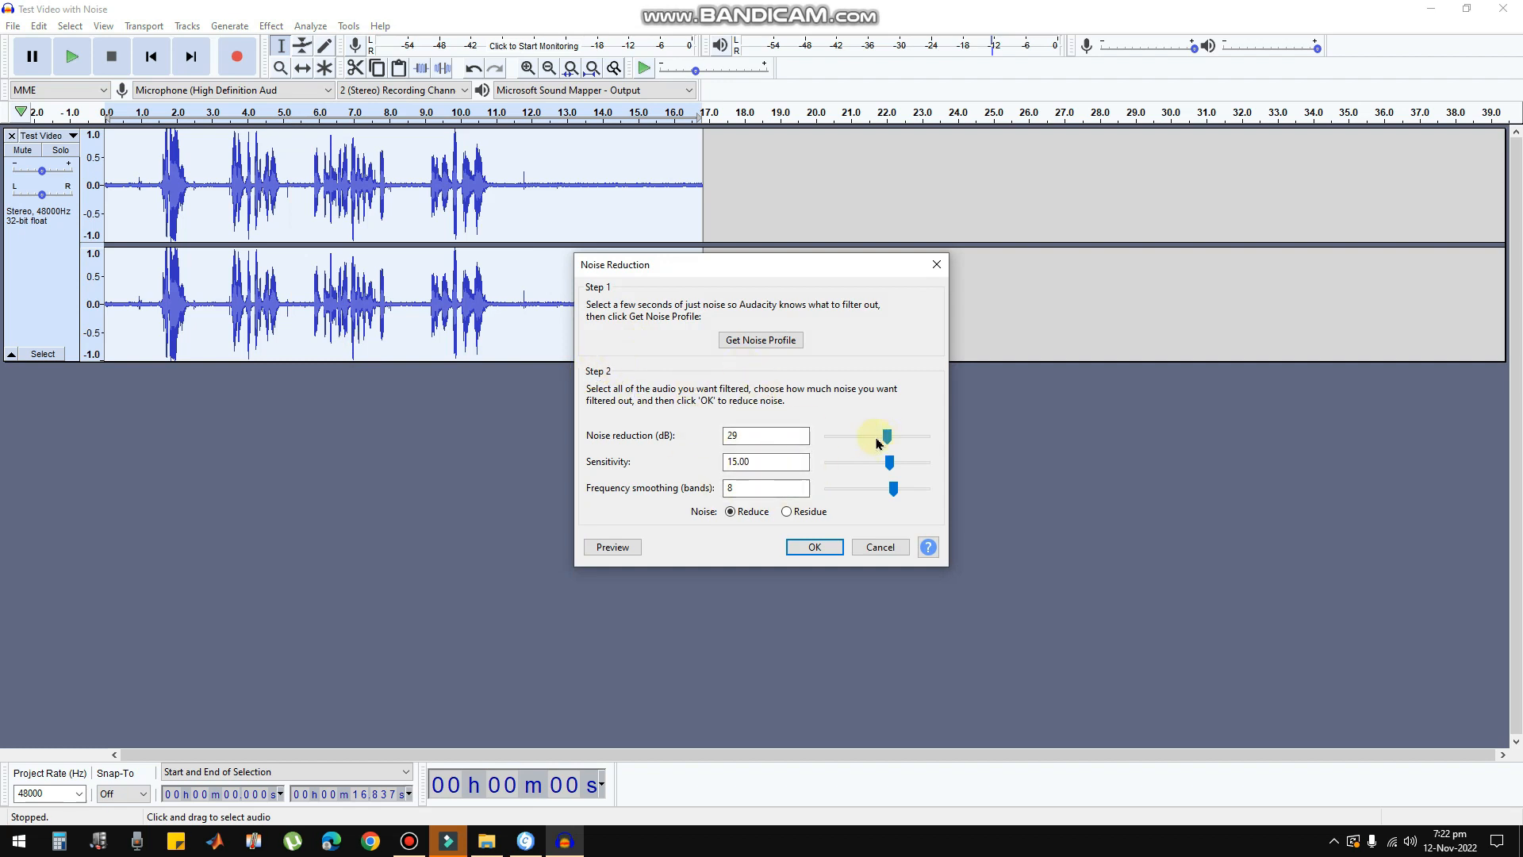
{"action": "left_click_drag", "start_coordinate": [884, 436], "coordinate": [879, 436]}
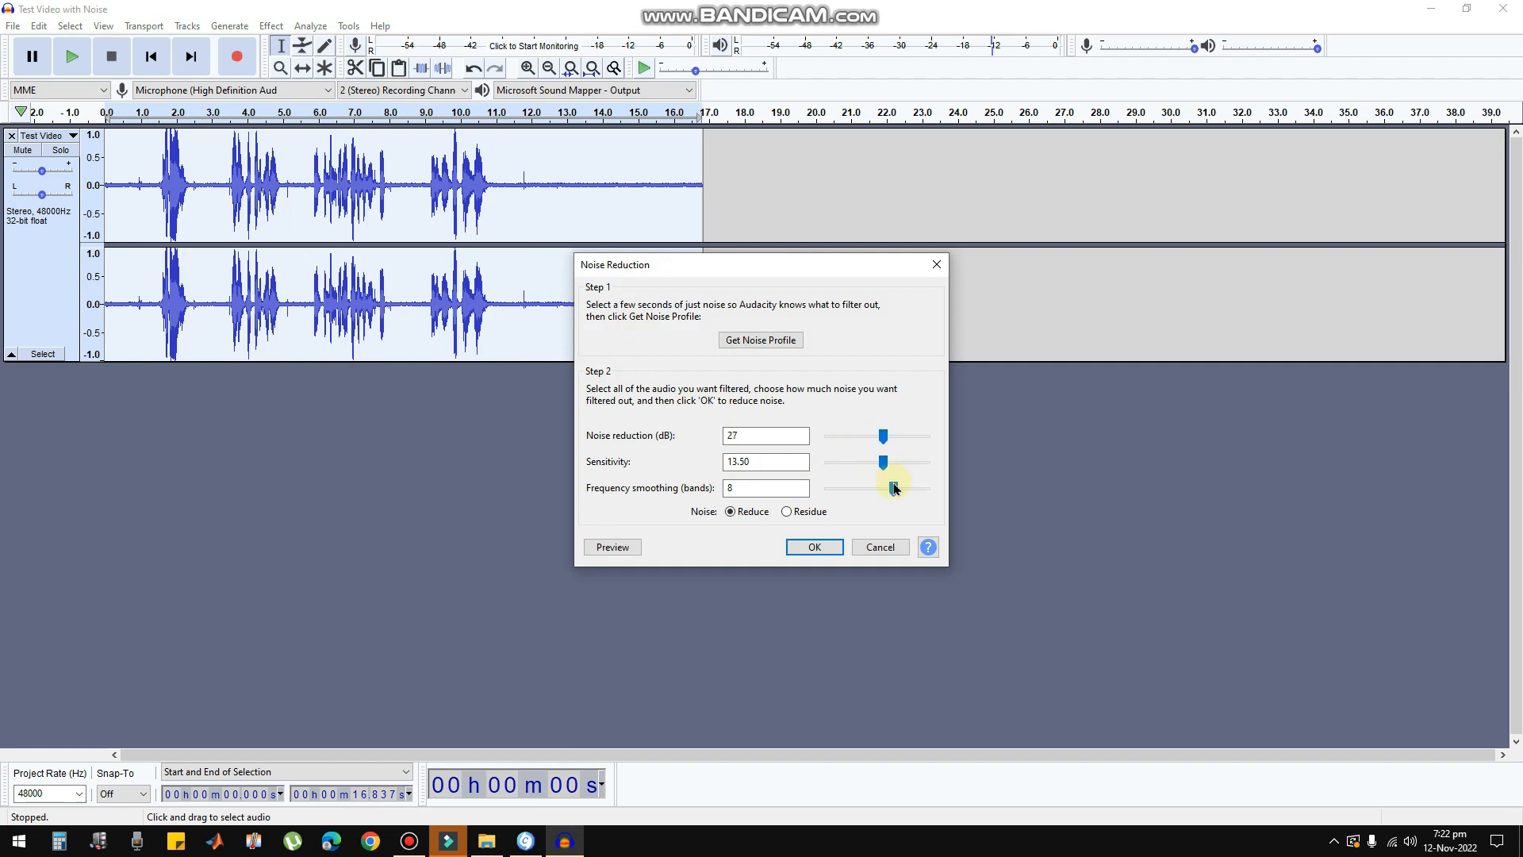
{"action": "left_click_drag", "start_coordinate": [885, 487], "coordinate": [882, 487]}
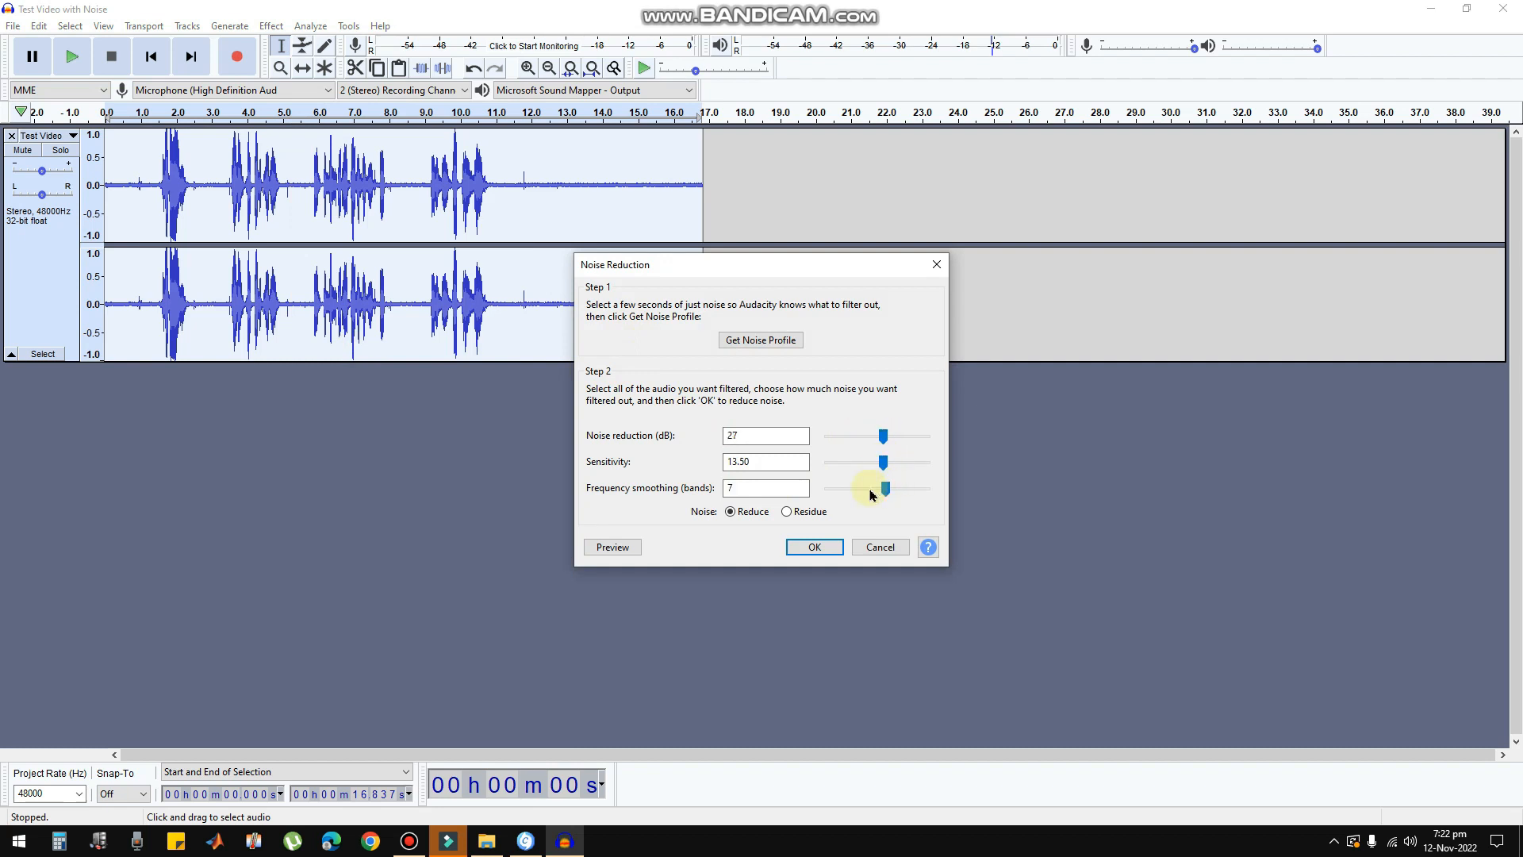
{"action": "left_click_drag", "start_coordinate": [882, 488], "coordinate": [882, 435]}
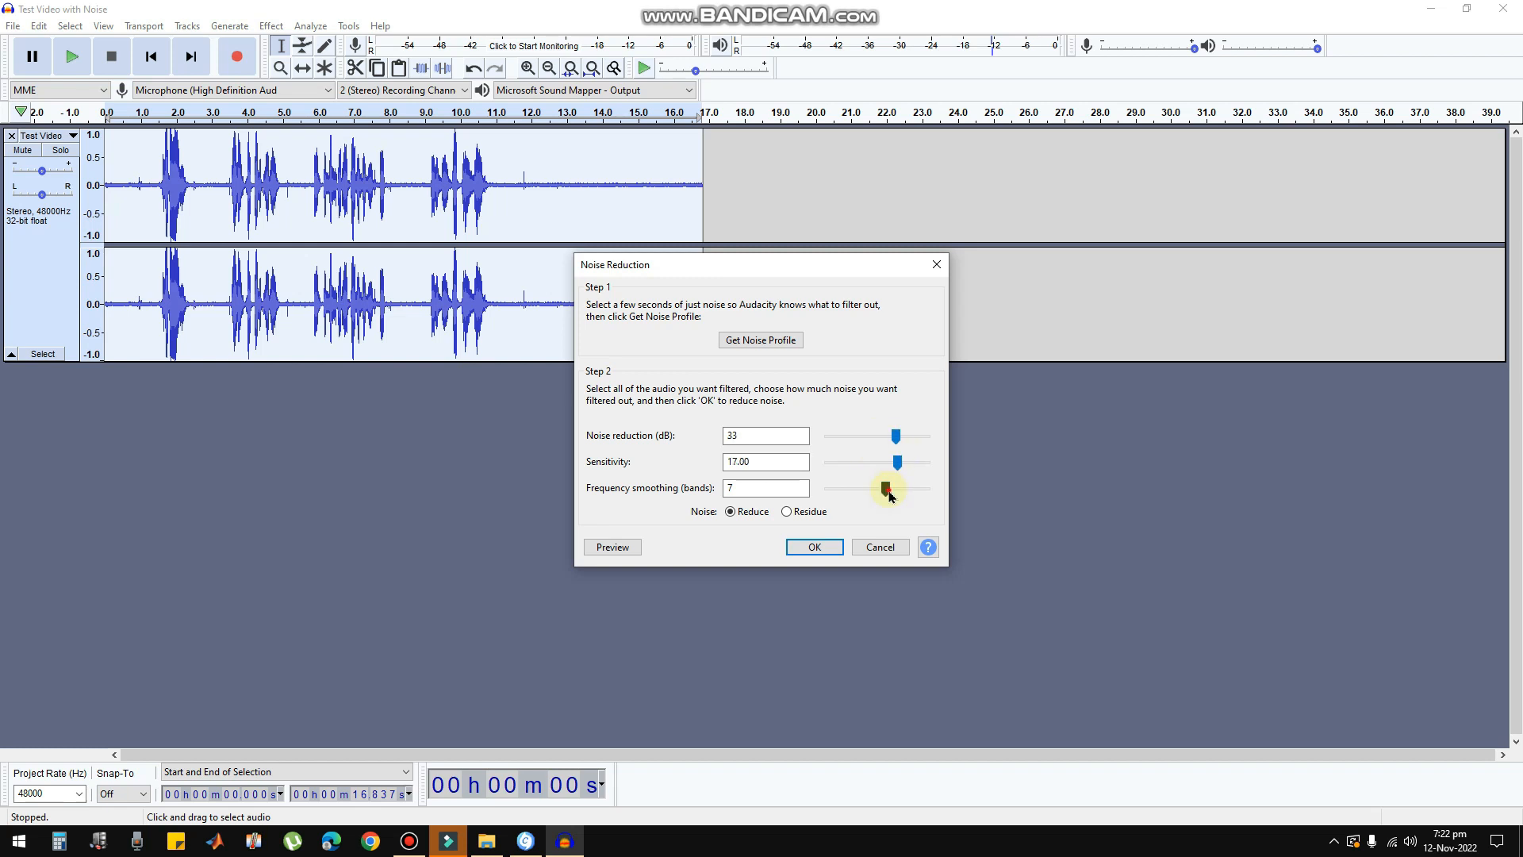
{"action": "left_click_drag", "start_coordinate": [884, 487], "coordinate": [898, 487]}
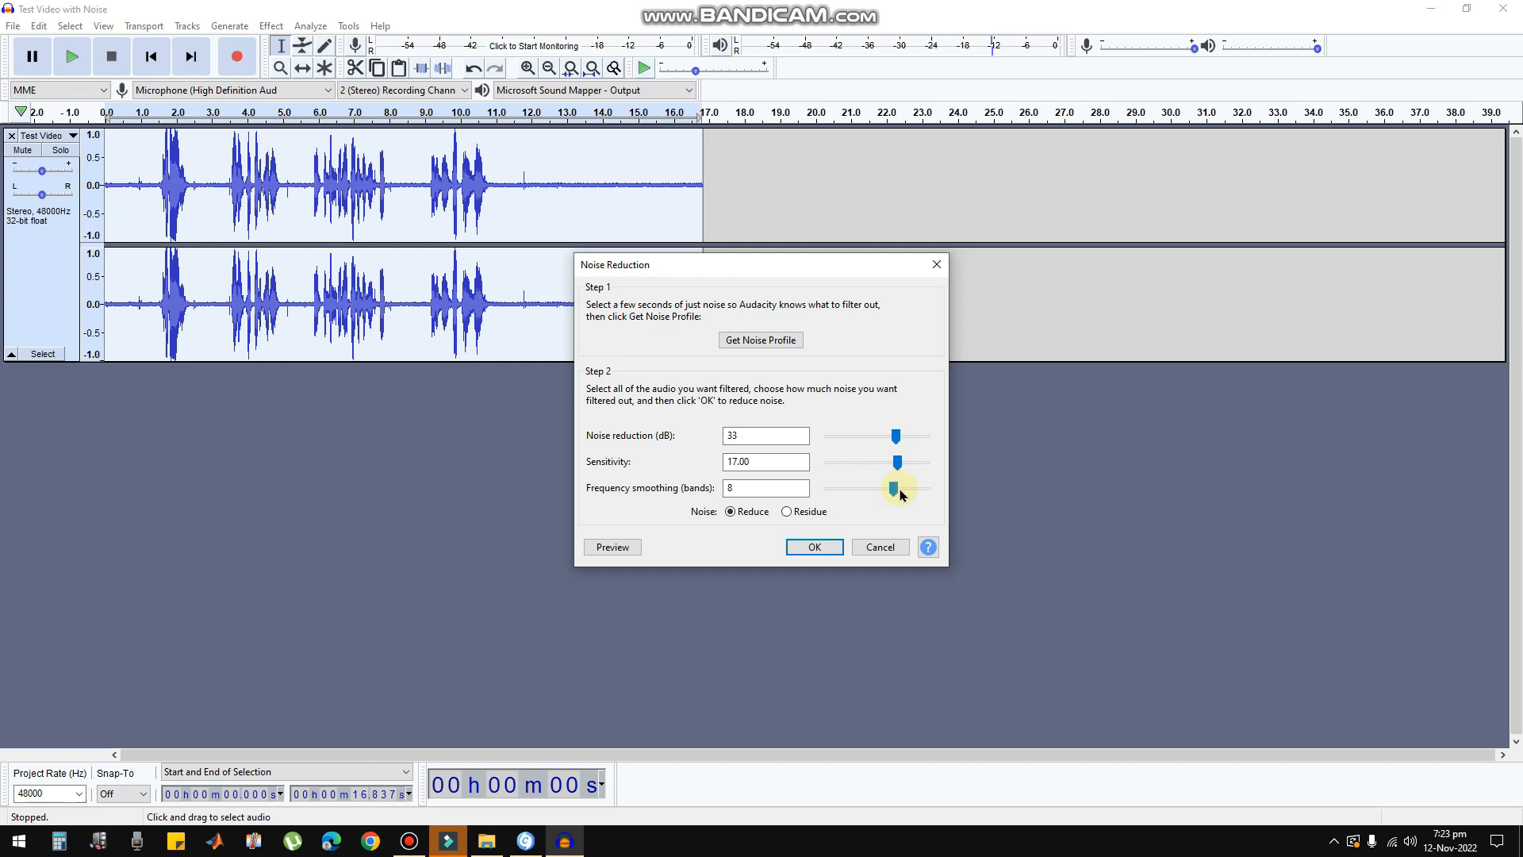
{"action": "left_click_drag", "start_coordinate": [896, 487], "coordinate": [884, 487]}
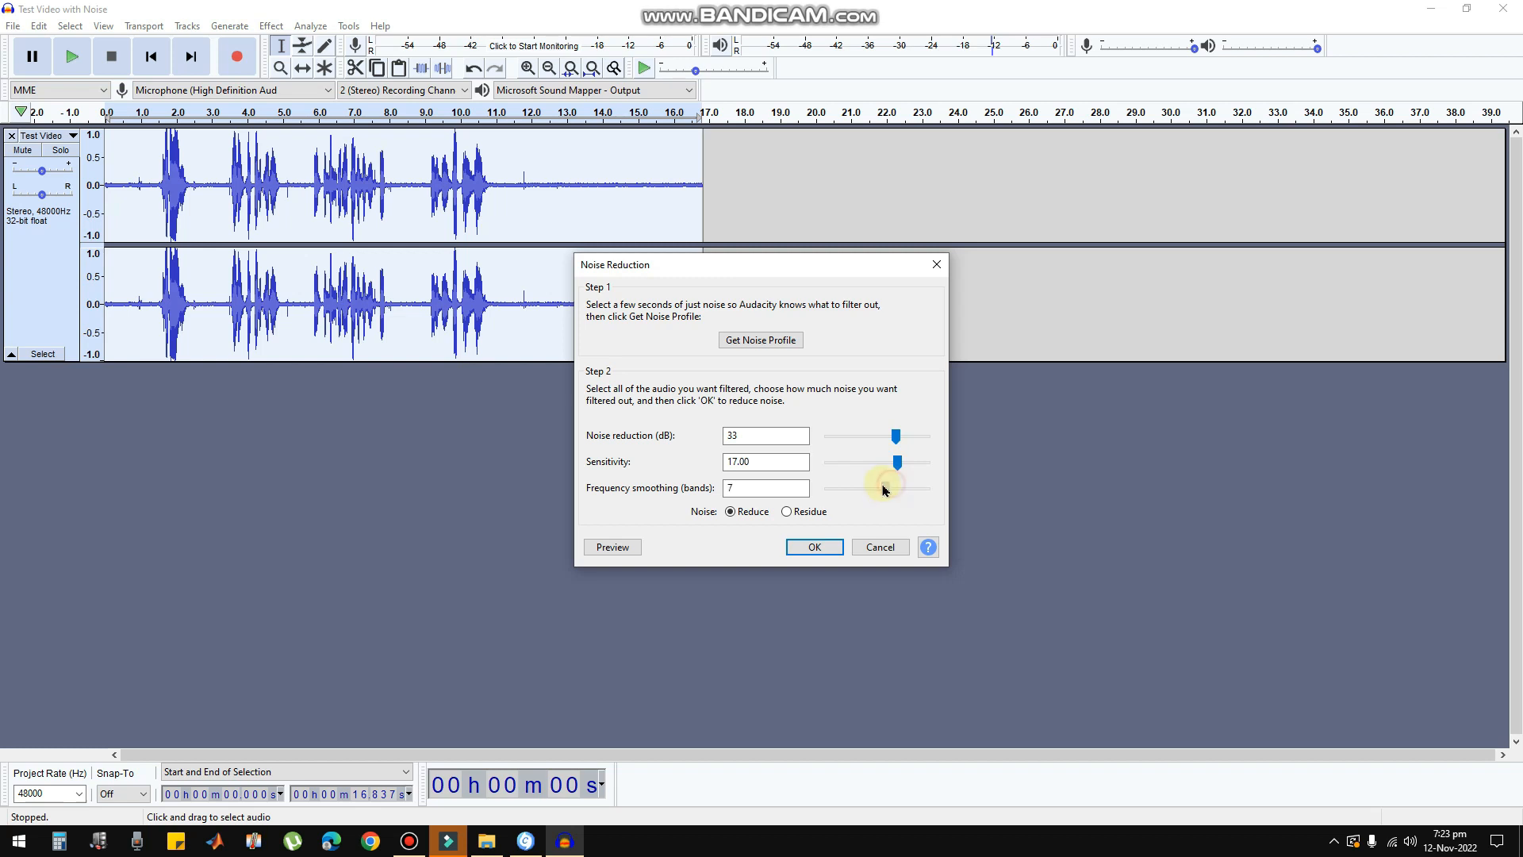
{"action": "left_click_drag", "start_coordinate": [895, 435], "coordinate": [888, 435]}
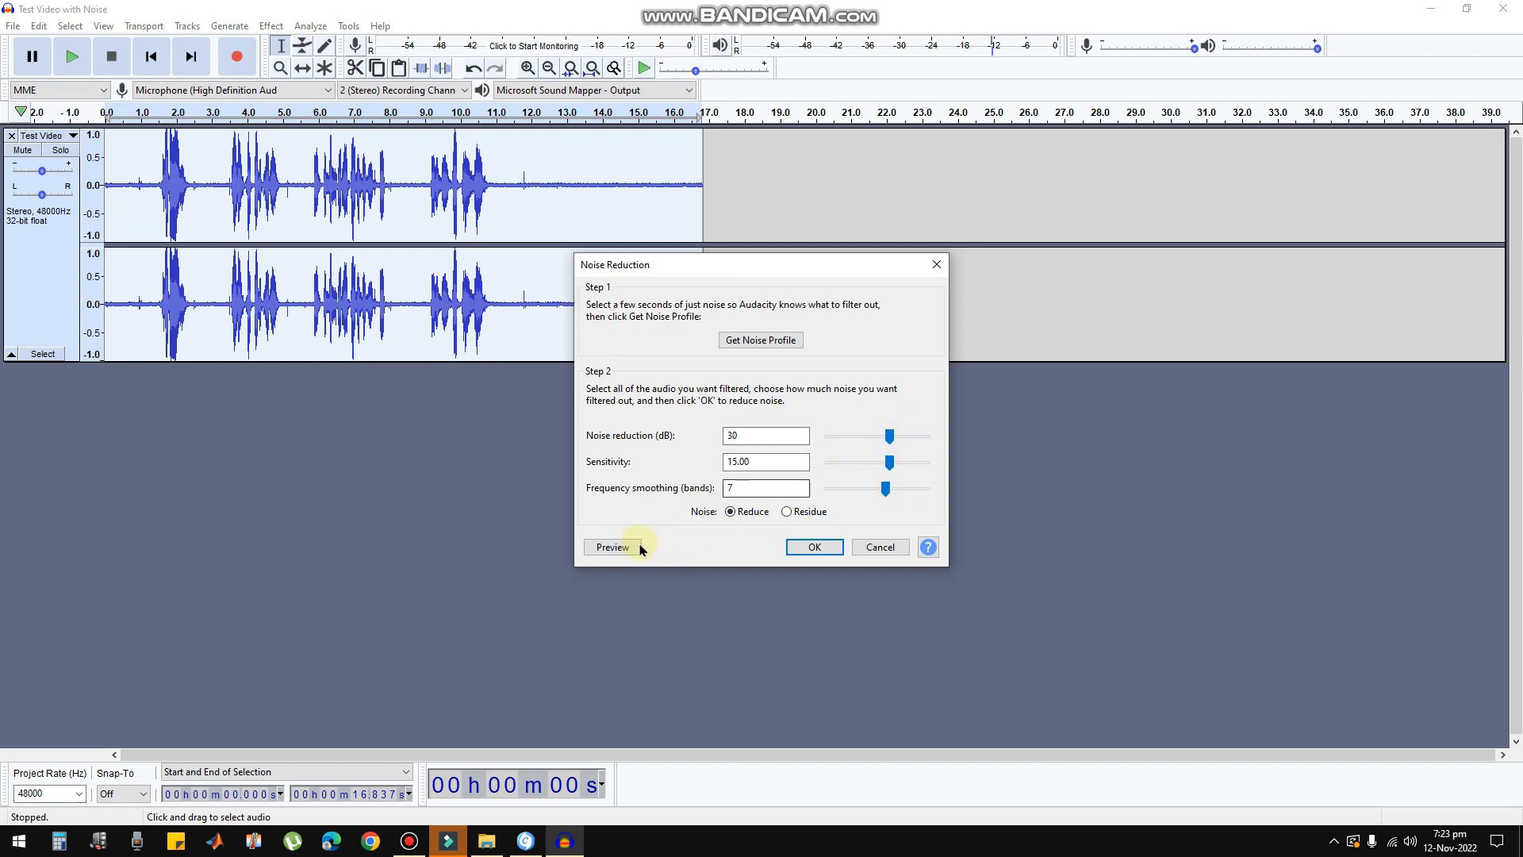
Step: Preview the cleaned audio and apply noise reduction at 28 dB, sensitivity 14, smoothing 7
{"action": "left_click", "coordinate": [613, 547]}
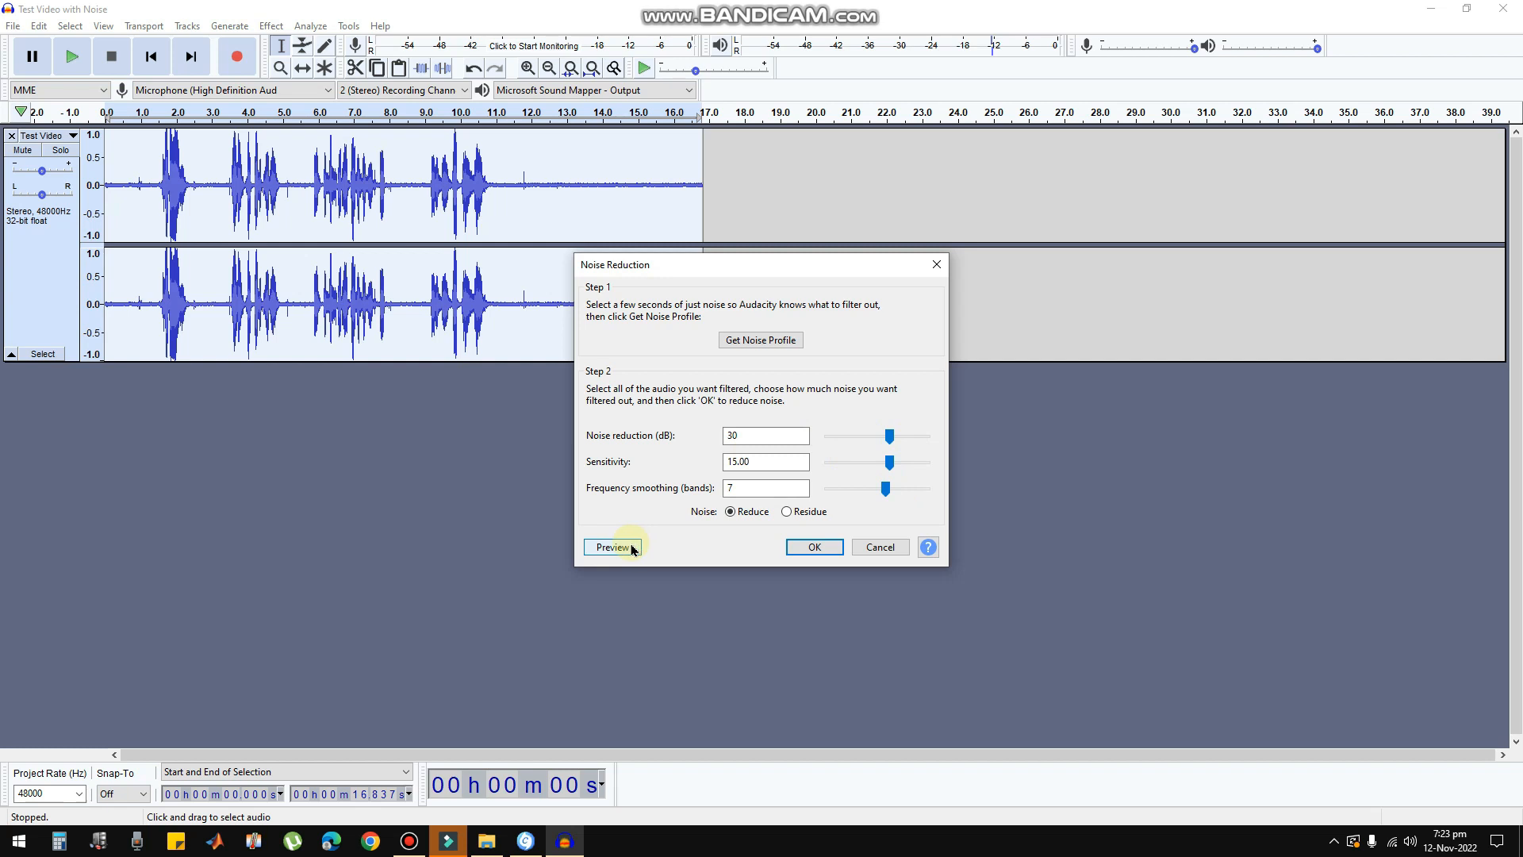
{"action": "left_click", "coordinate": [611, 547]}
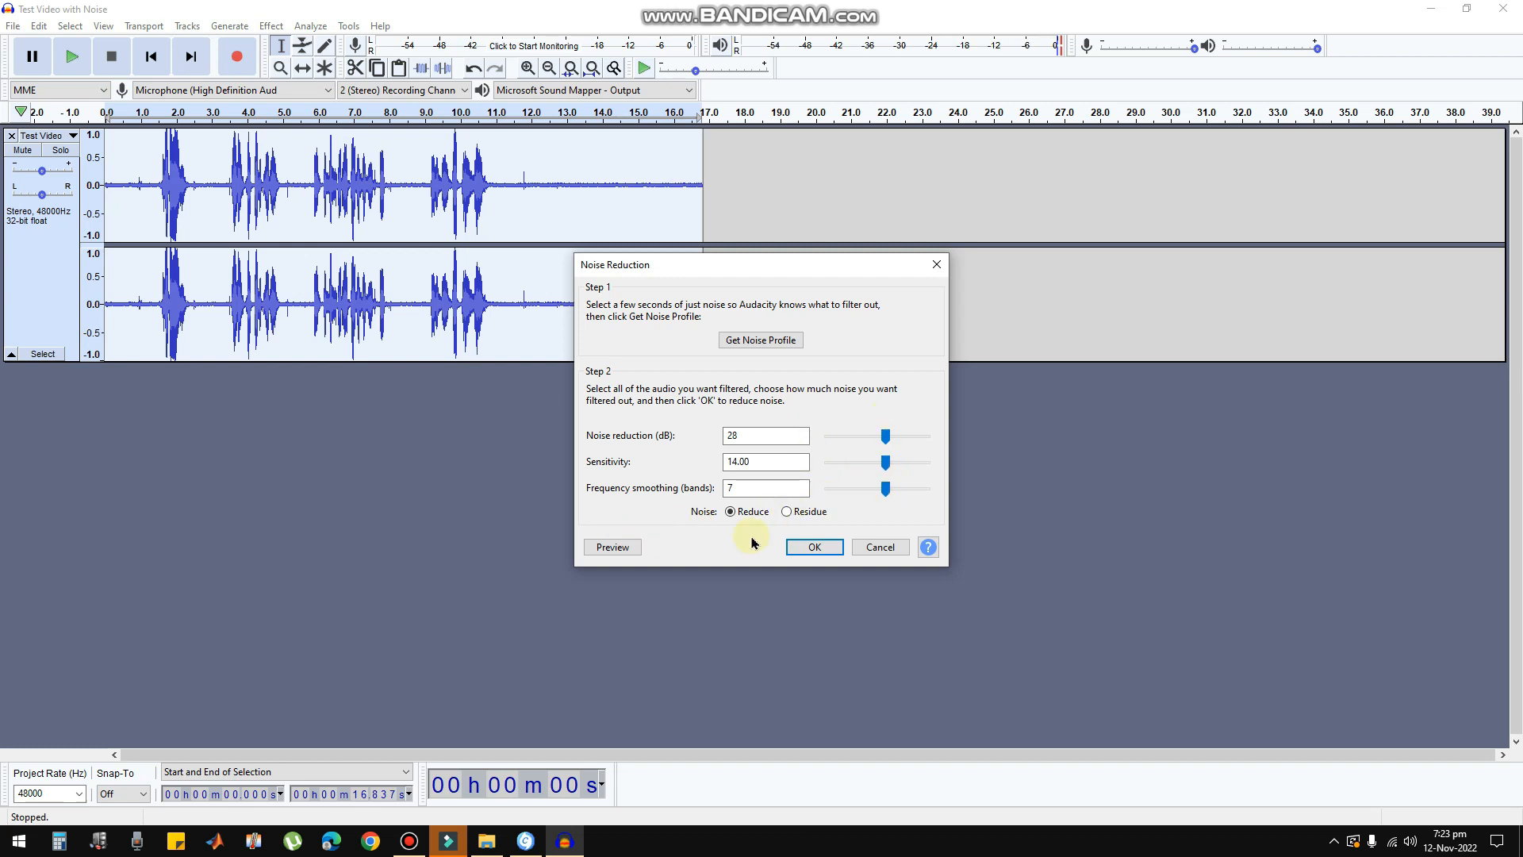
{"action": "left_click", "coordinate": [813, 547]}
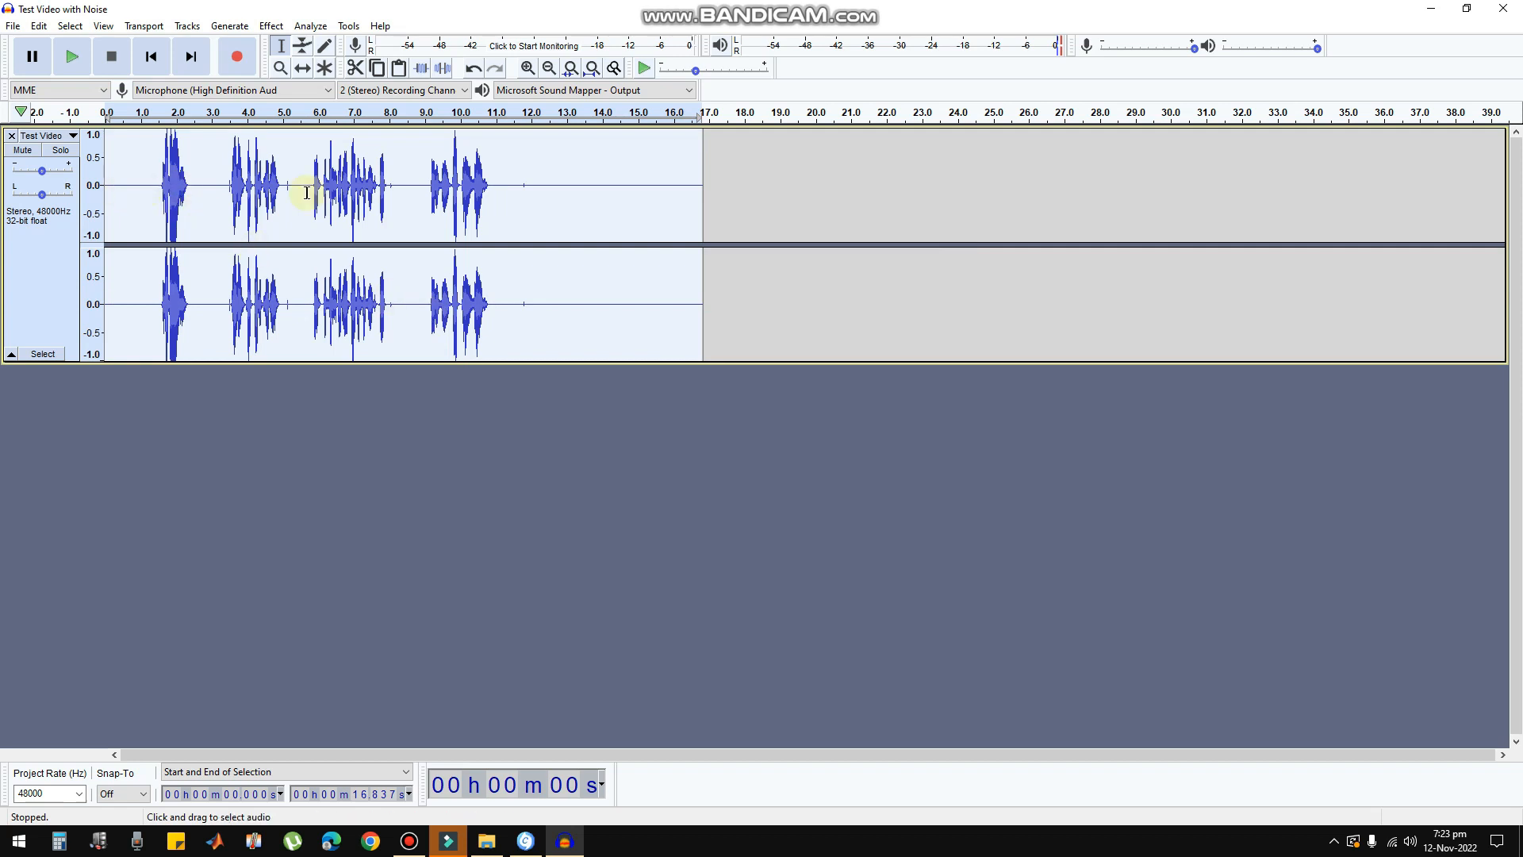
{"action": "mouse_move", "coordinate": [493, 184]}
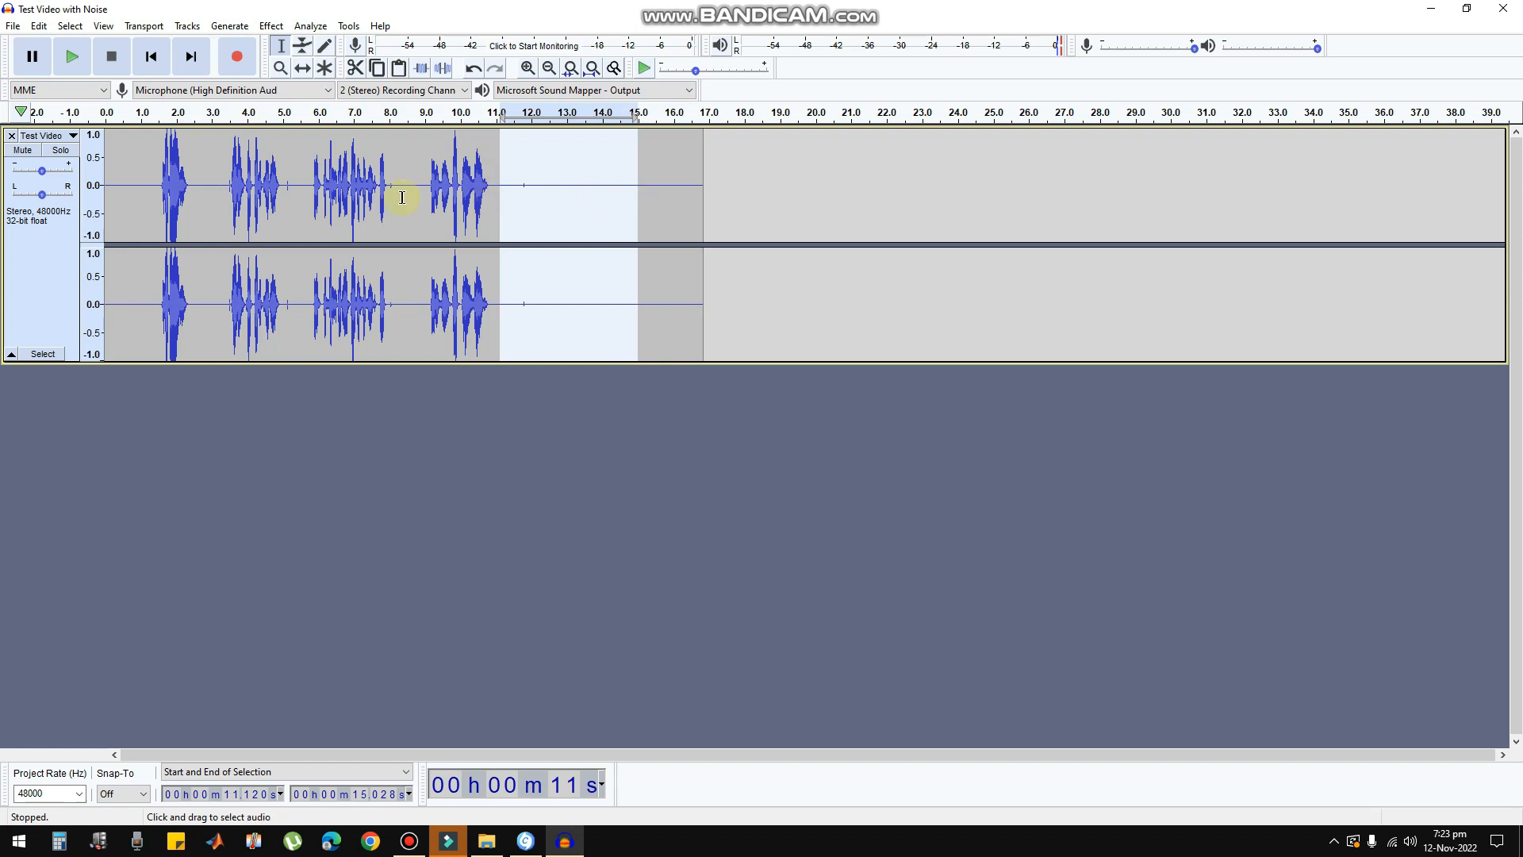
{"action": "mouse_move", "coordinate": [123, 181]}
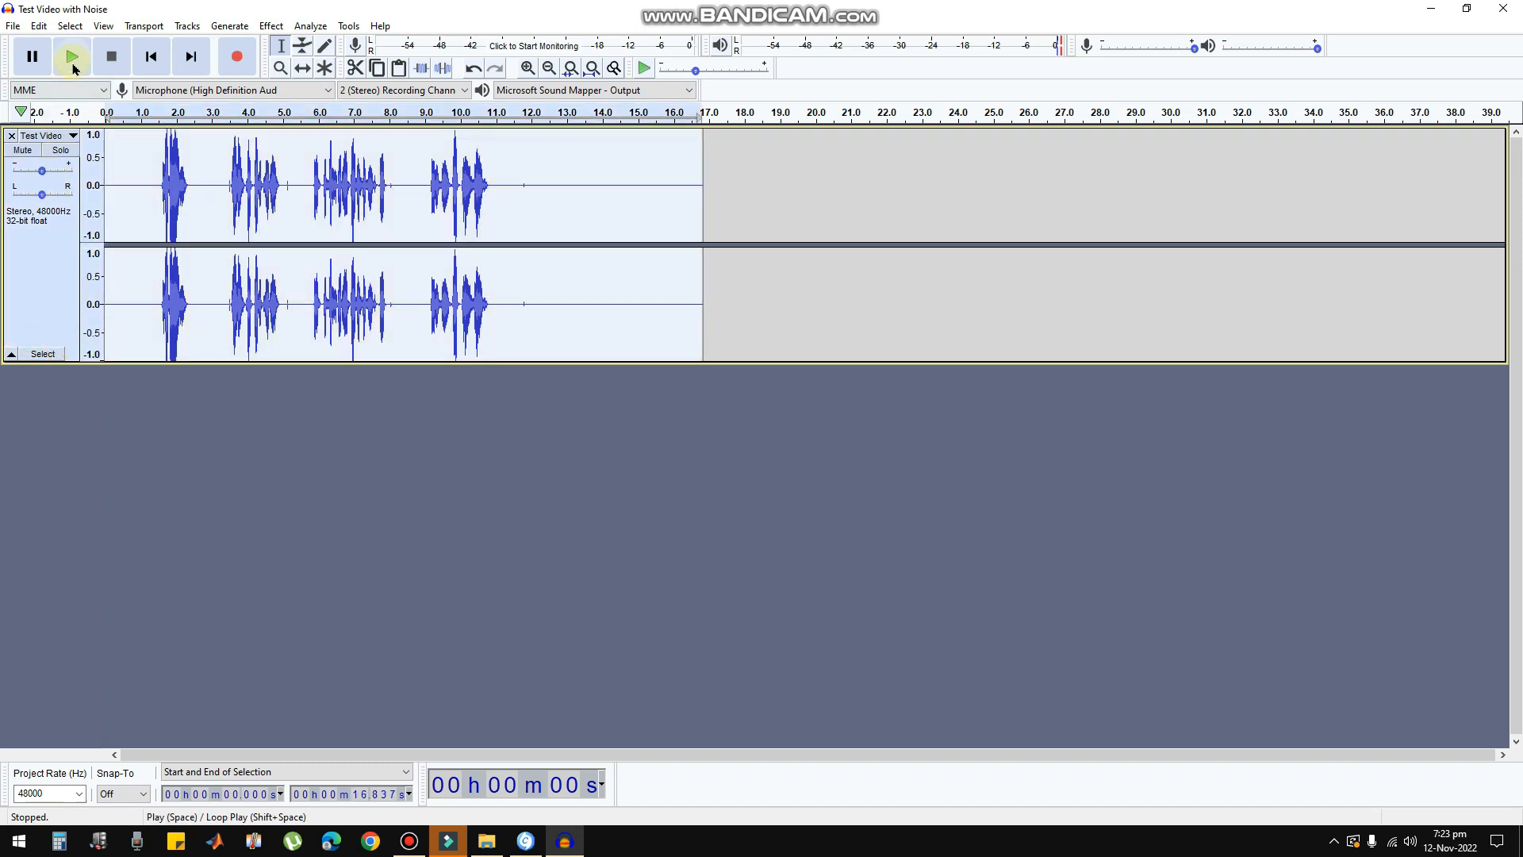
{"action": "left_click", "coordinate": [71, 55]}
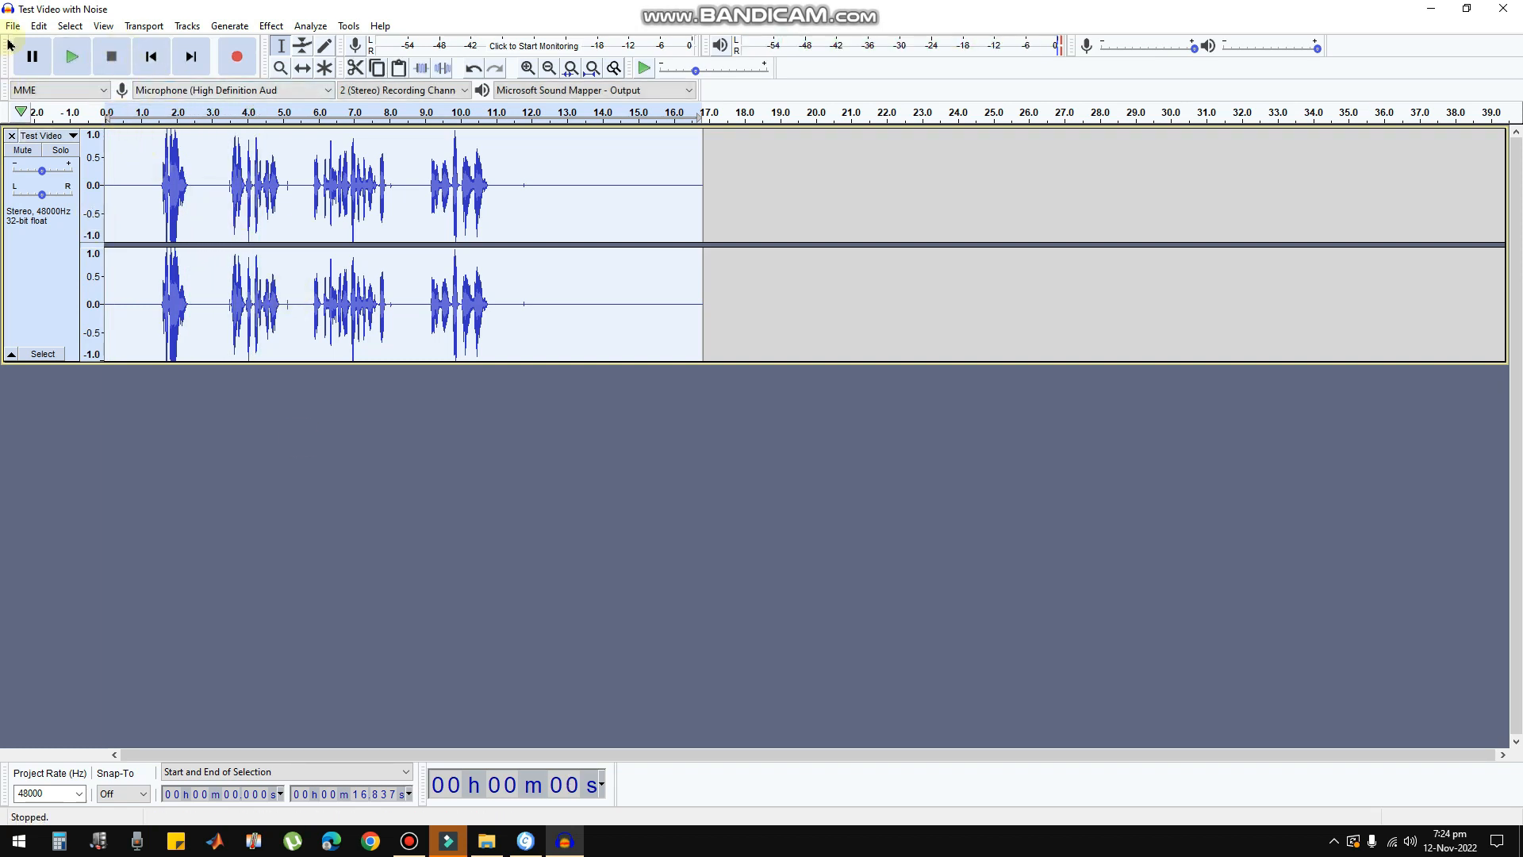
Step: Export the cleaned audio as 'Test Video without noise.mp3' into the Test Video folder
{"action": "left_click", "coordinate": [13, 25]}
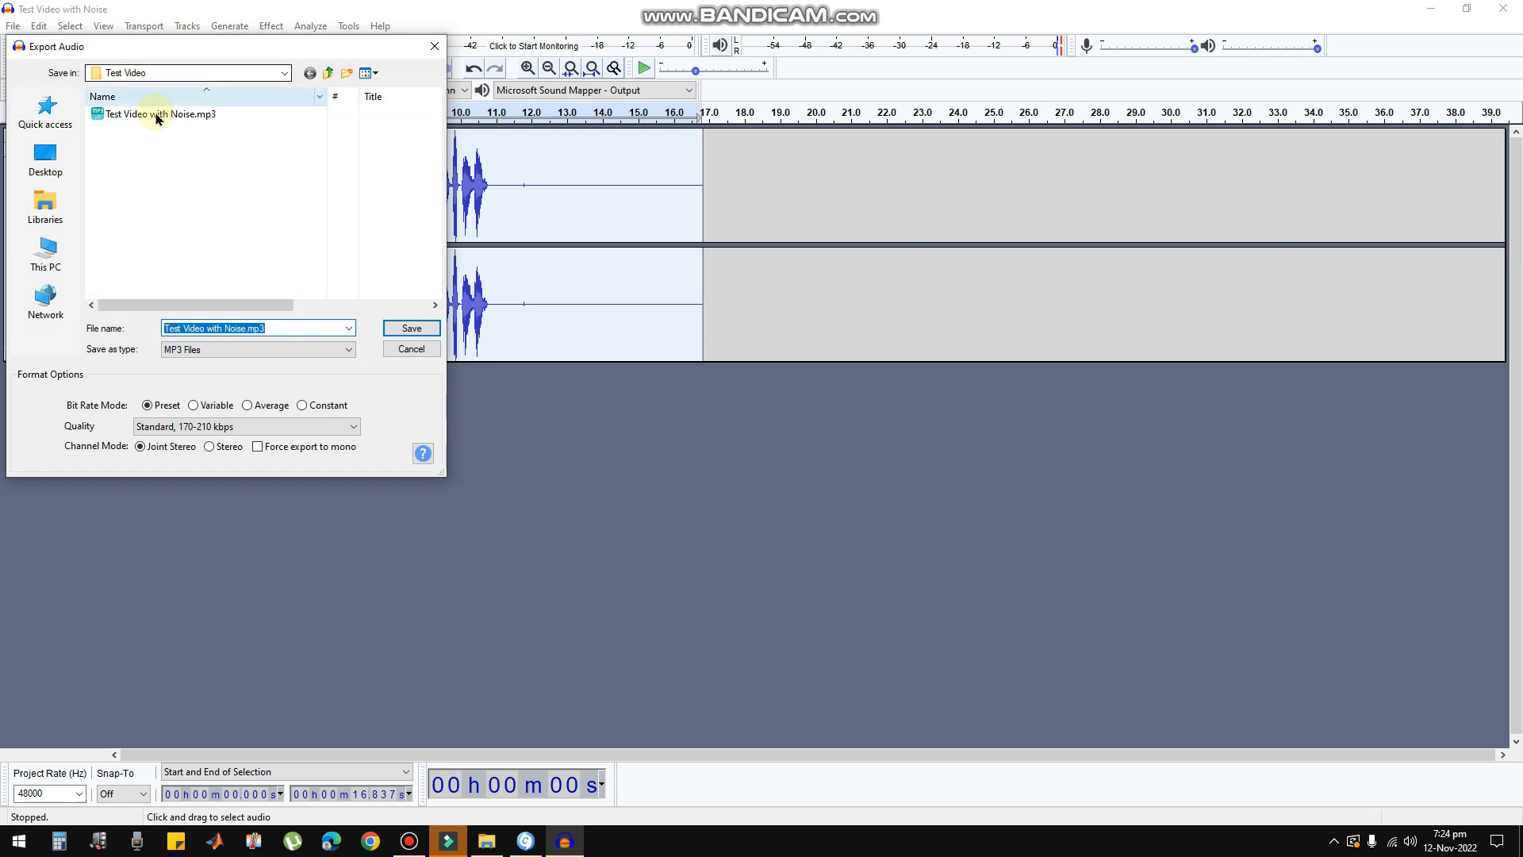
{"action": "left_click", "coordinate": [219, 327]}
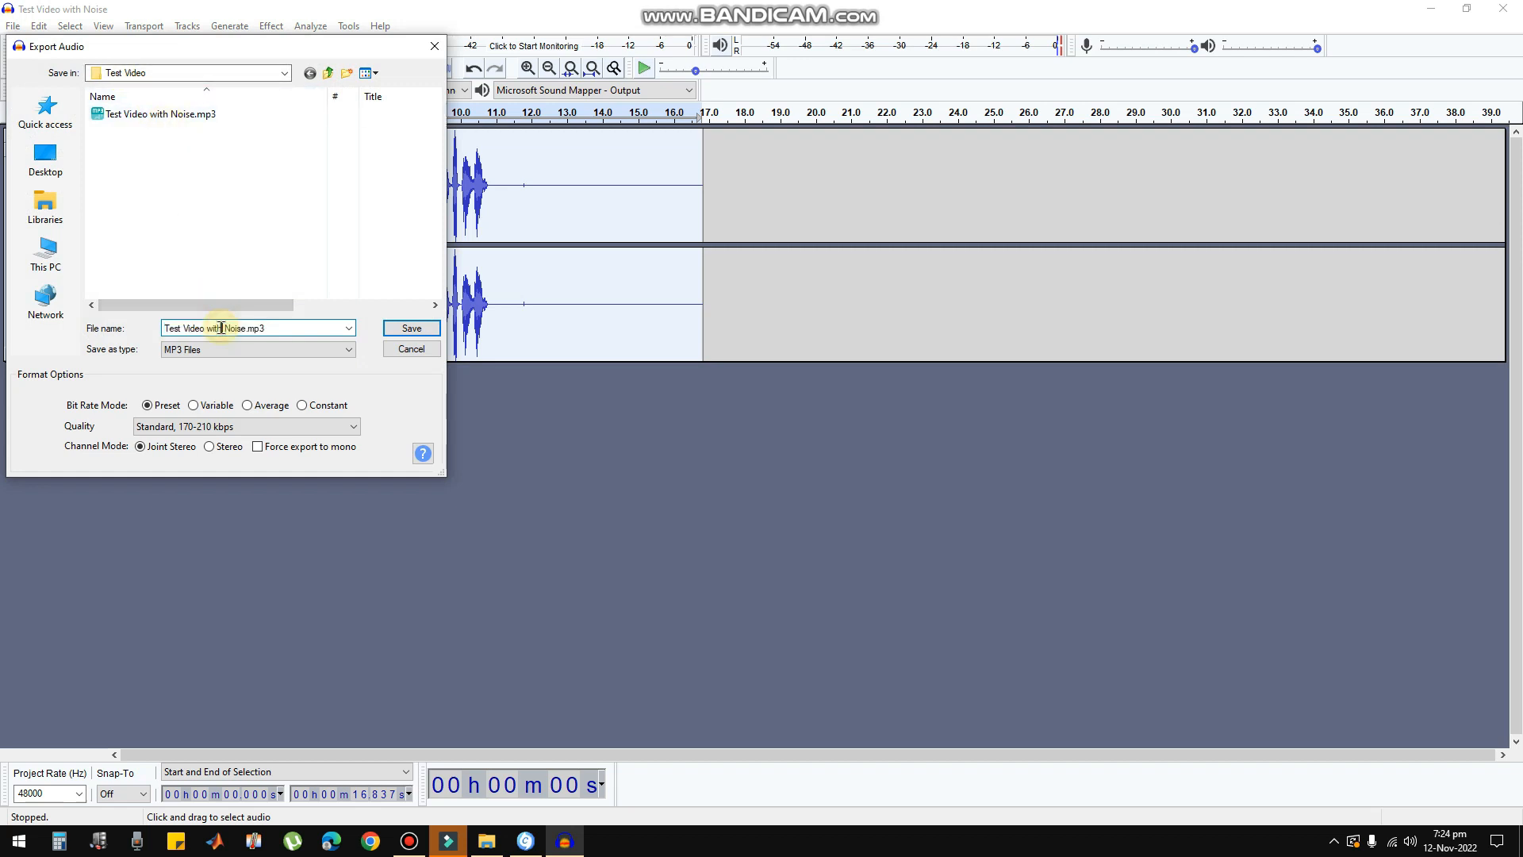
{"action": "mouse_move", "coordinate": [249, 376]}
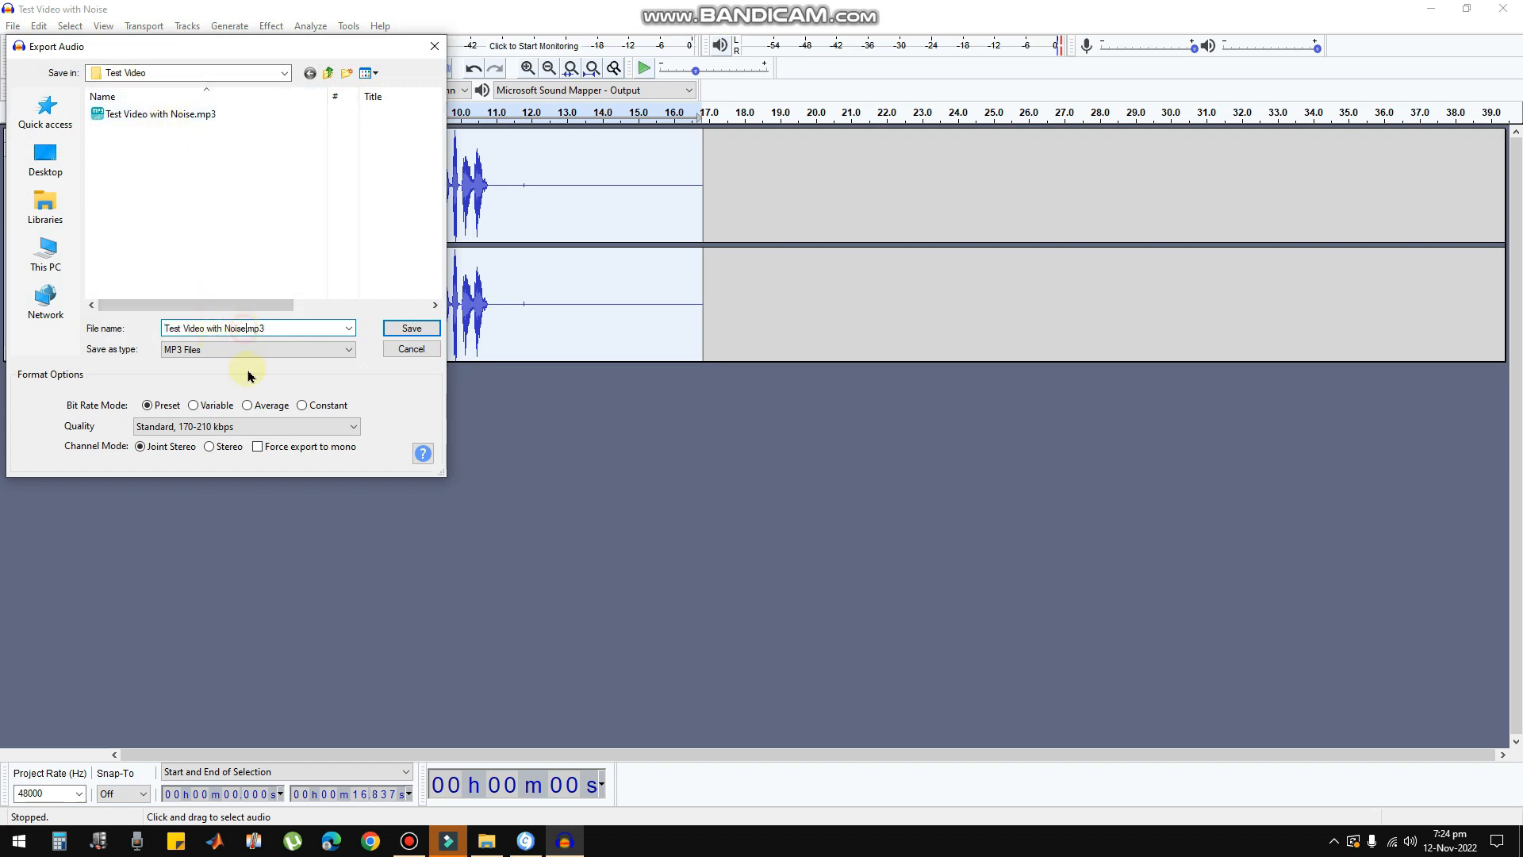
{"action": "type", "text": "le"}
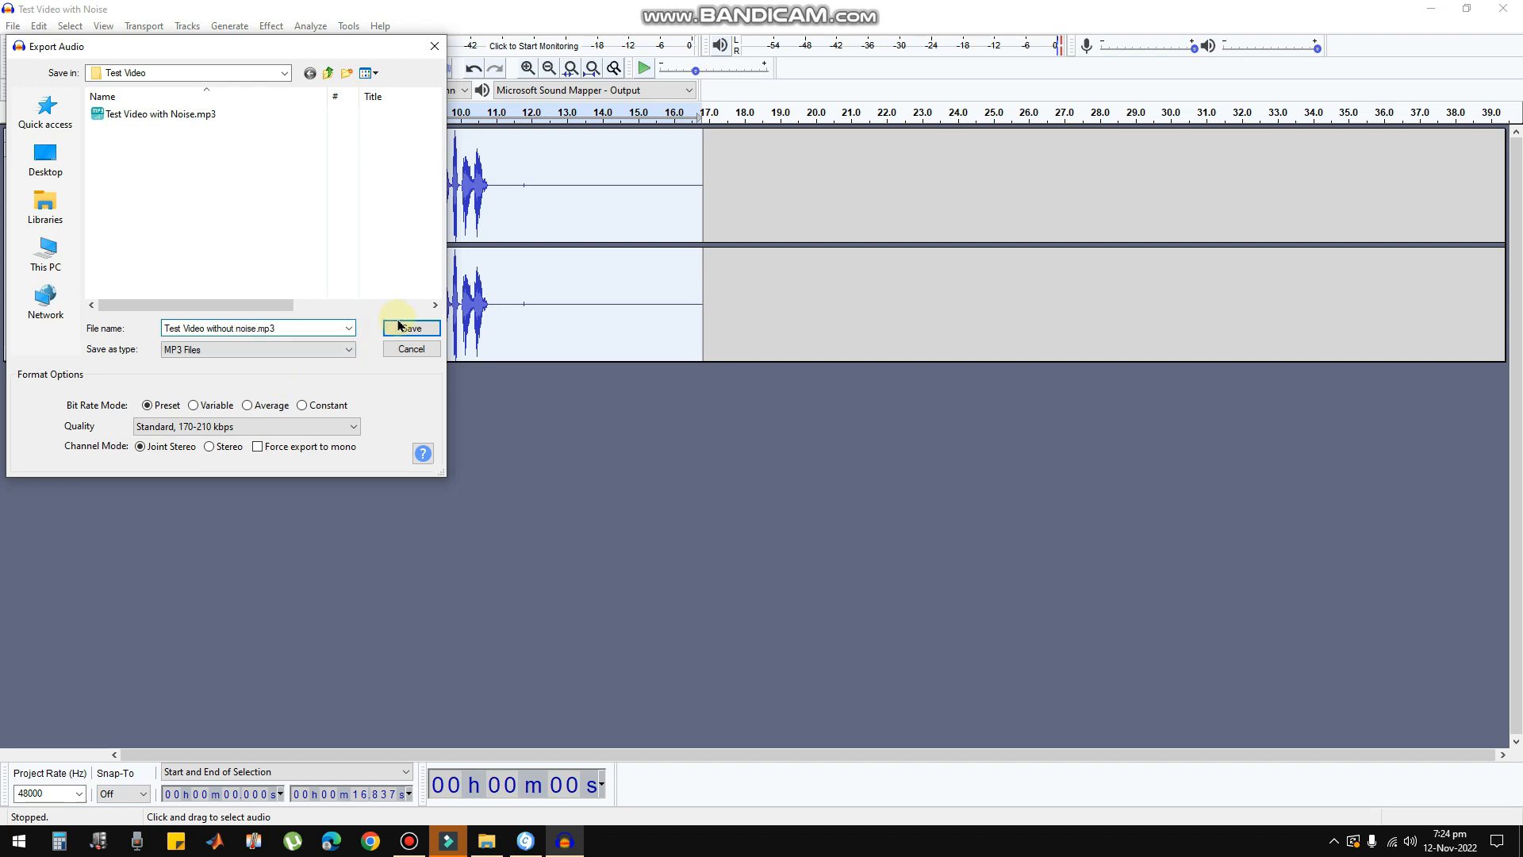
{"action": "left_click", "coordinate": [409, 327]}
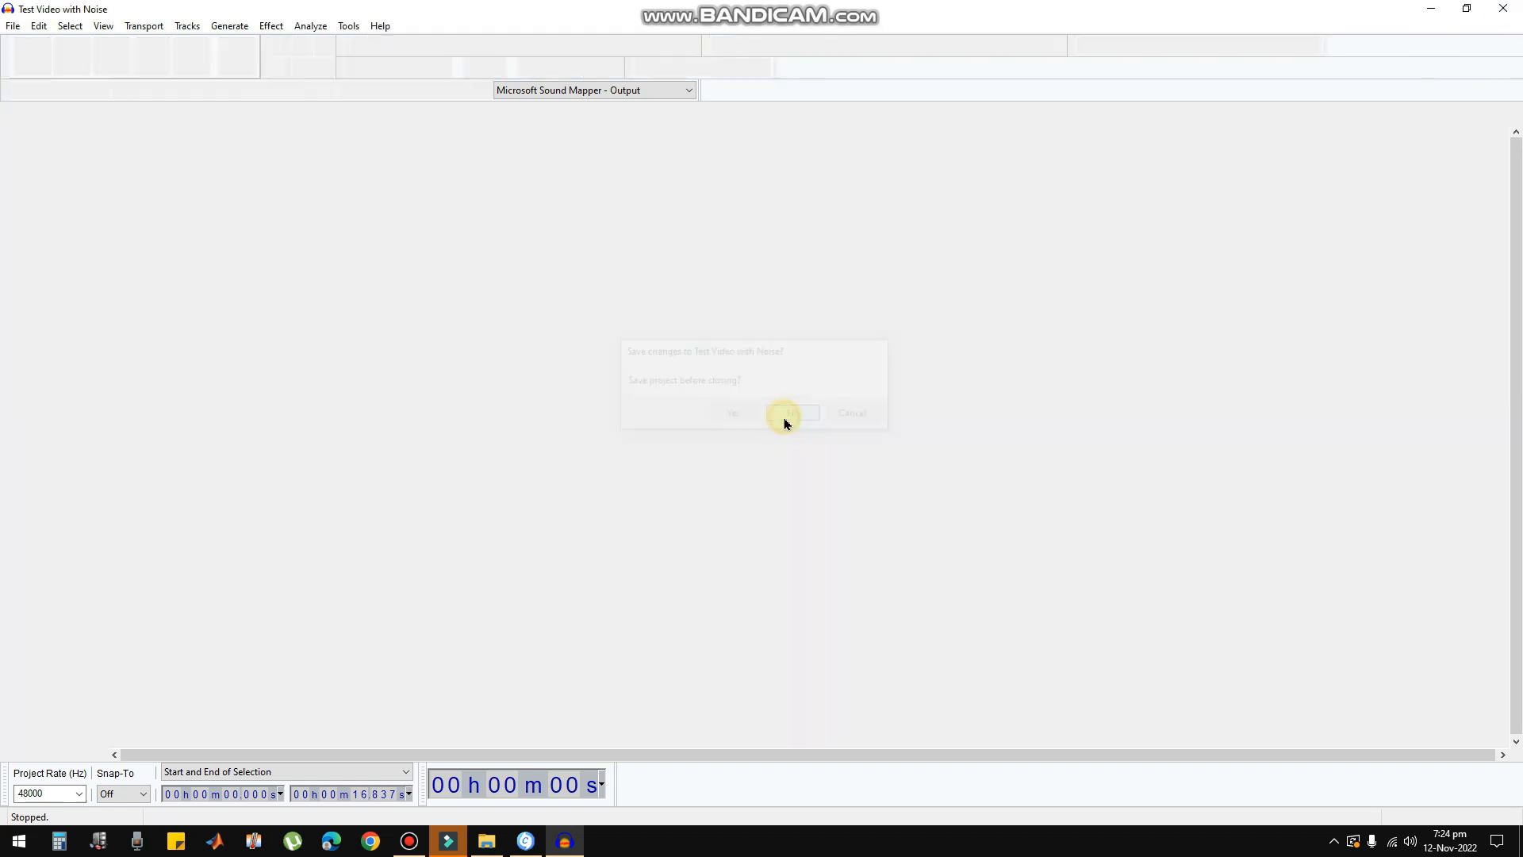
Step: Close Audacity without saving and inspect the noisy and noise-free MP3s in the folder
{"action": "left_click", "coordinate": [782, 412]}
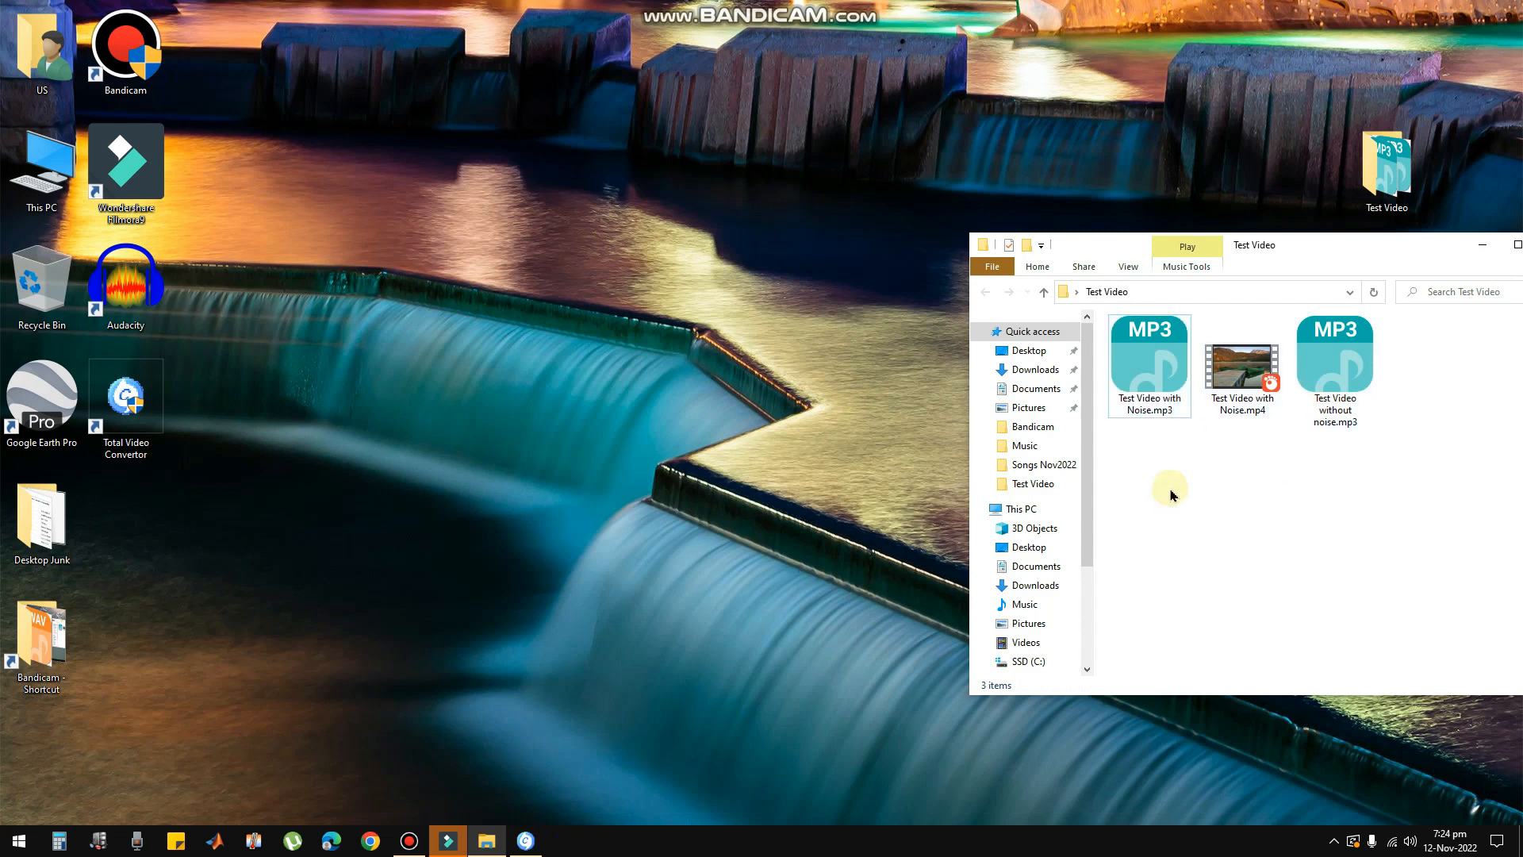
{"action": "left_click", "coordinate": [1148, 365]}
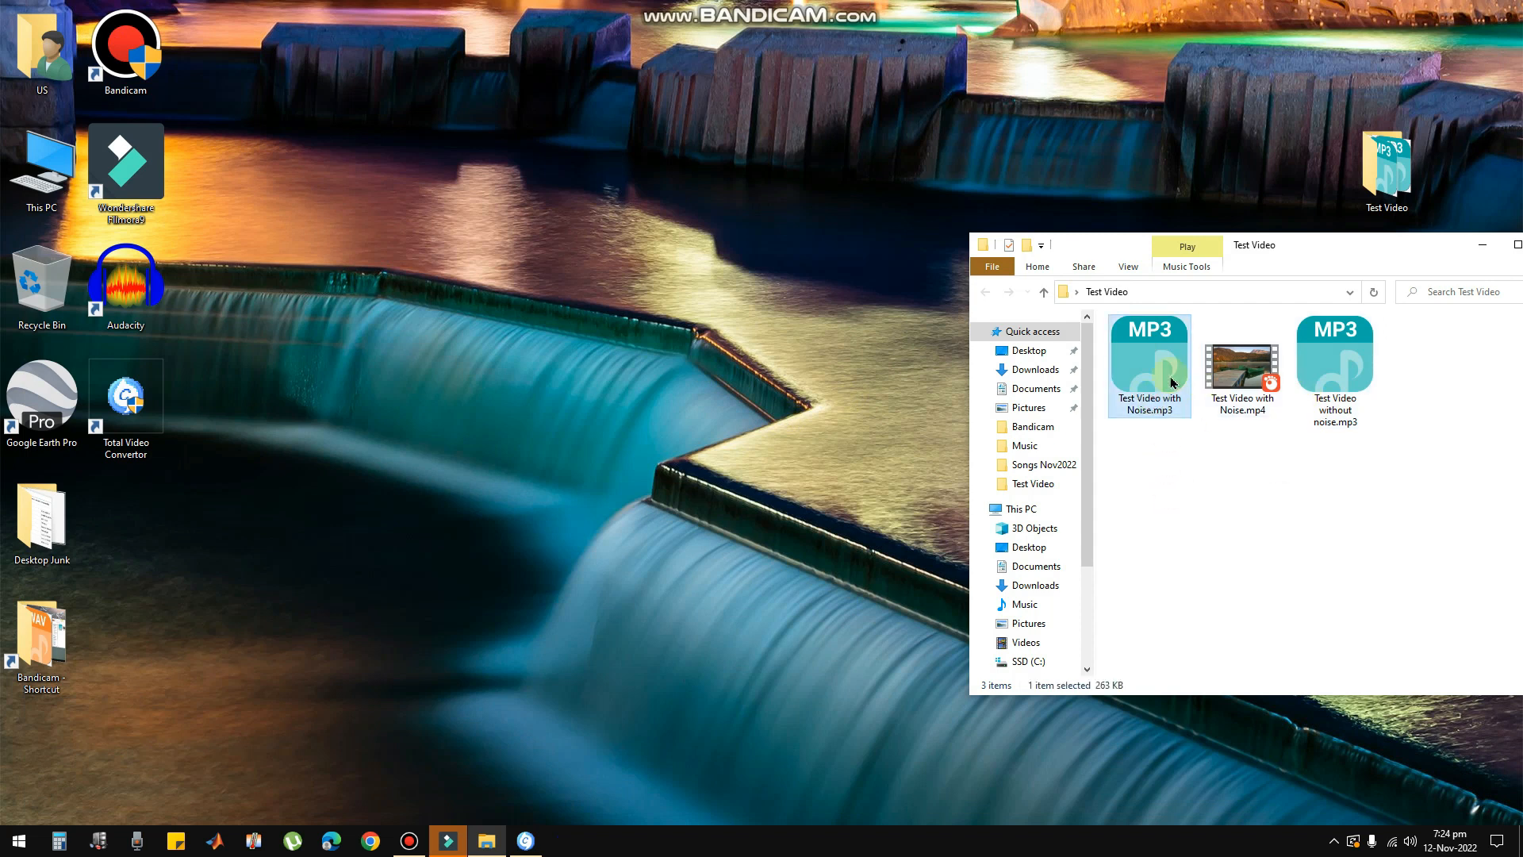
{"action": "left_click", "coordinate": [1334, 364]}
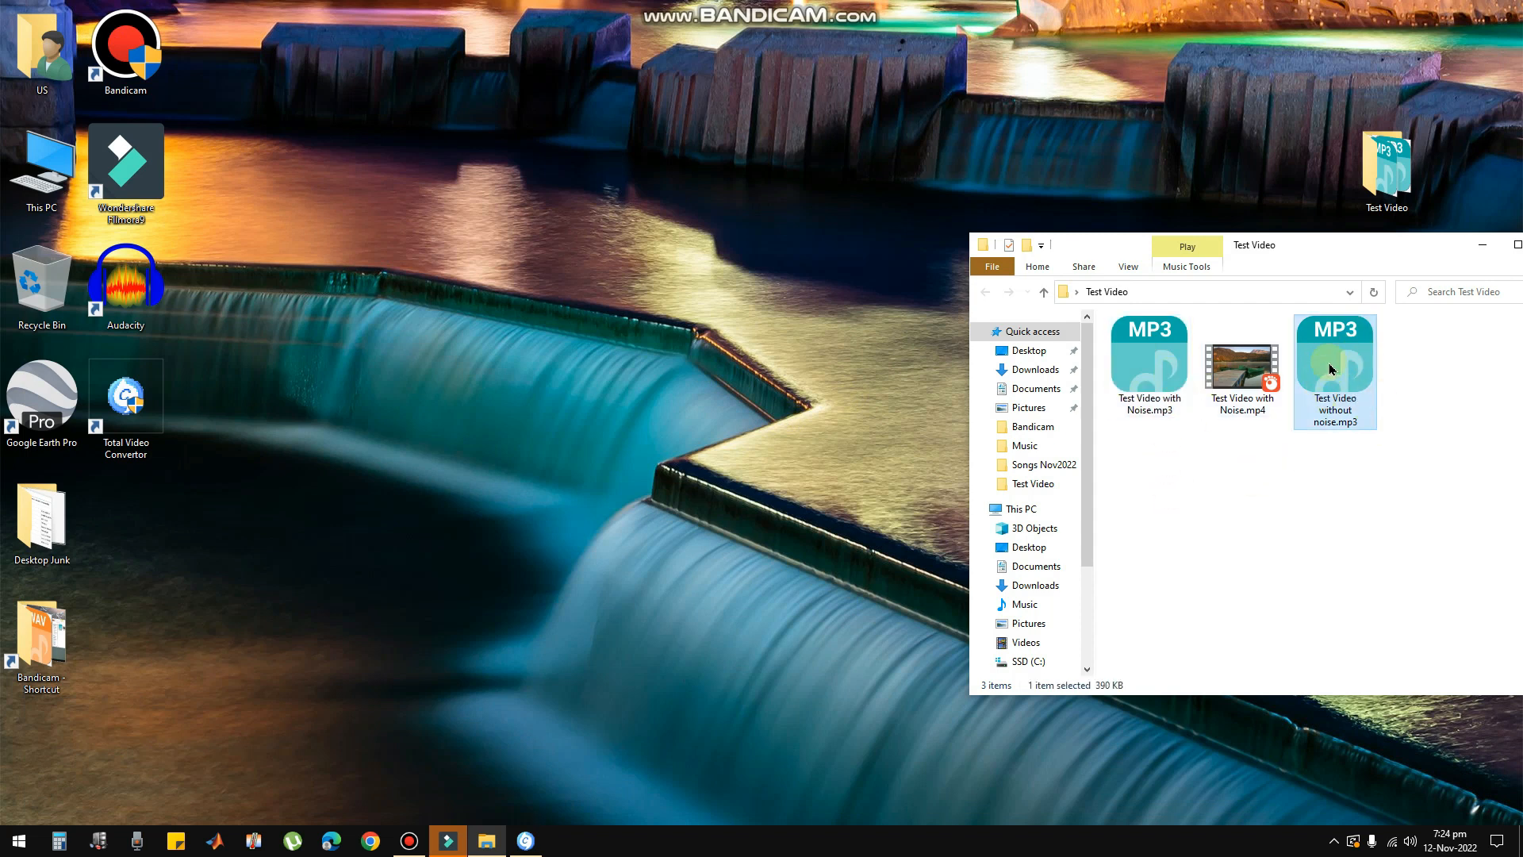
{"action": "mouse_move", "coordinate": [1360, 371]}
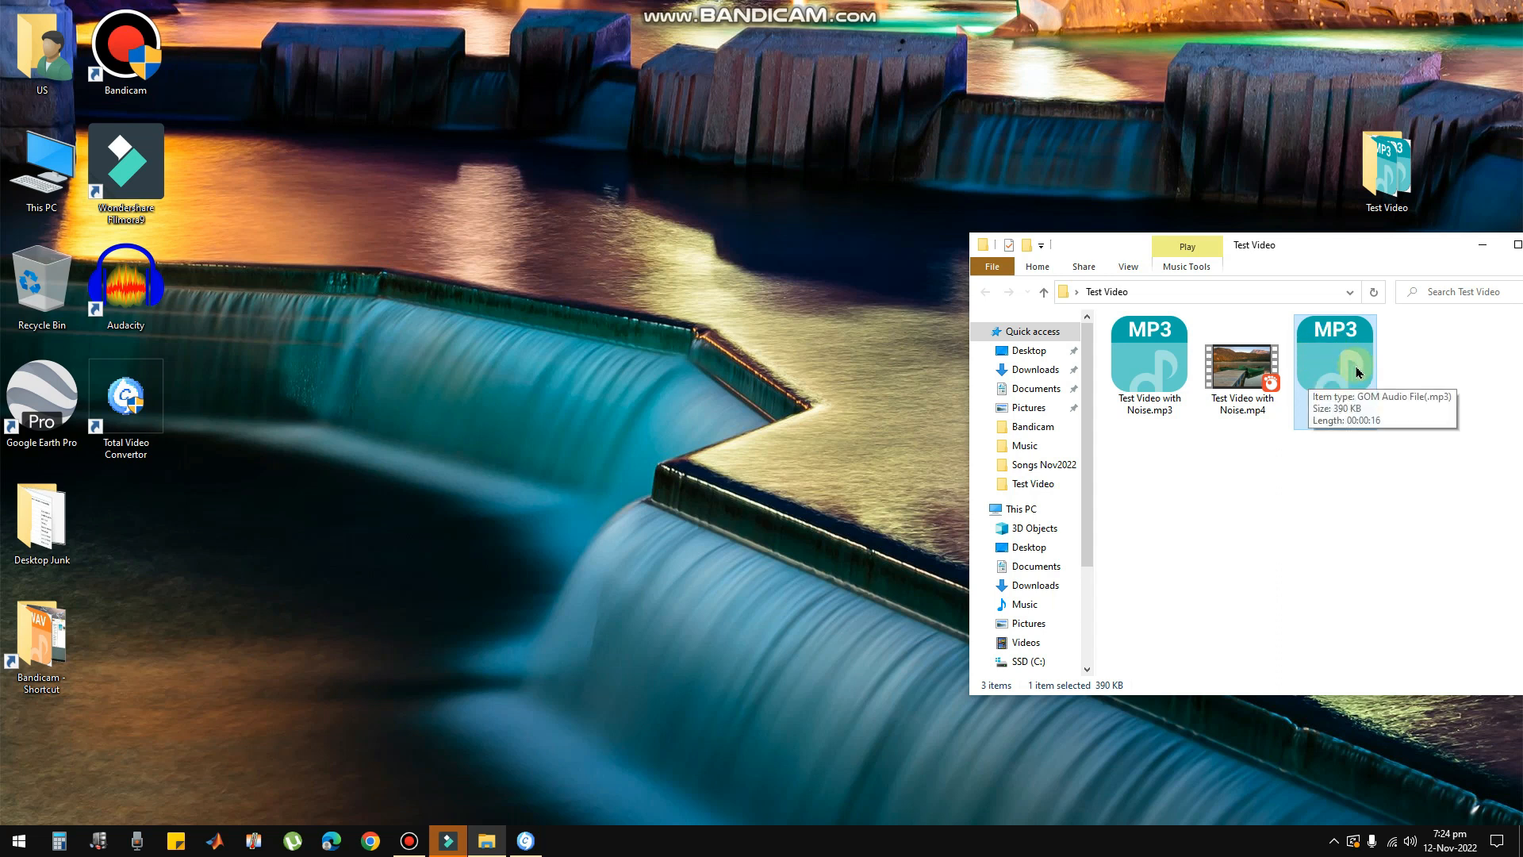
Step: Select the original MP4 together with the new noise-free MP3
{"action": "left_click", "coordinate": [1278, 544]}
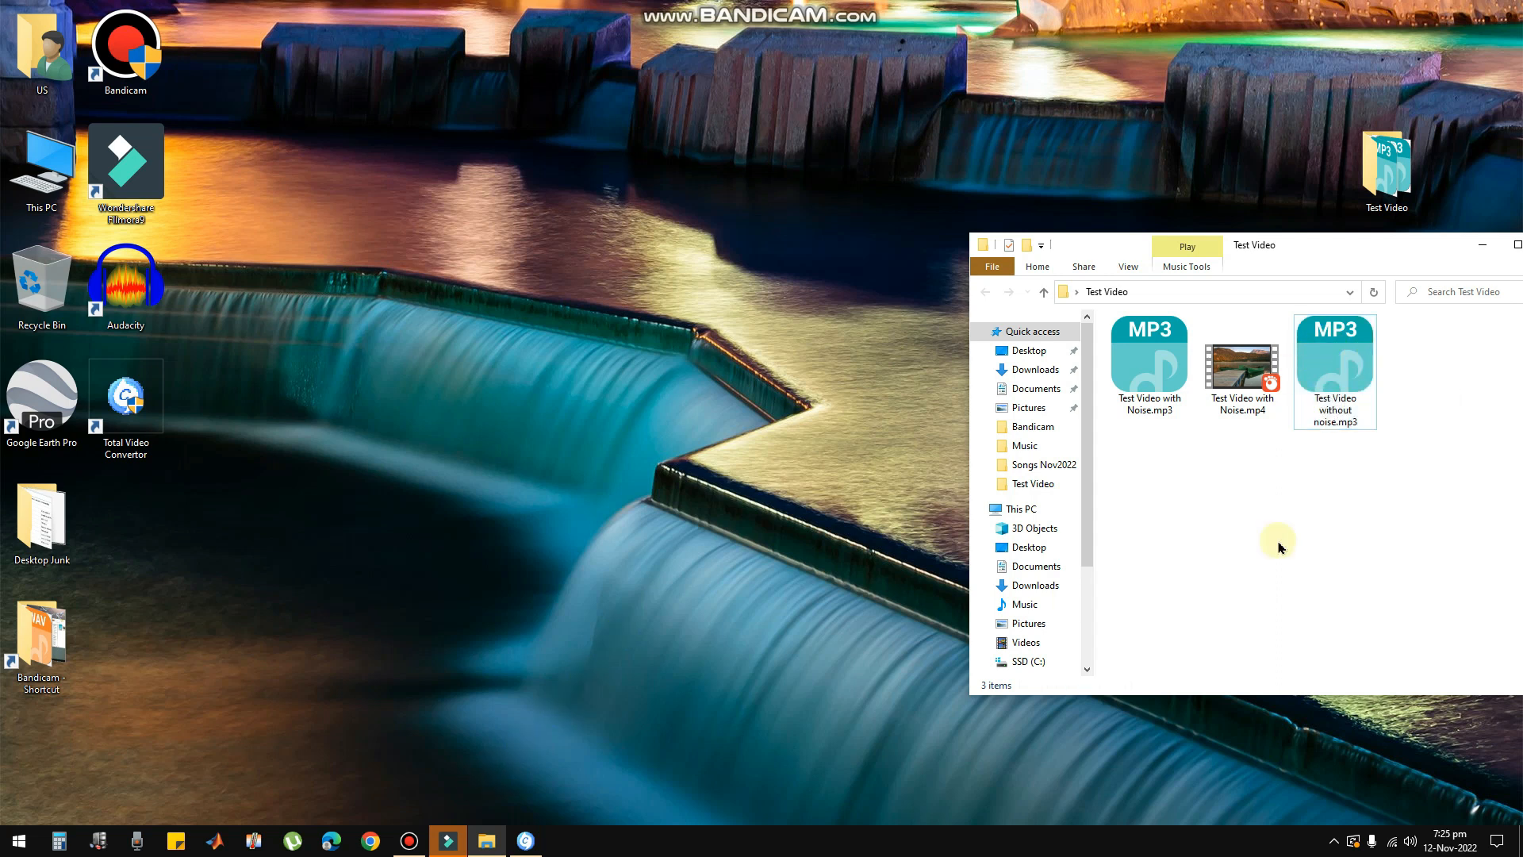
{"action": "left_click", "coordinate": [1148, 365]}
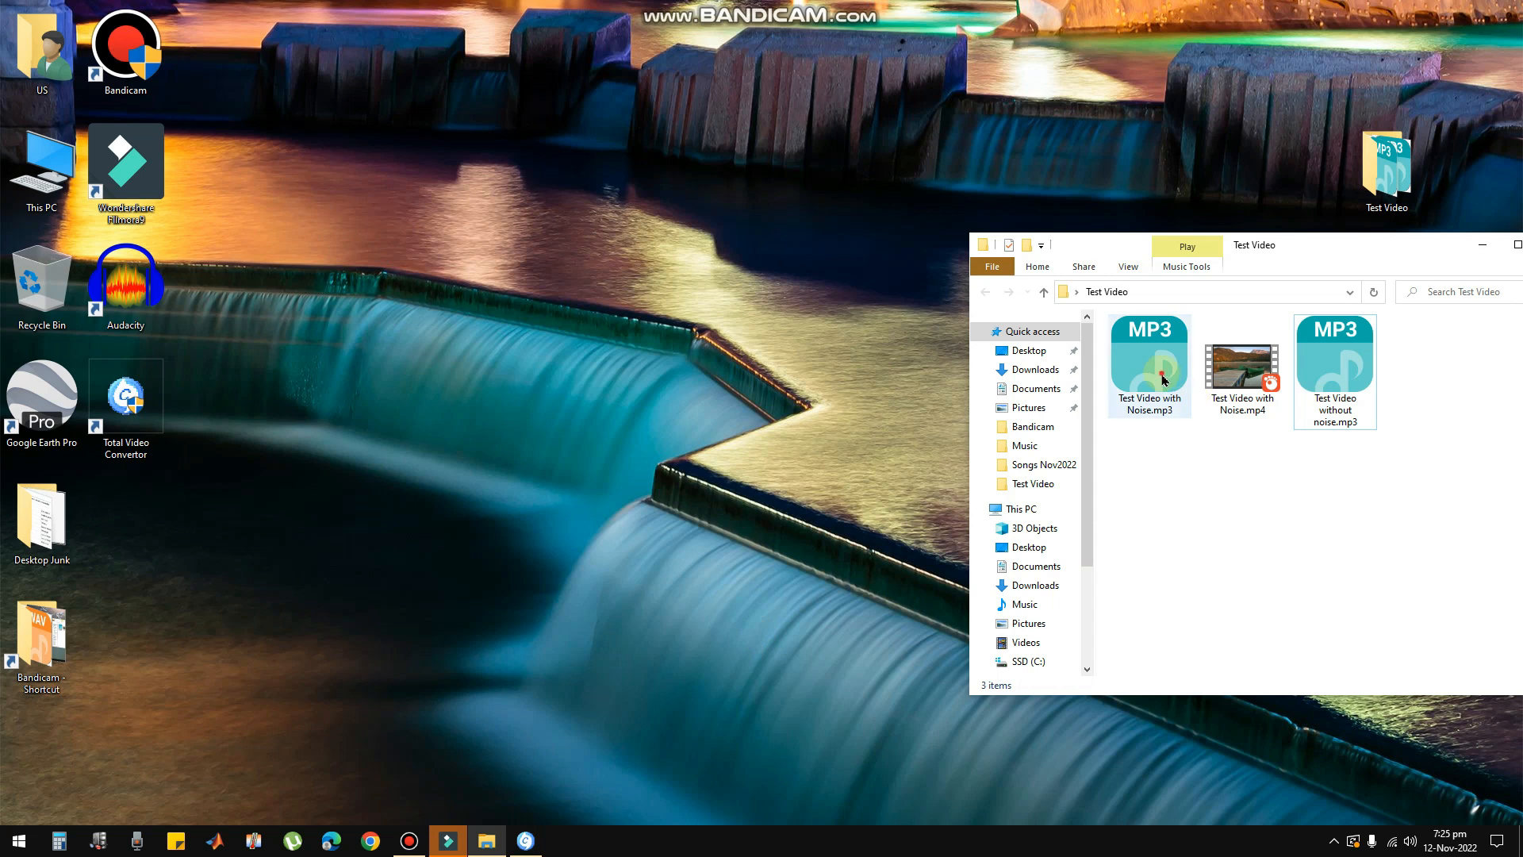
{"action": "left_click", "coordinate": [1149, 364]}
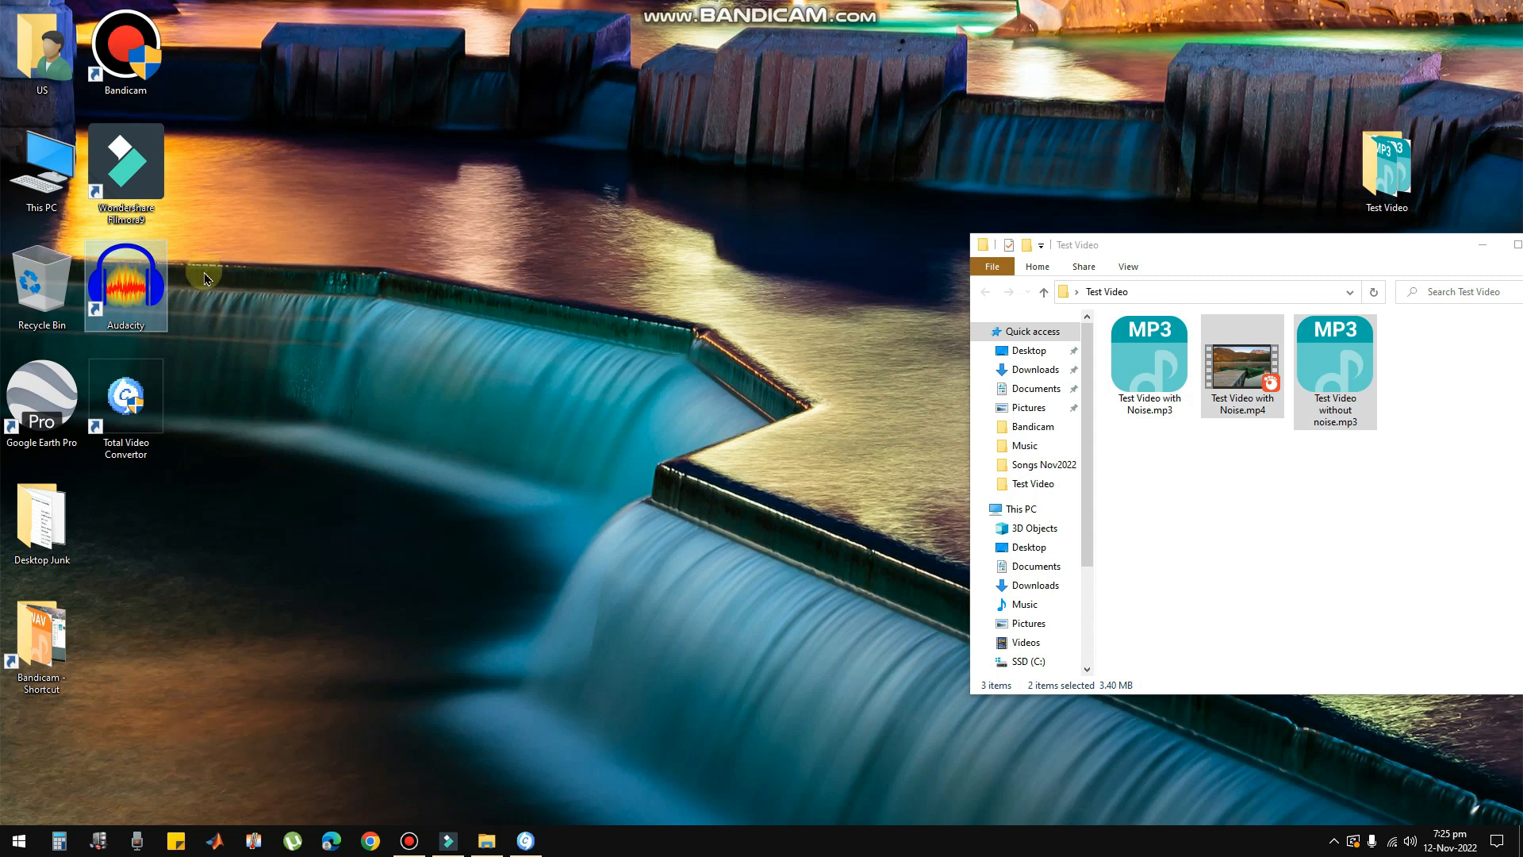
{"action": "mouse_move", "coordinate": [325, 270]}
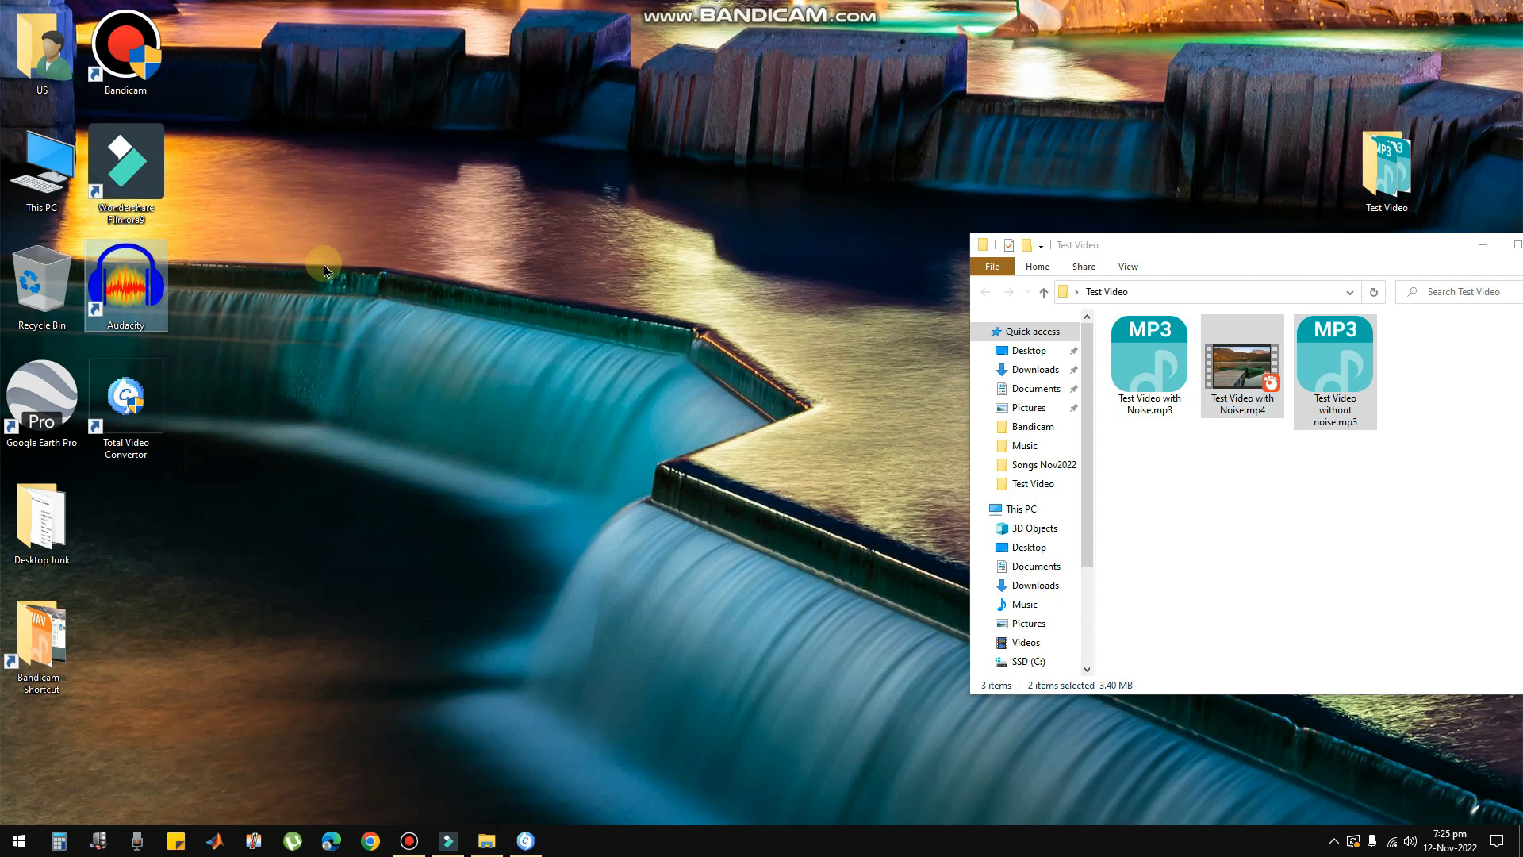
{"action": "mouse_move", "coordinate": [476, 690]}
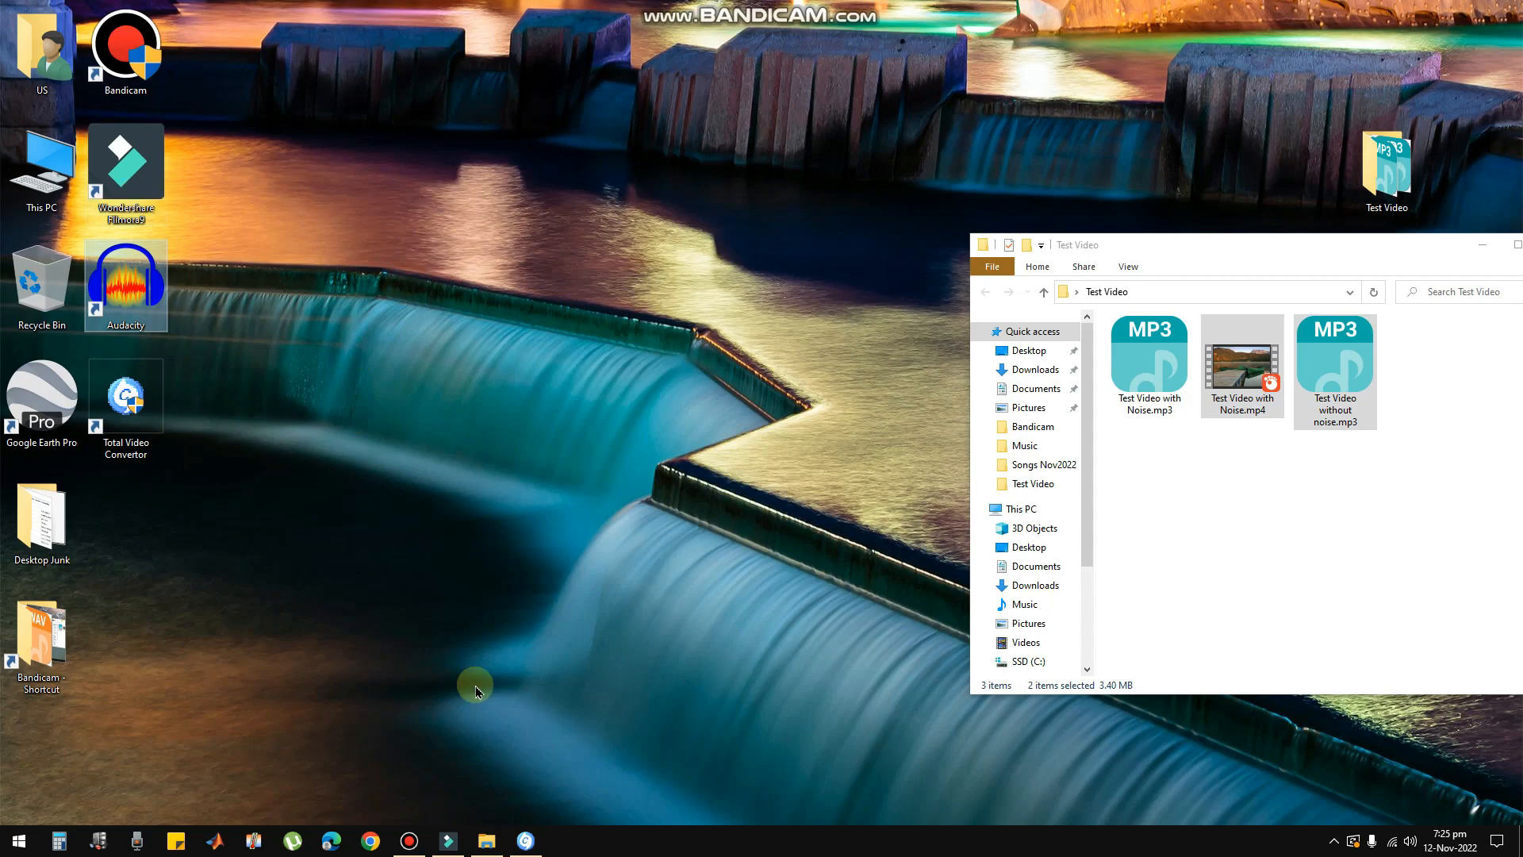
Step: Switch to the Filmora editor and maximize it with both clips on the timeline
{"action": "left_click", "coordinate": [446, 841]}
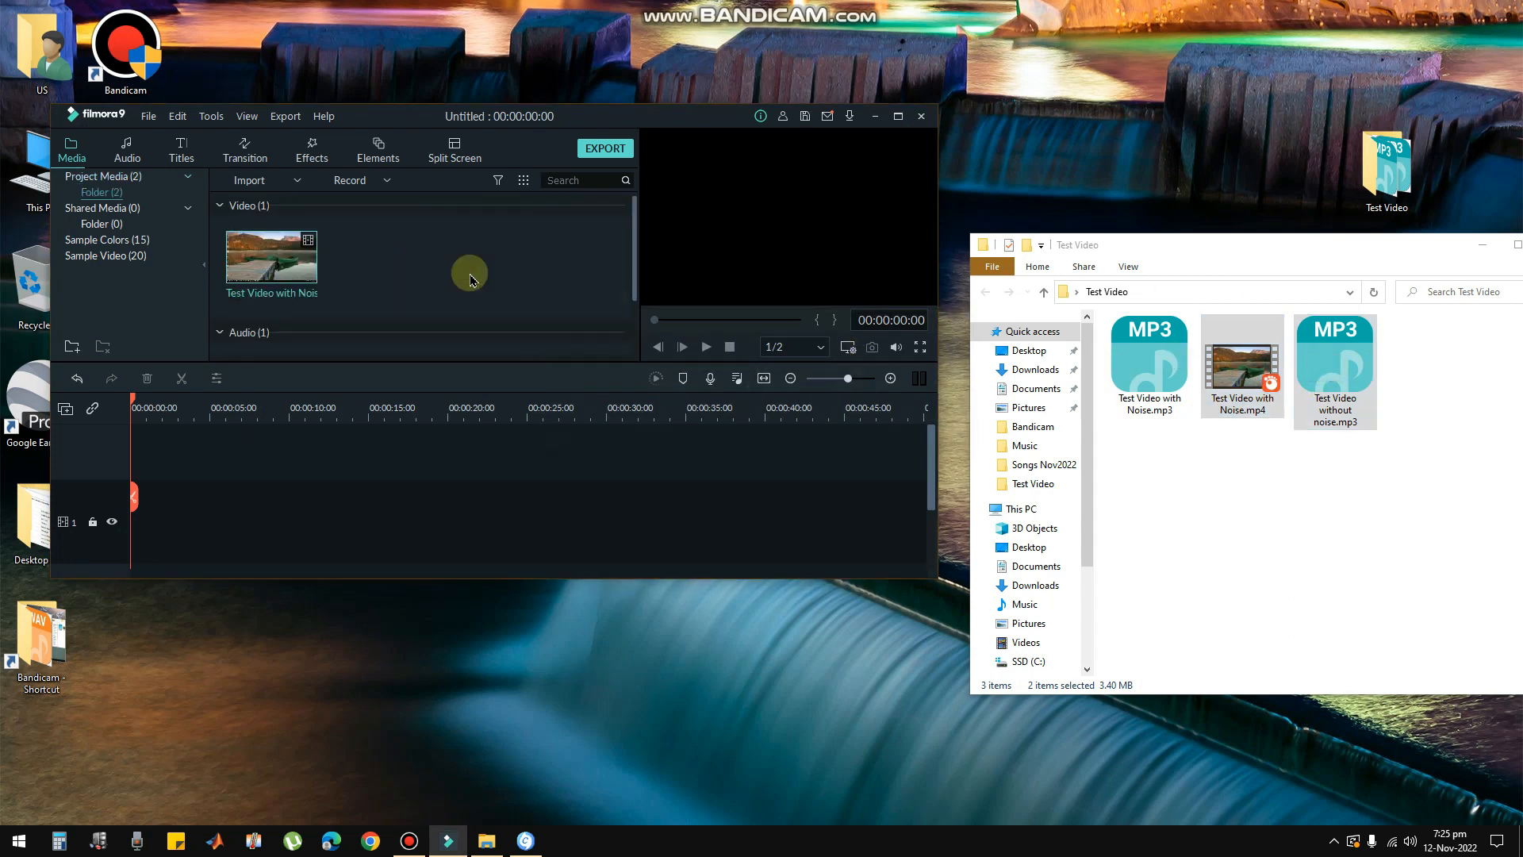
{"action": "left_click", "coordinate": [898, 116]}
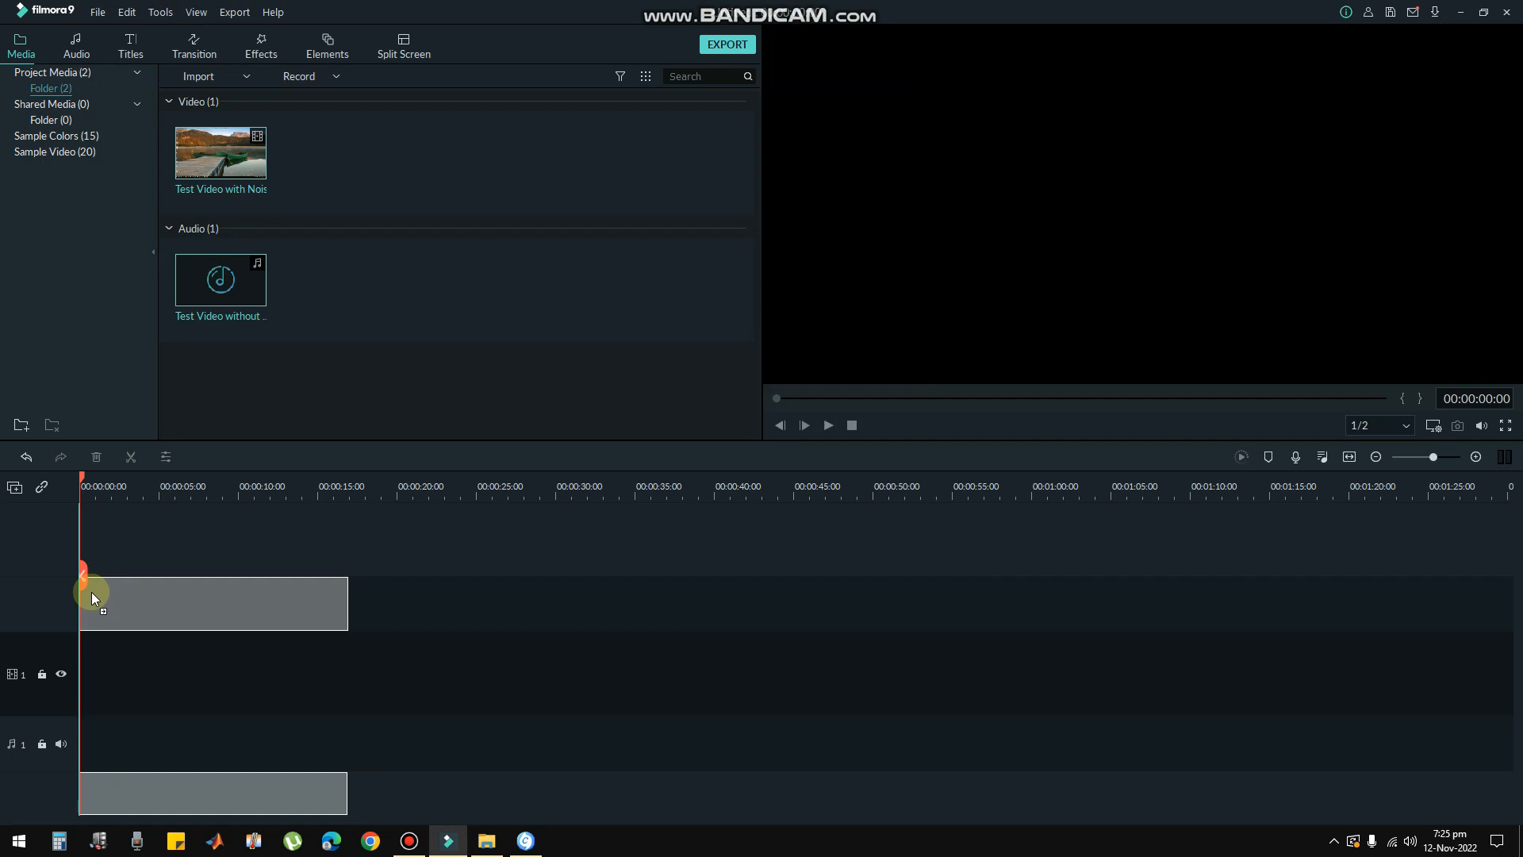
{"action": "mouse_move", "coordinate": [447, 464]}
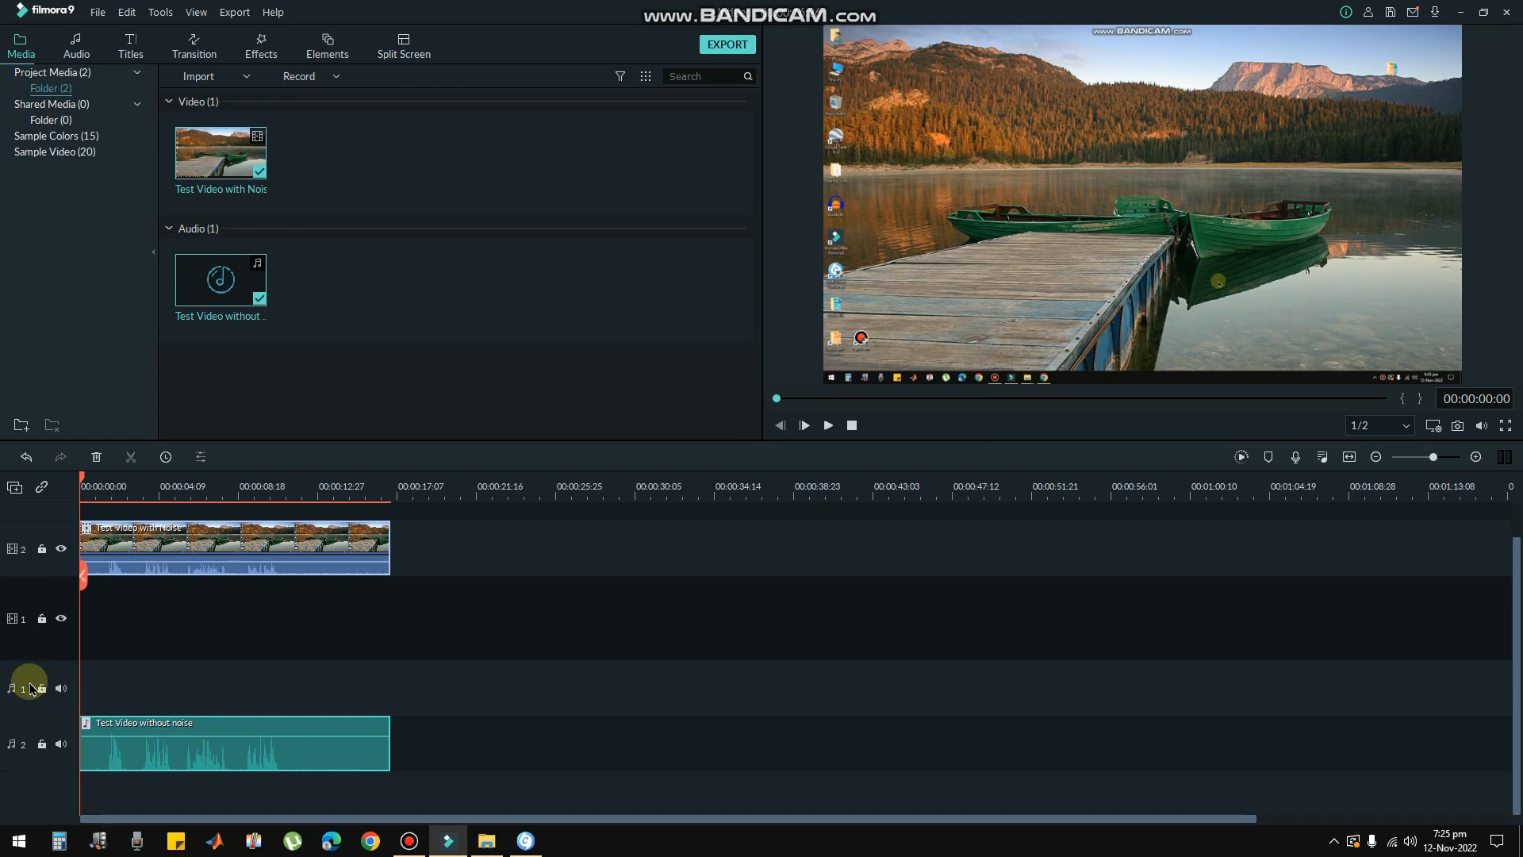
Step: Delete the empty audio track and preview the timeline playback
{"action": "right_click", "coordinate": [28, 687]}
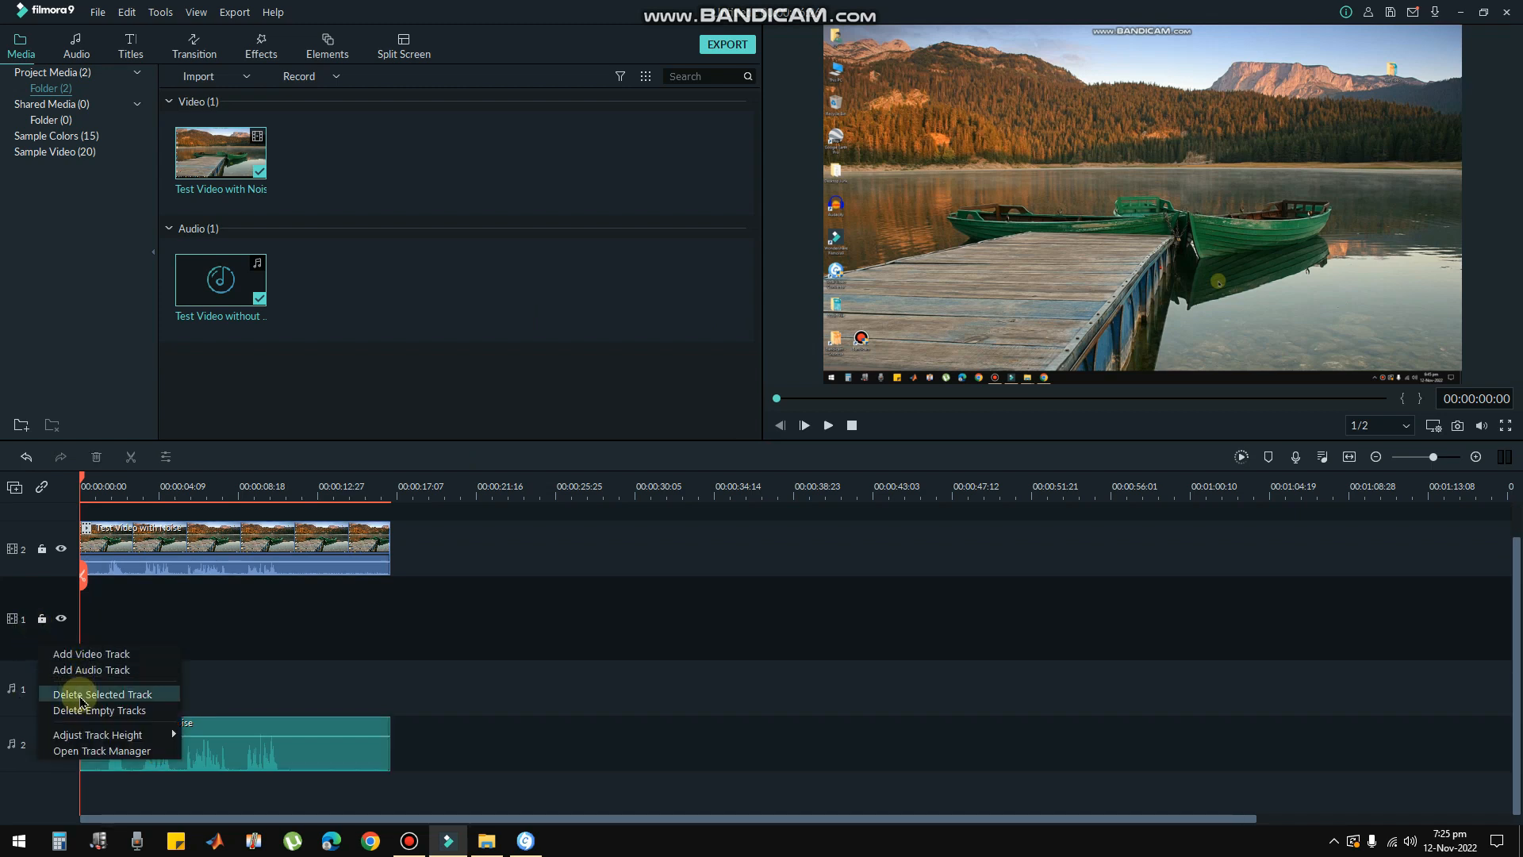
{"action": "left_click", "coordinate": [105, 693]}
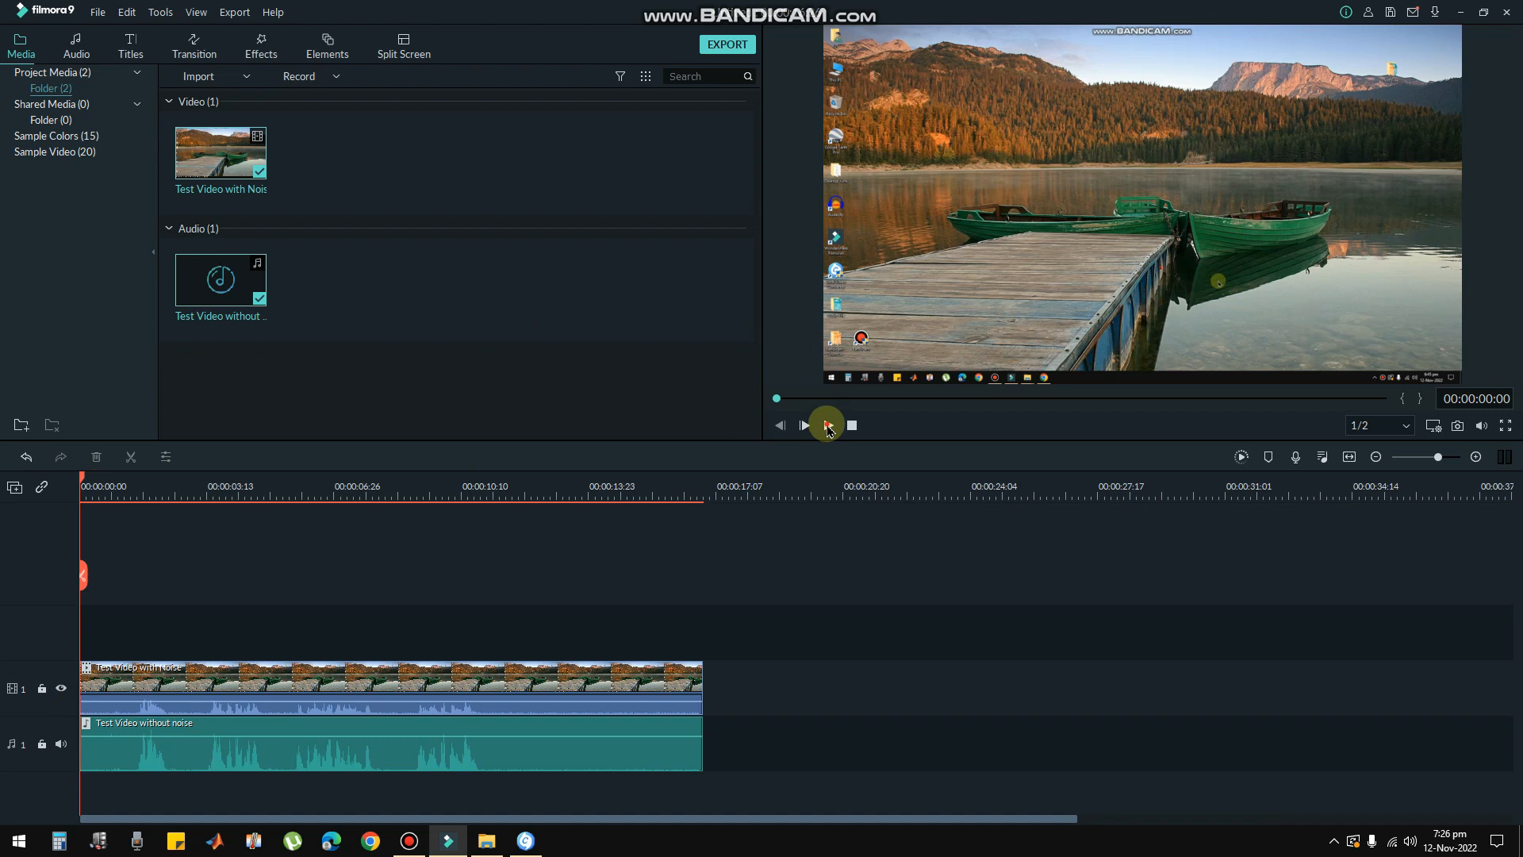
{"action": "left_click", "coordinate": [803, 426]}
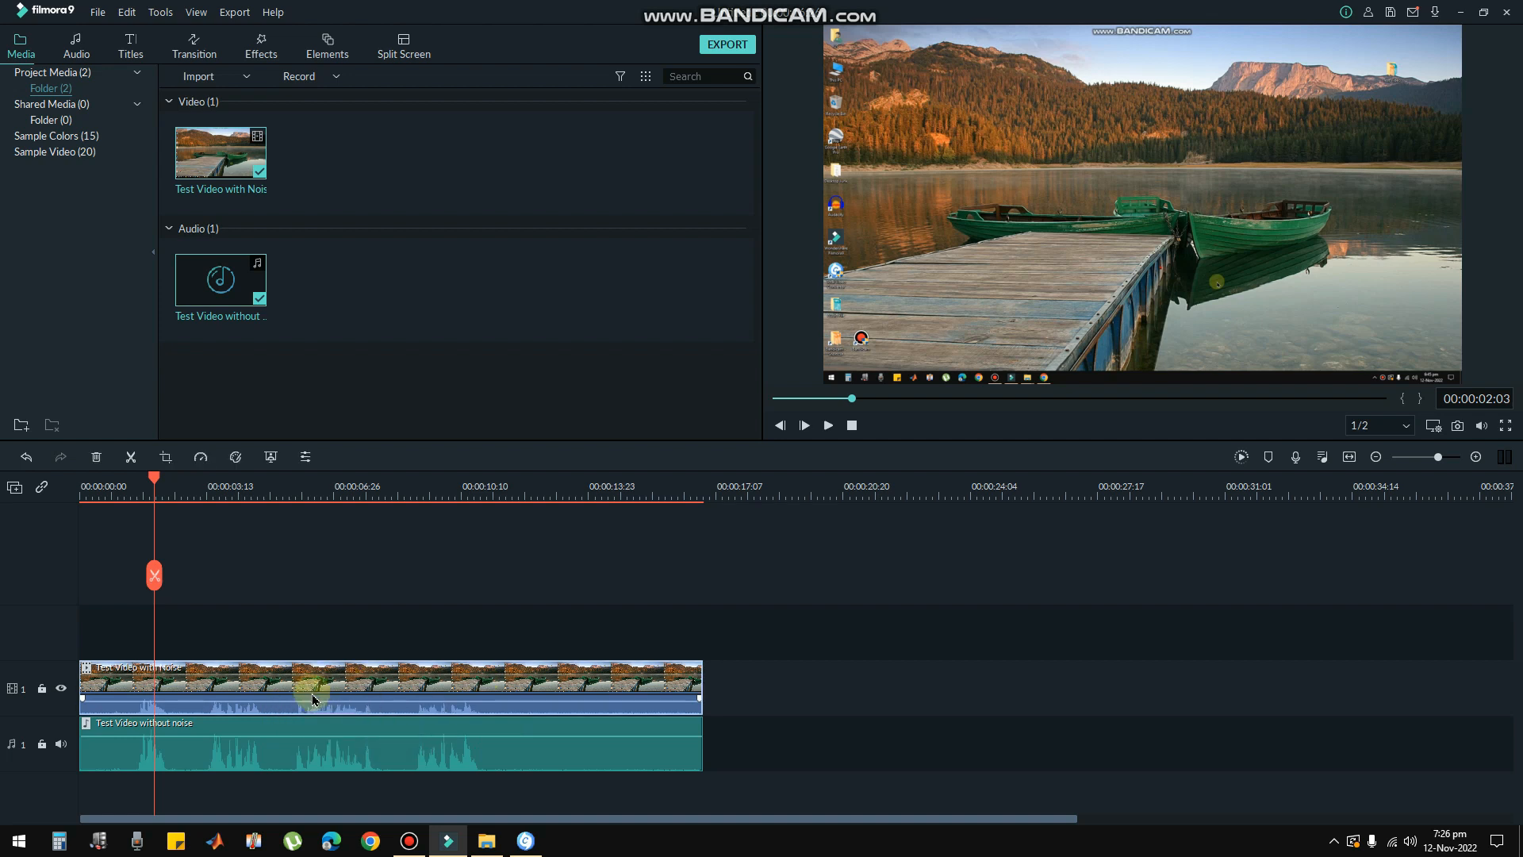
Step: Mute the video clip's own soundtrack and detach its audio
{"action": "right_click", "coordinate": [313, 698]}
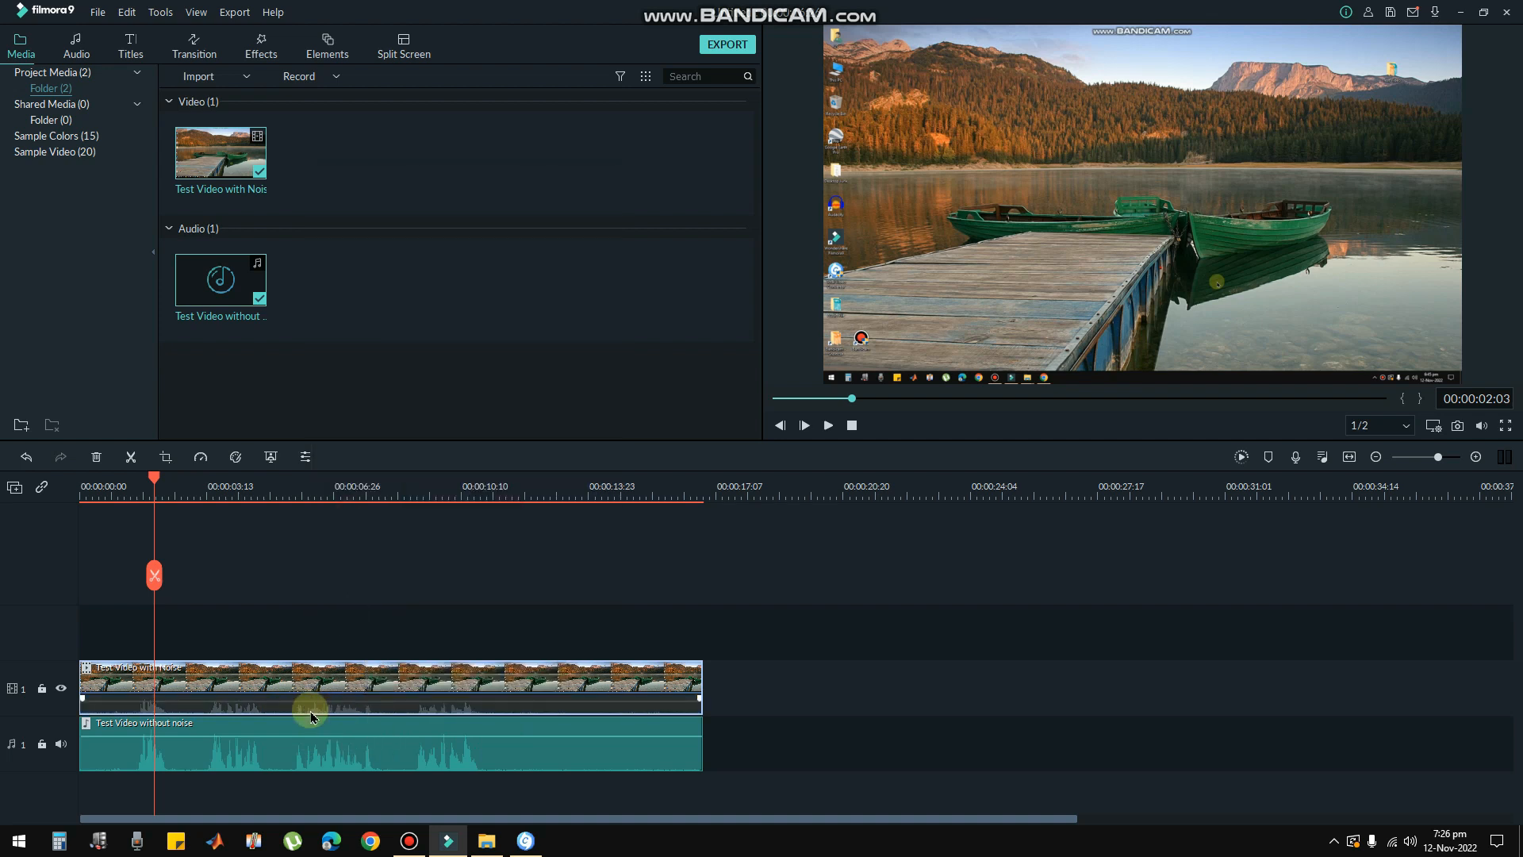
{"action": "right_click", "coordinate": [309, 707]}
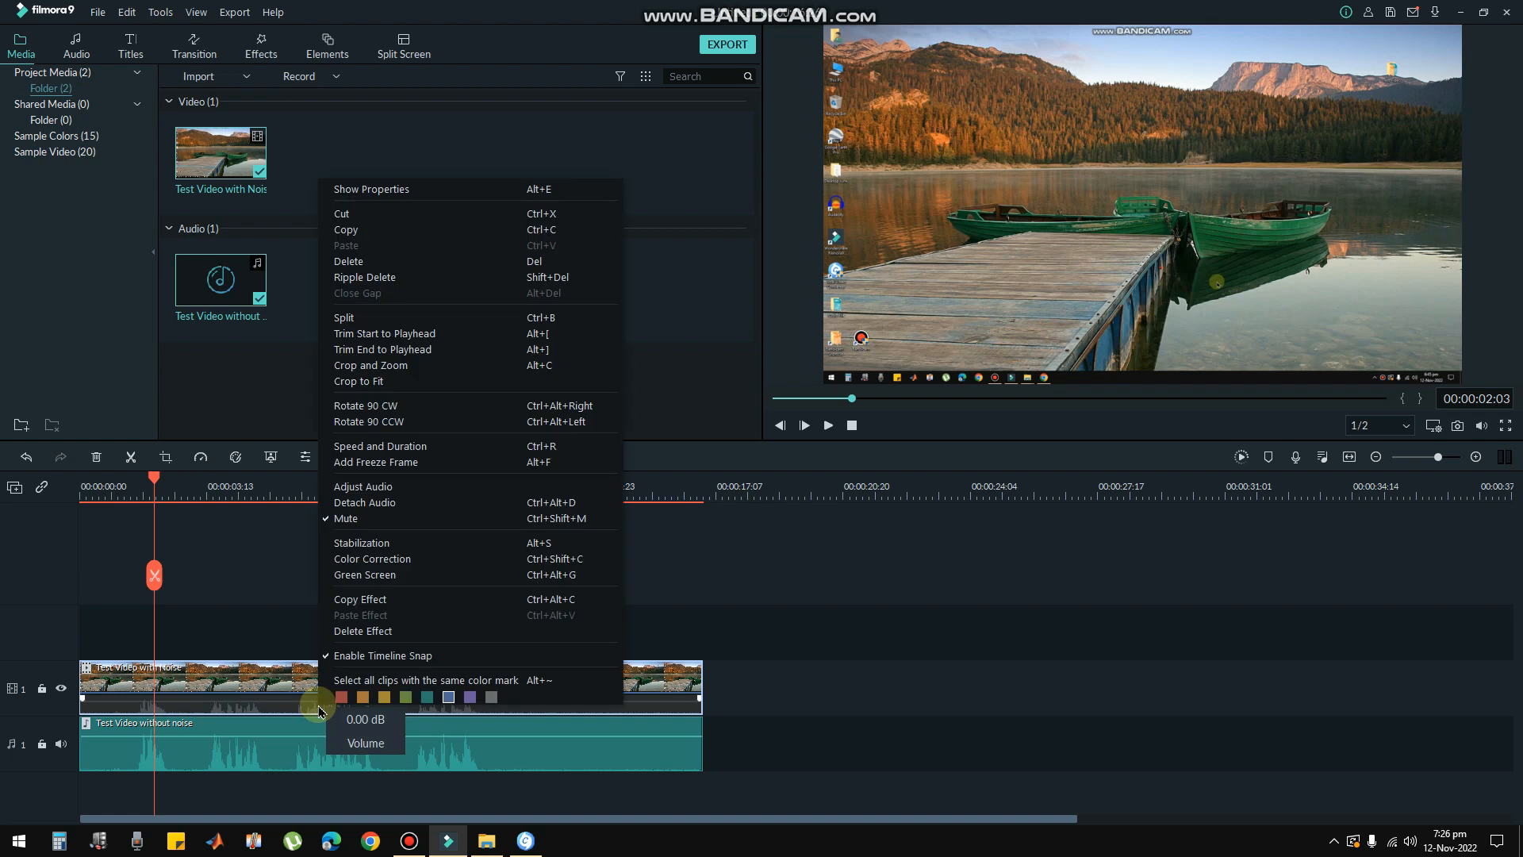
{"action": "mouse_move", "coordinate": [370, 503]}
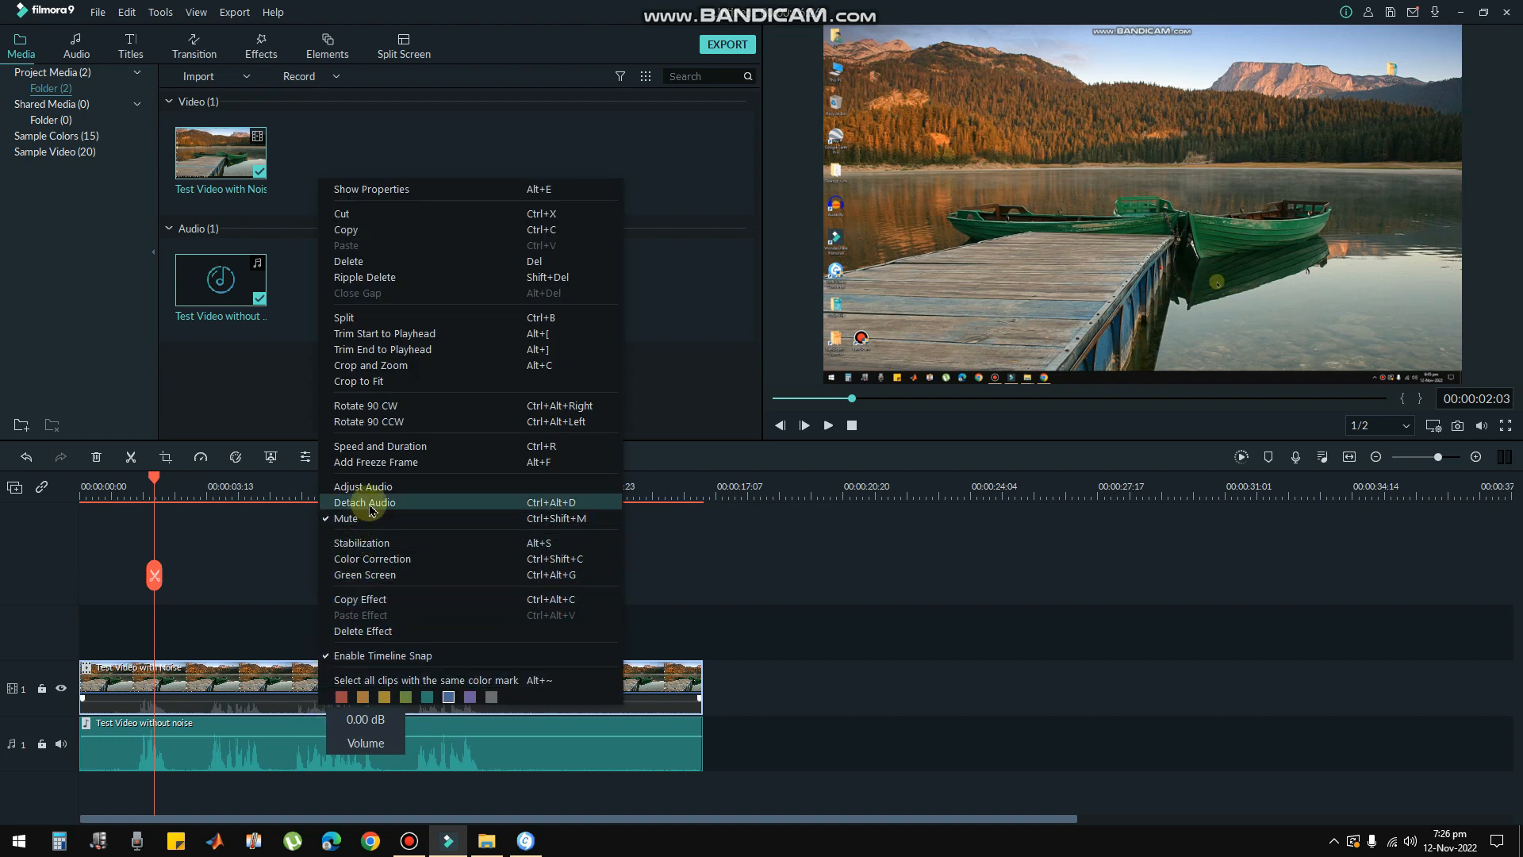
{"action": "left_click", "coordinate": [365, 503]}
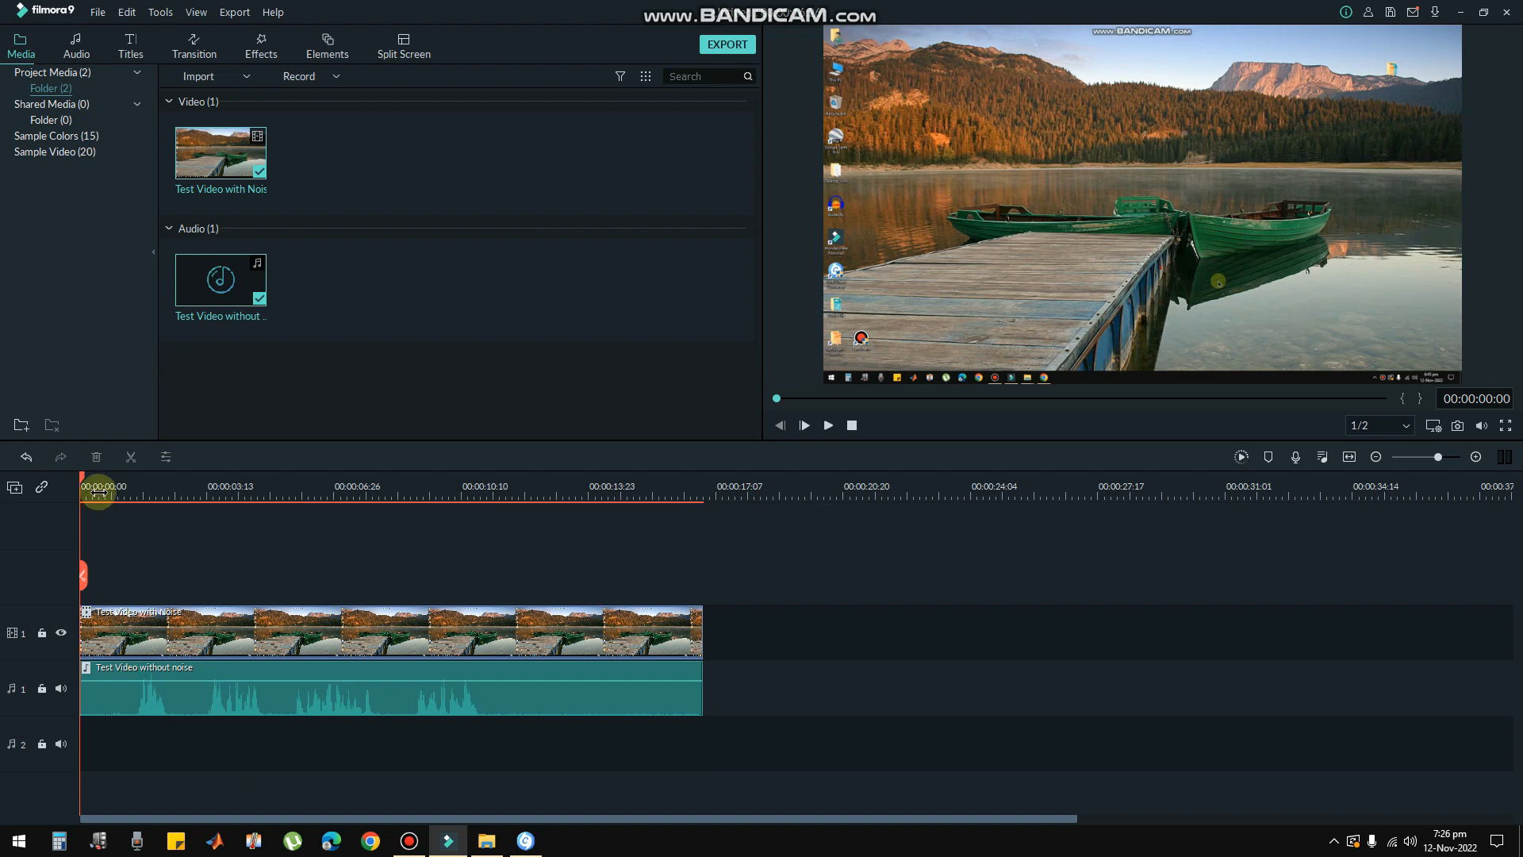
{"action": "left_click", "coordinate": [803, 425]}
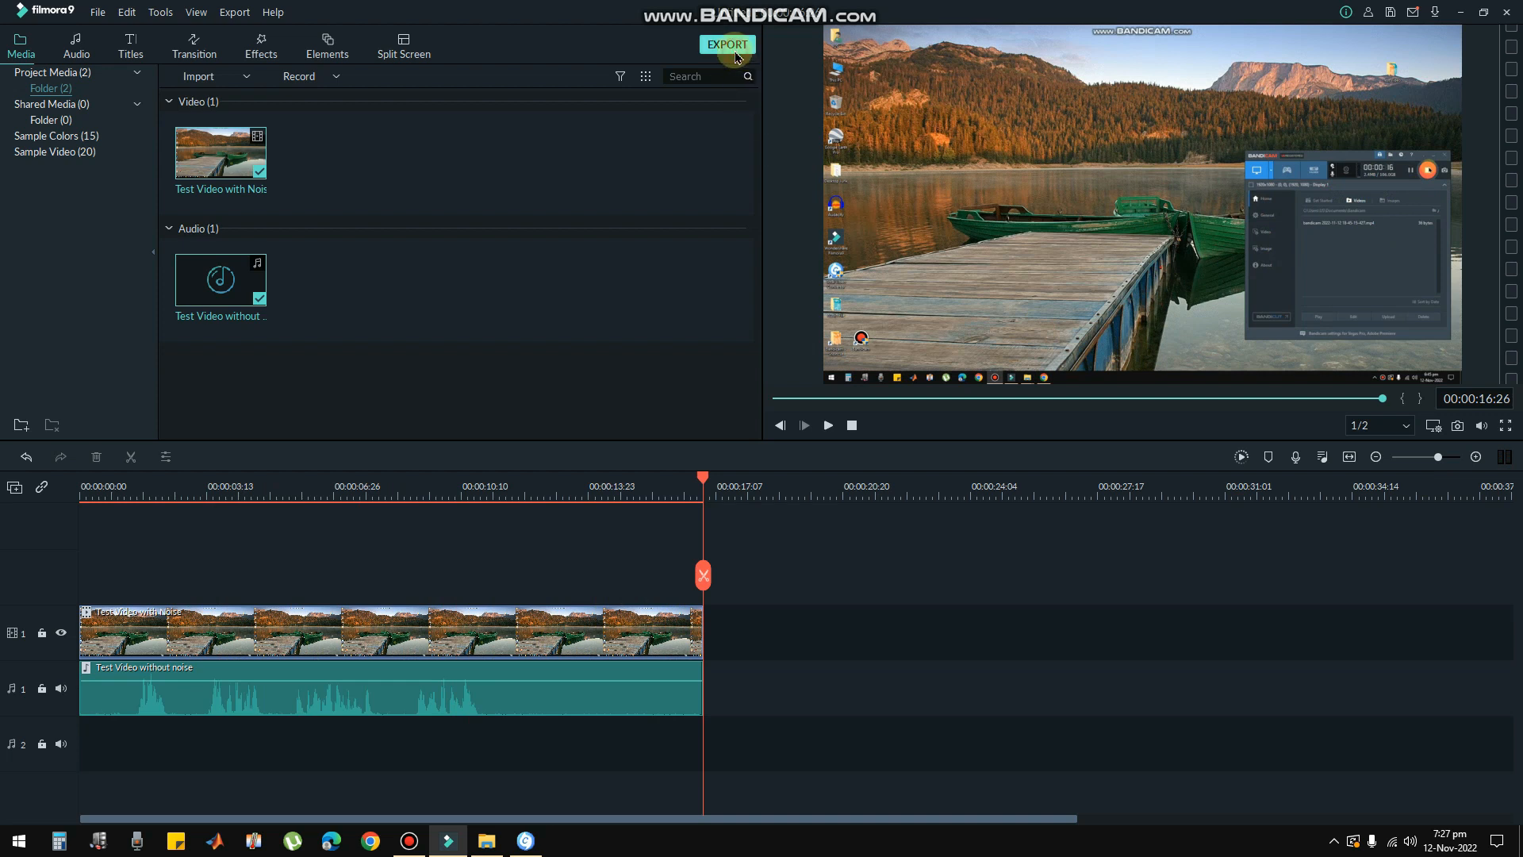
{"action": "left_click", "coordinate": [726, 44]}
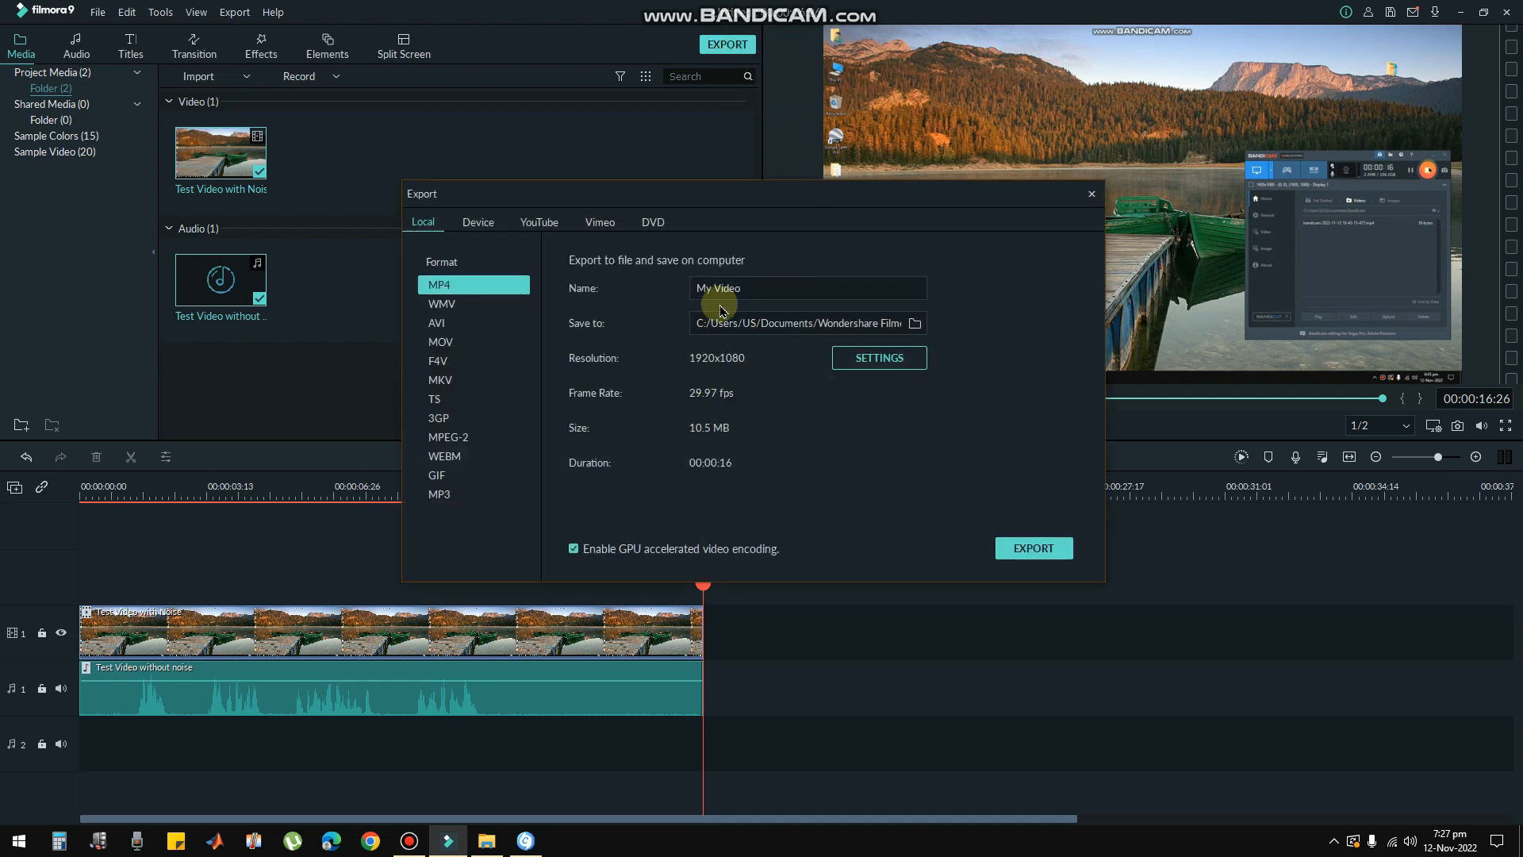
{"action": "left_click", "coordinate": [1089, 194]}
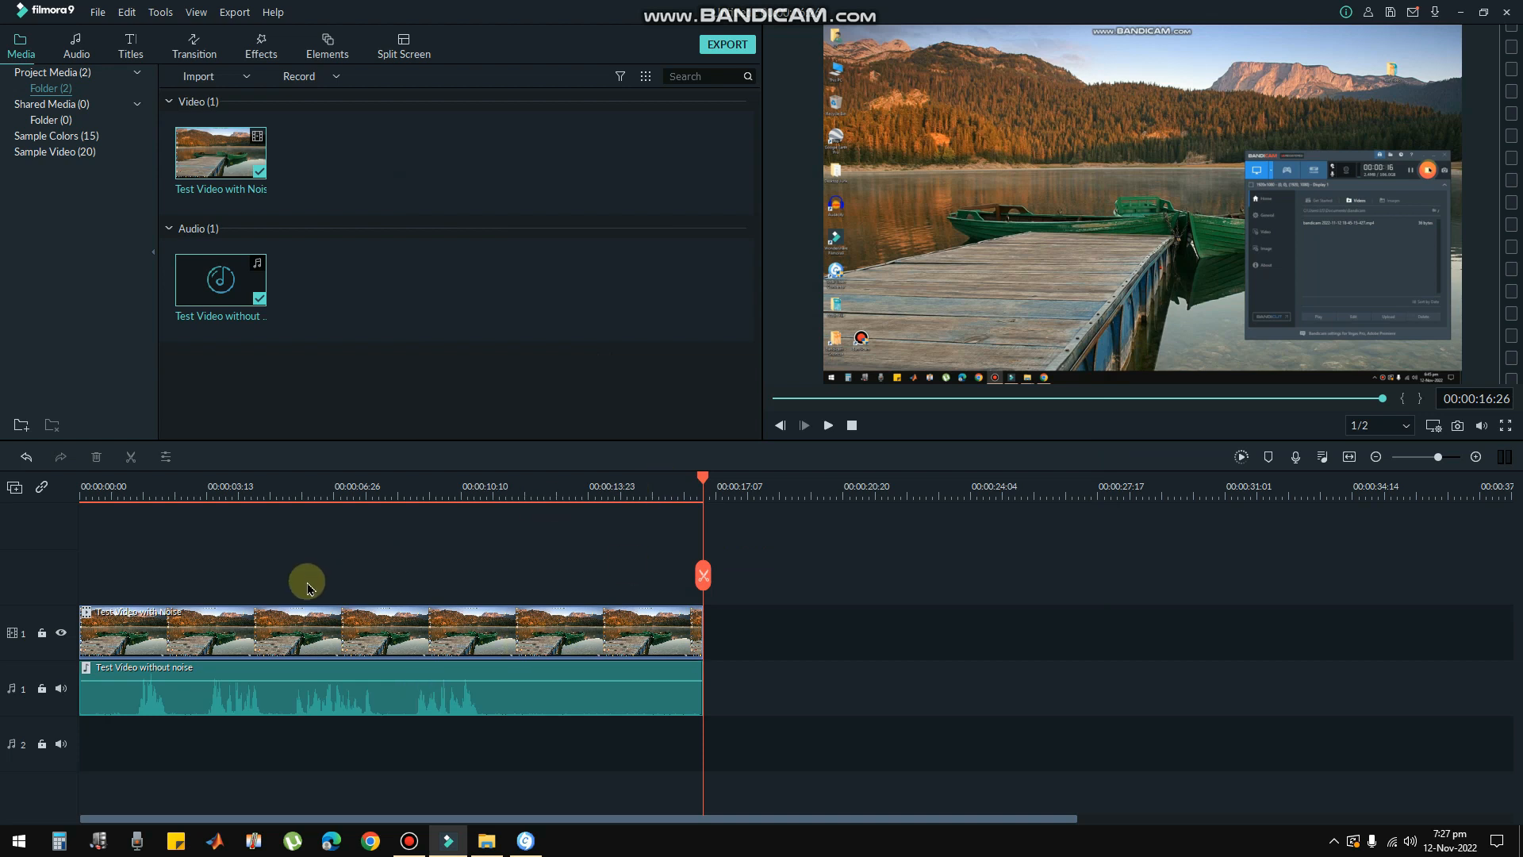
{"action": "mouse_move", "coordinate": [327, 646]}
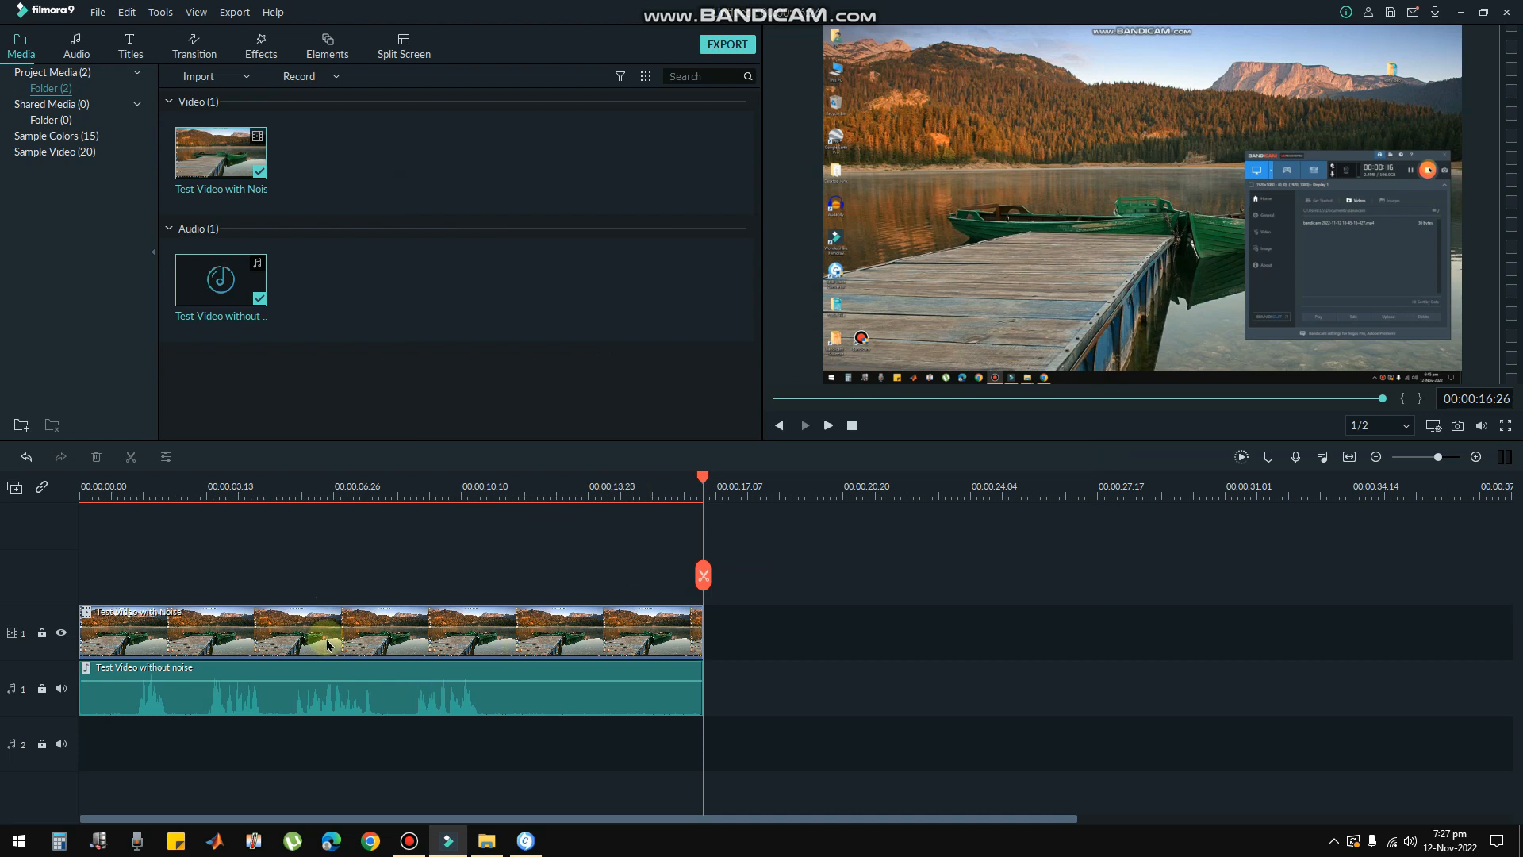